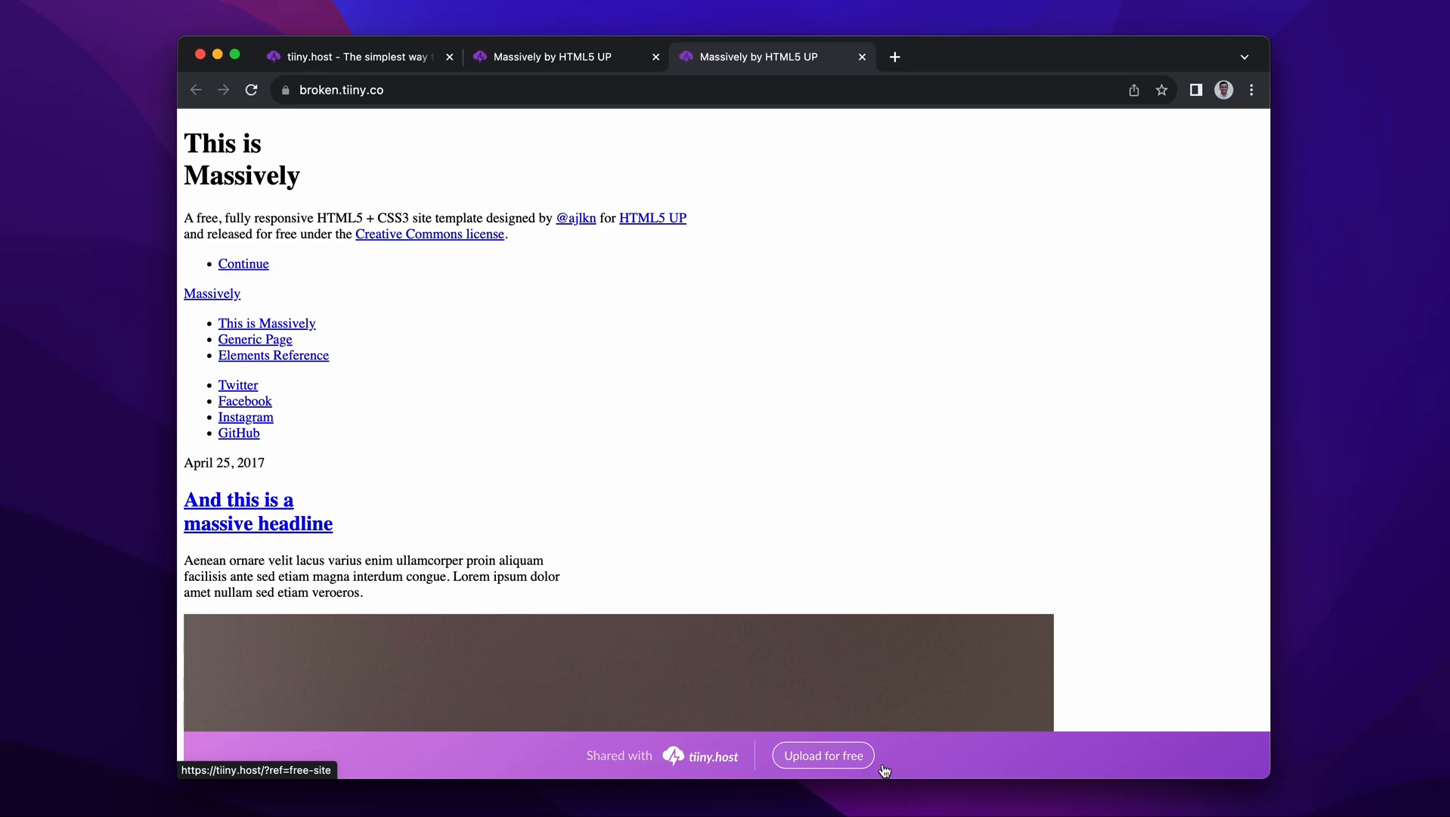
- Compare the broken.tiiny.co page against the working.tiiny.co copy, then return to the broken site
{"action": "scroll", "scroll_direction": "down", "scroll_amount": 3}
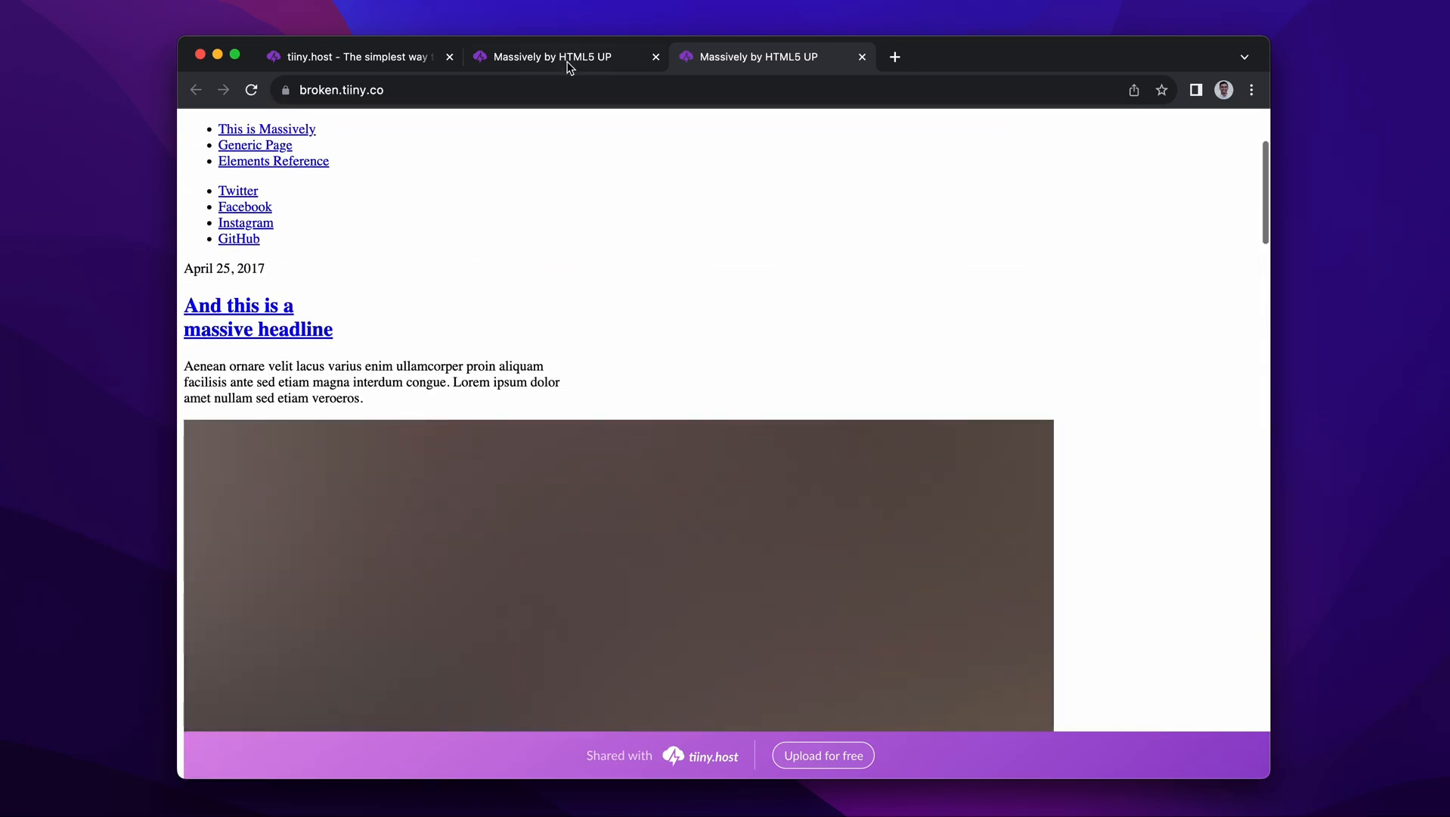
{"action": "left_click", "coordinate": [544, 56]}
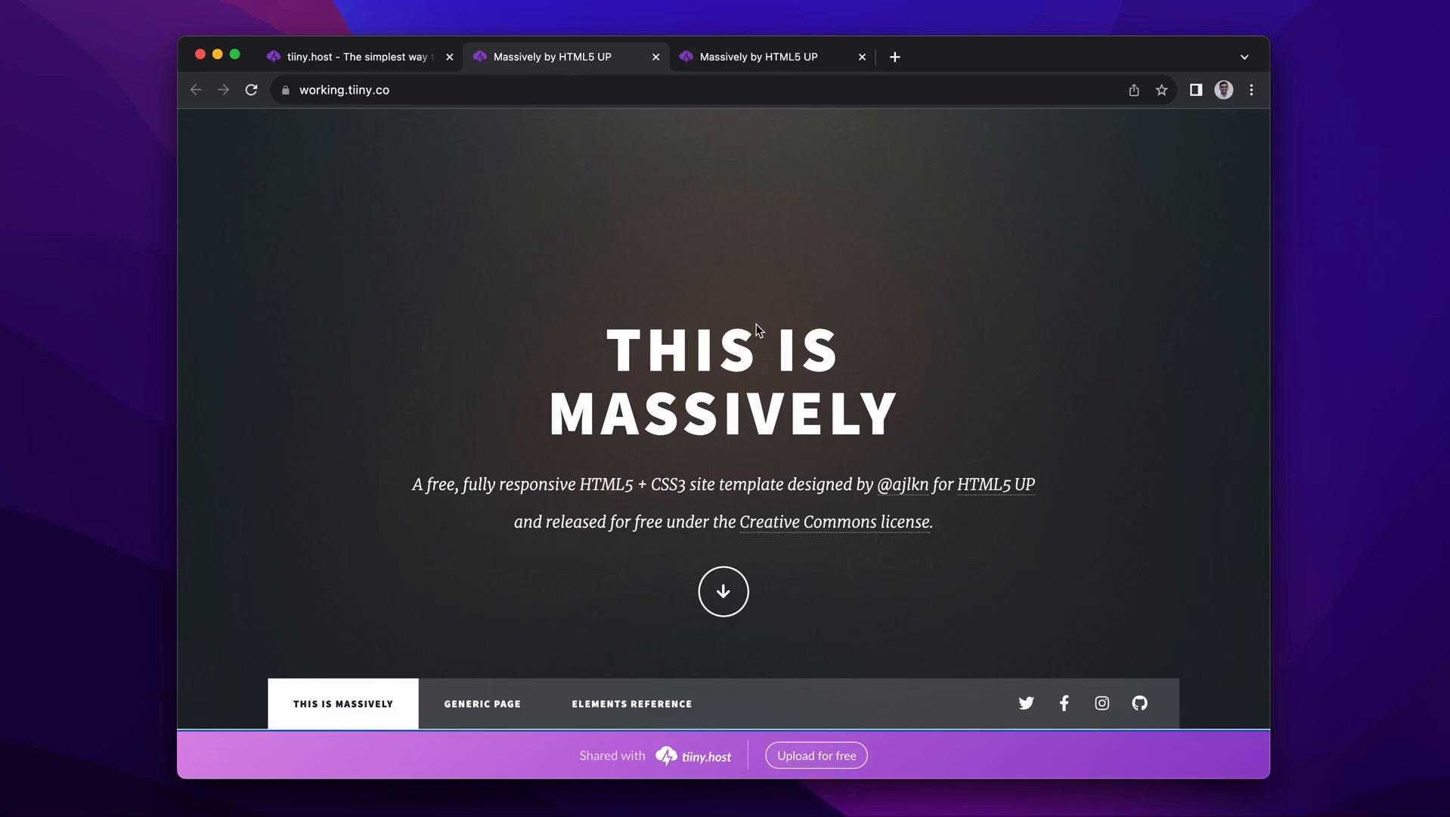
{"action": "scroll", "scroll_direction": "down", "scroll_amount": 3}
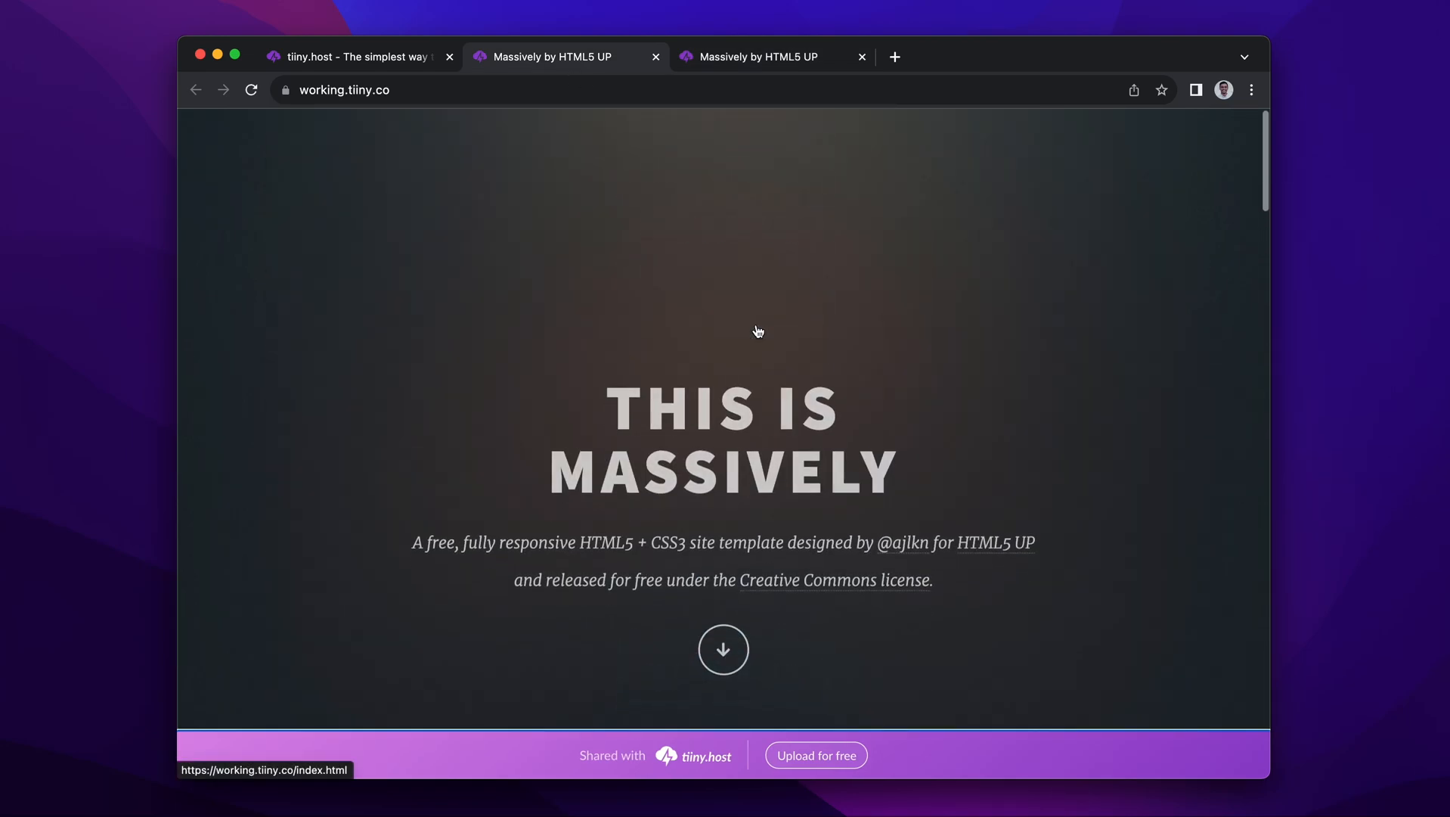
{"action": "left_click", "coordinate": [749, 56]}
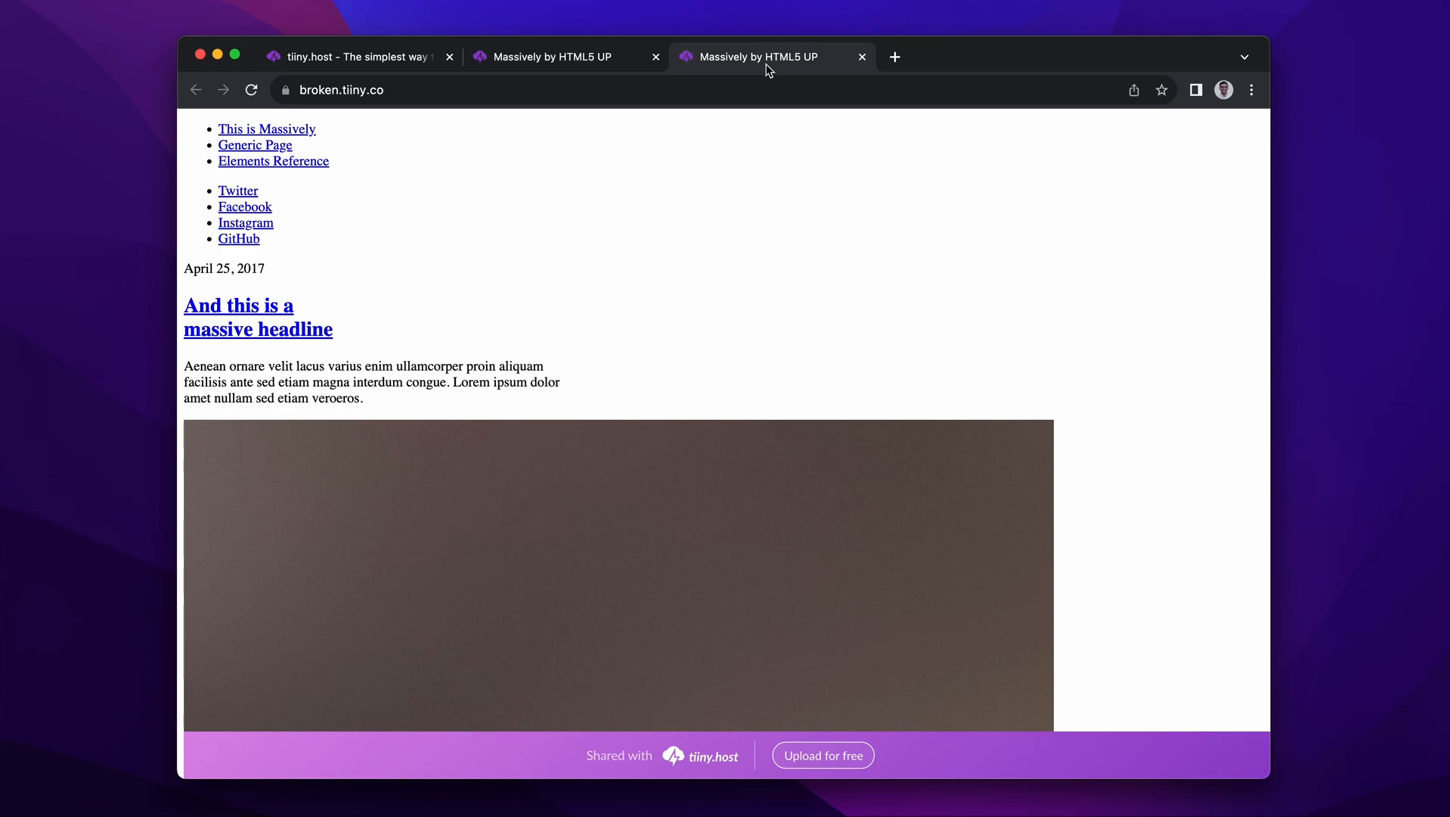
{"action": "mouse_move", "coordinate": [782, 231]}
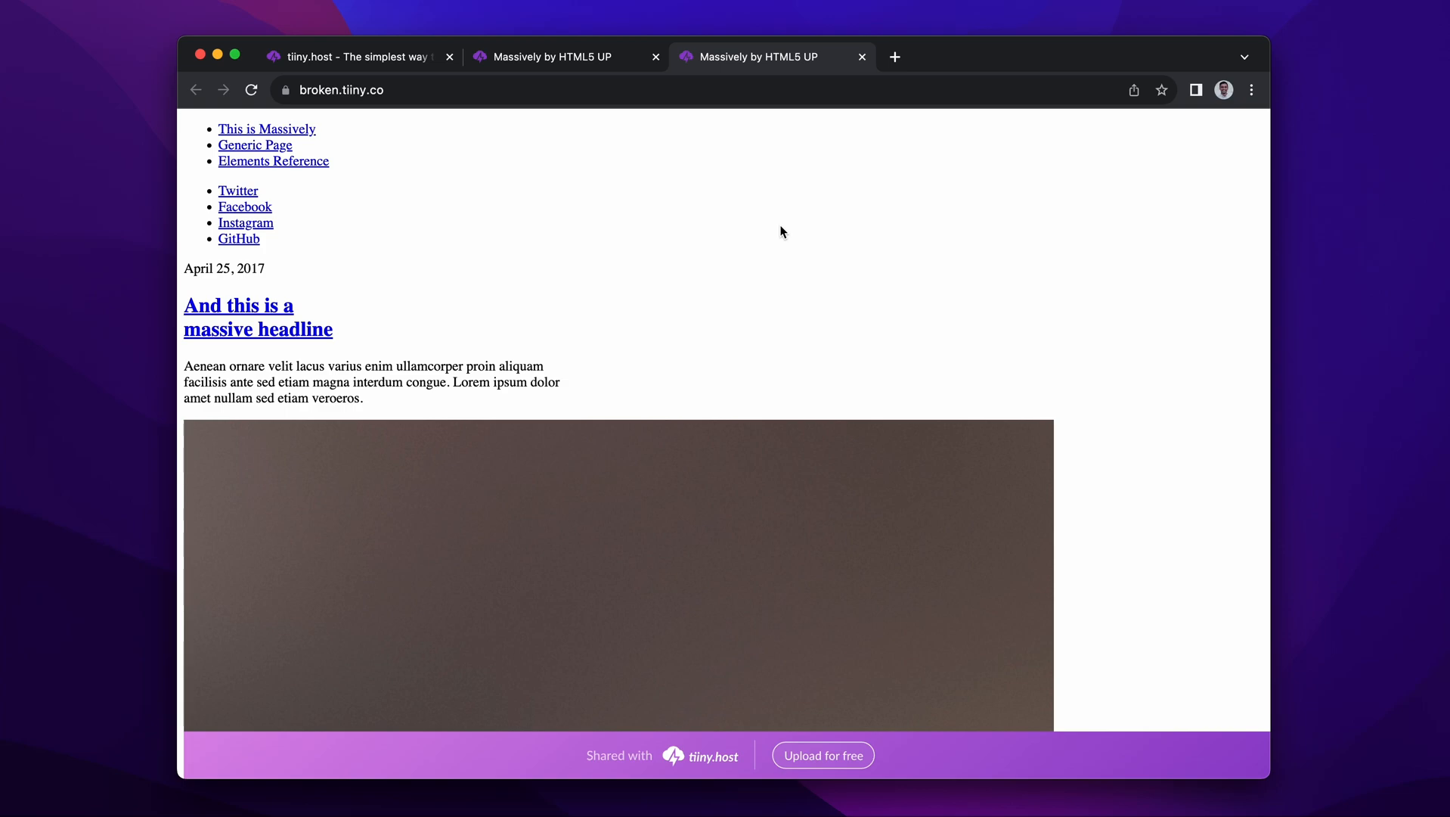
{"action": "mouse_move", "coordinate": [698, 235]}
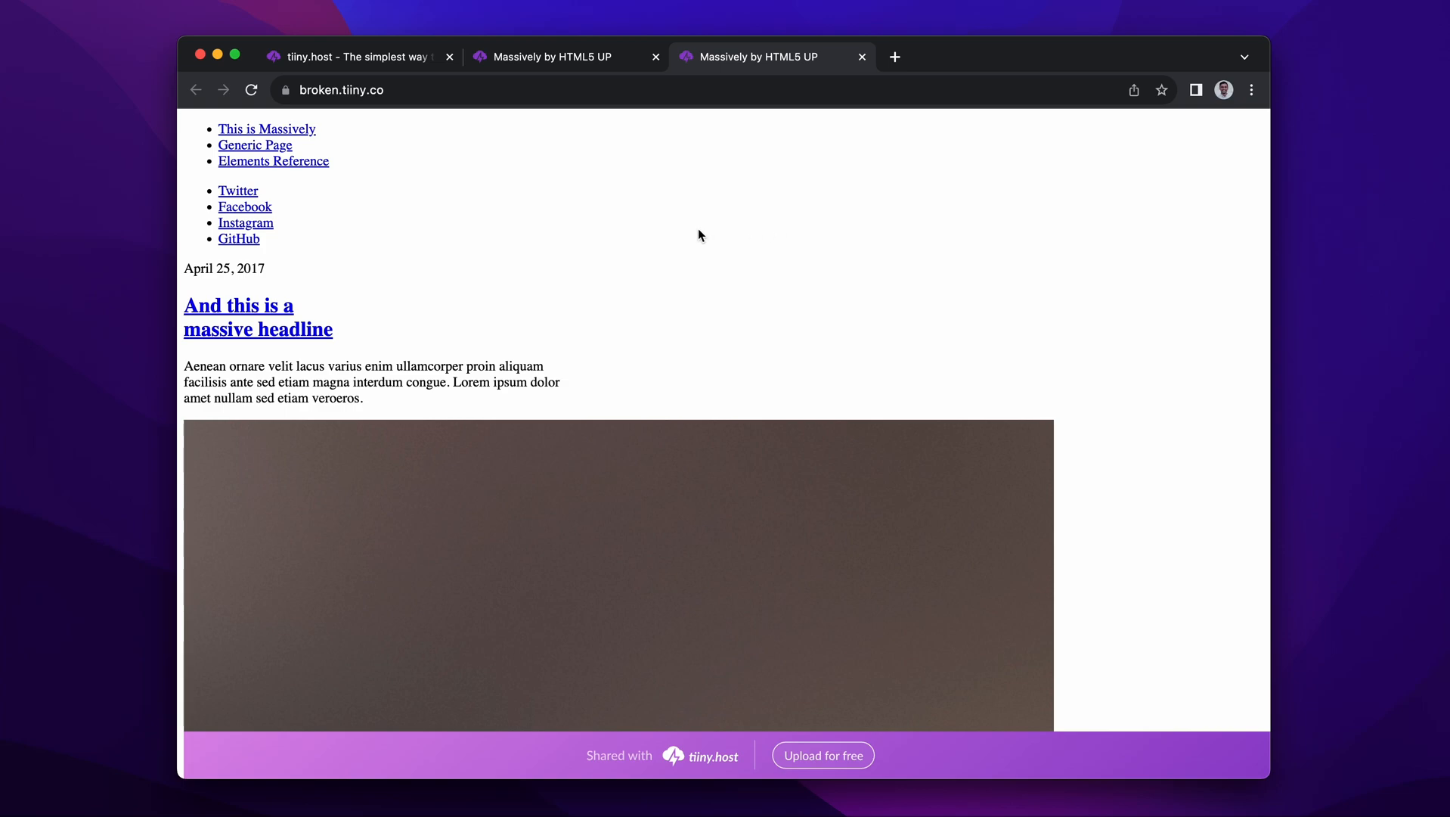
- Bring up Chrome DevTools on broken.tiiny.co via Inspect
{"action": "right_click", "coordinate": [699, 235]}
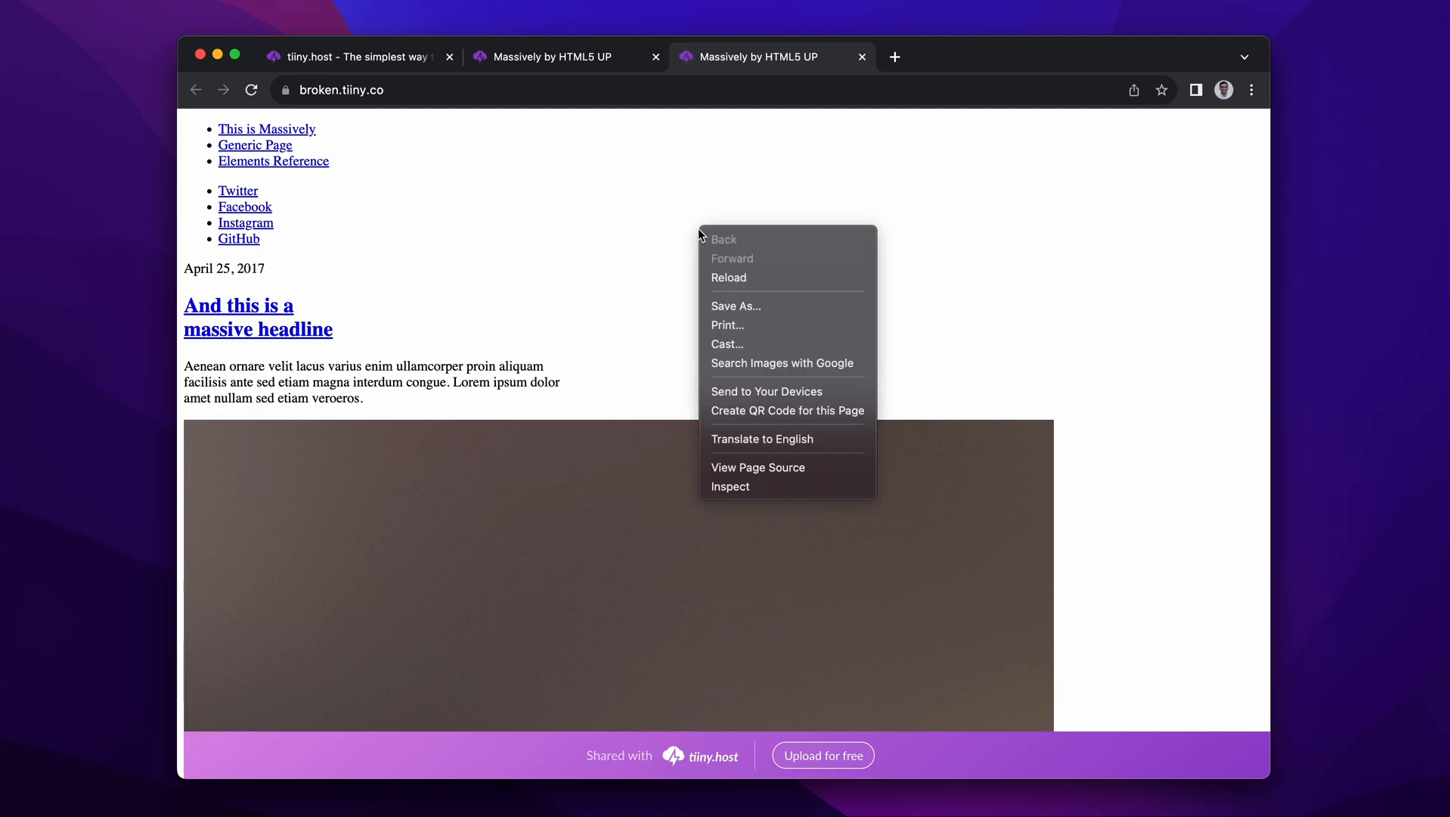
{"action": "mouse_move", "coordinate": [764, 485]}
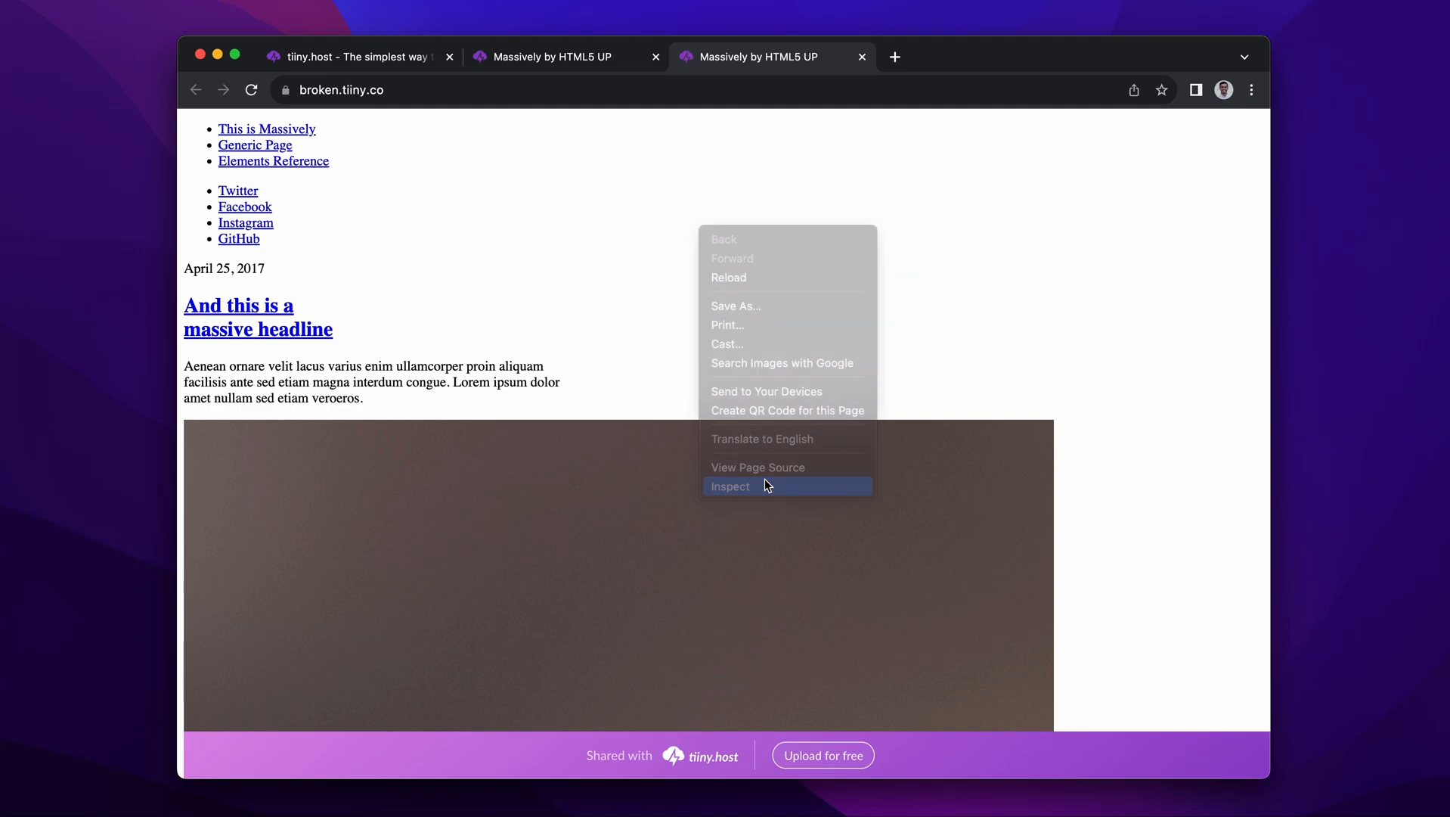
{"action": "left_click", "coordinate": [731, 487]}
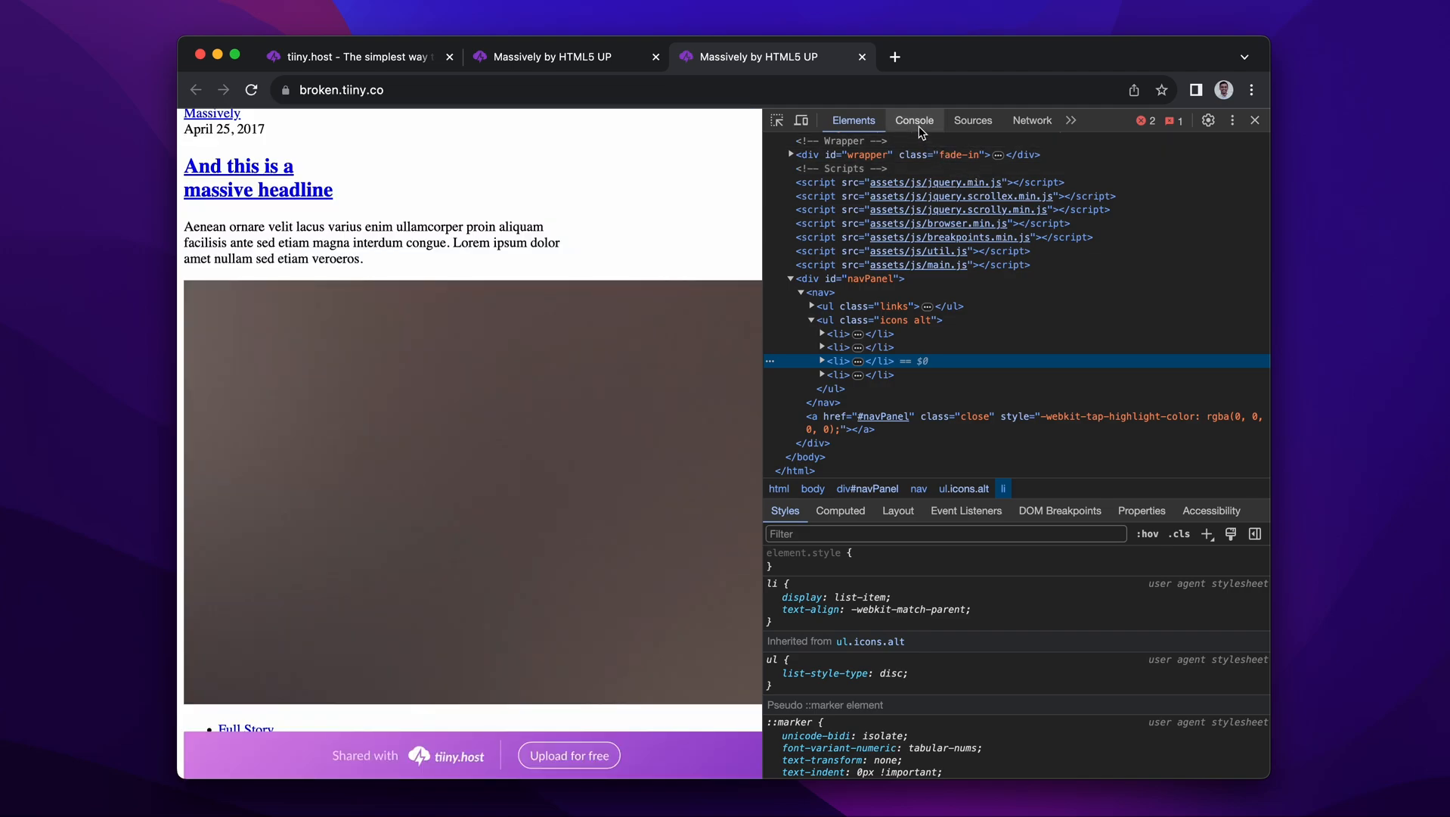
- Show the Console listing the two 404 failed-to-load-resource errors for main.css
{"action": "left_click", "coordinate": [913, 121]}
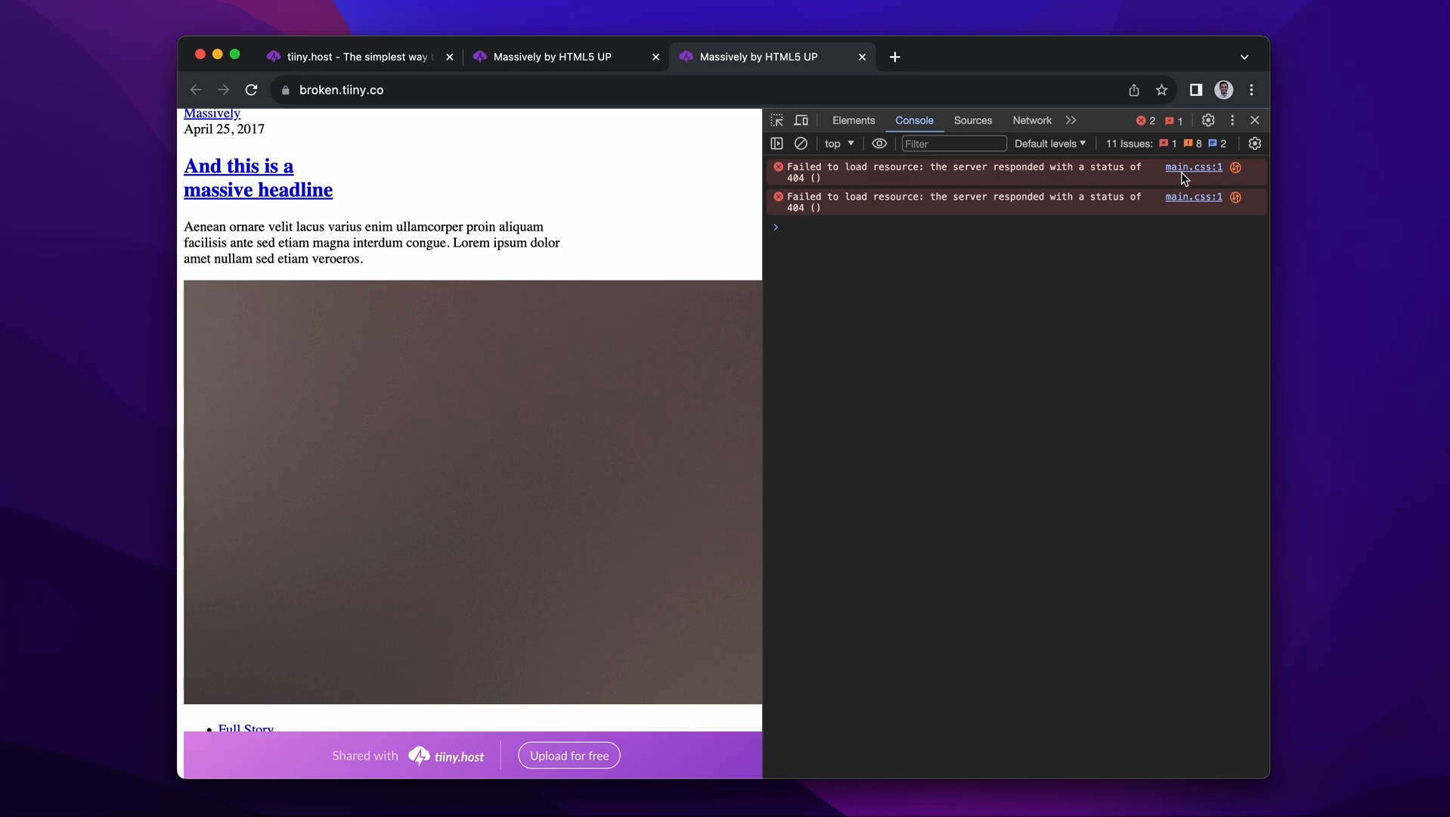
{"action": "mouse_move", "coordinate": [1115, 305]}
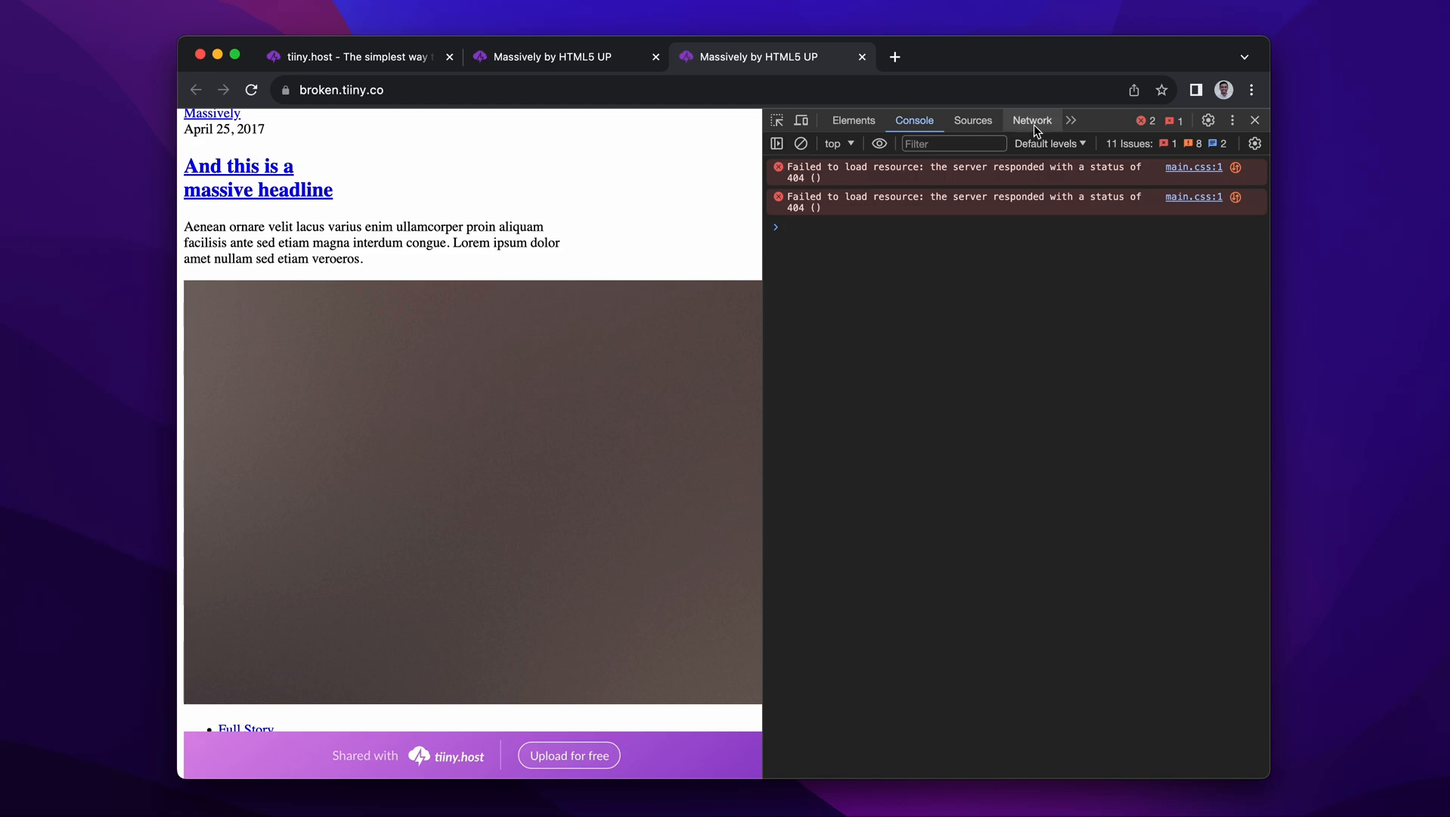
- Record the Network requests on reload and sort by status so the main.css 404 is on top
{"action": "left_click", "coordinate": [1033, 121]}
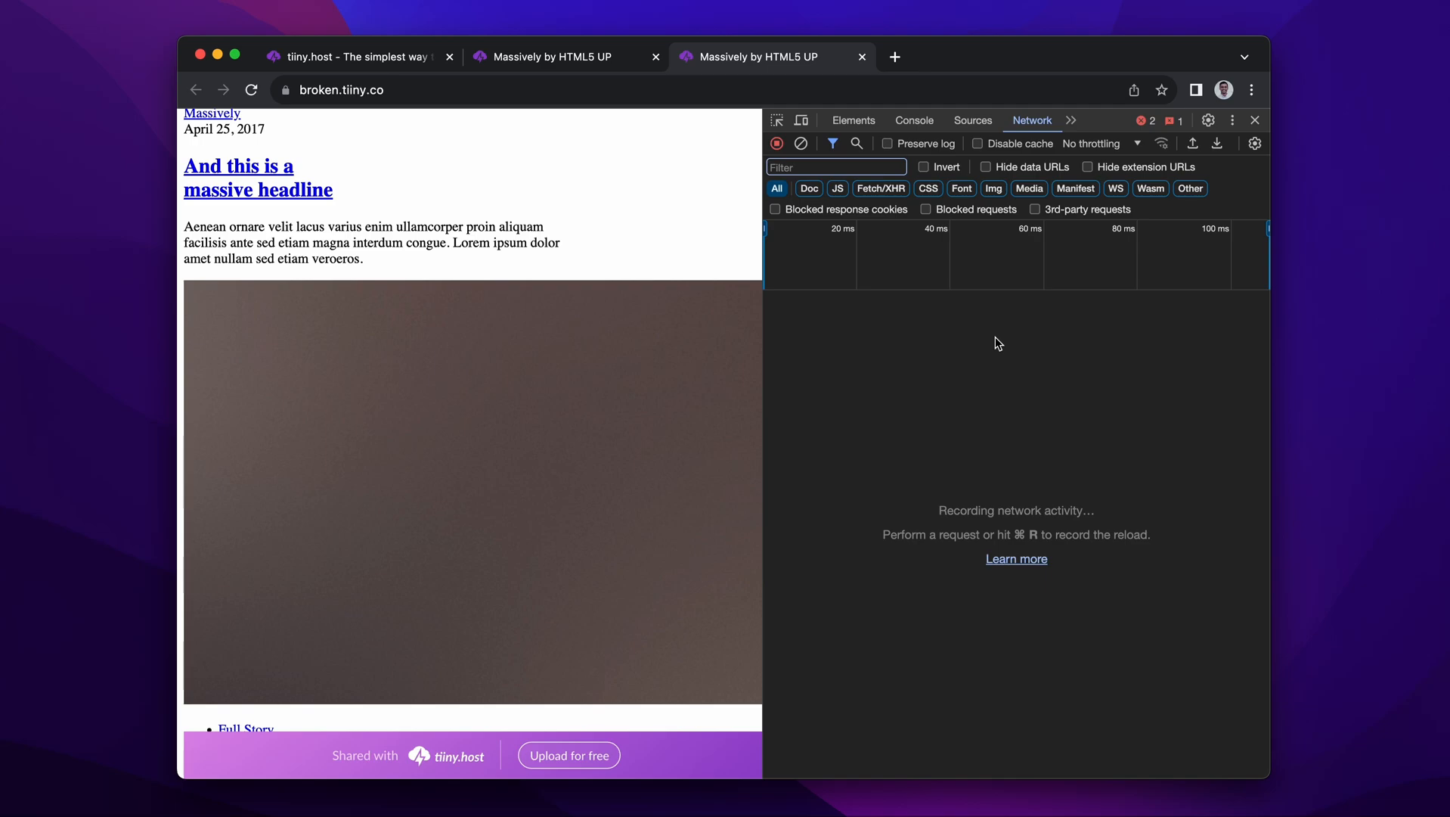
{"action": "mouse_move", "coordinate": [427, 175]}
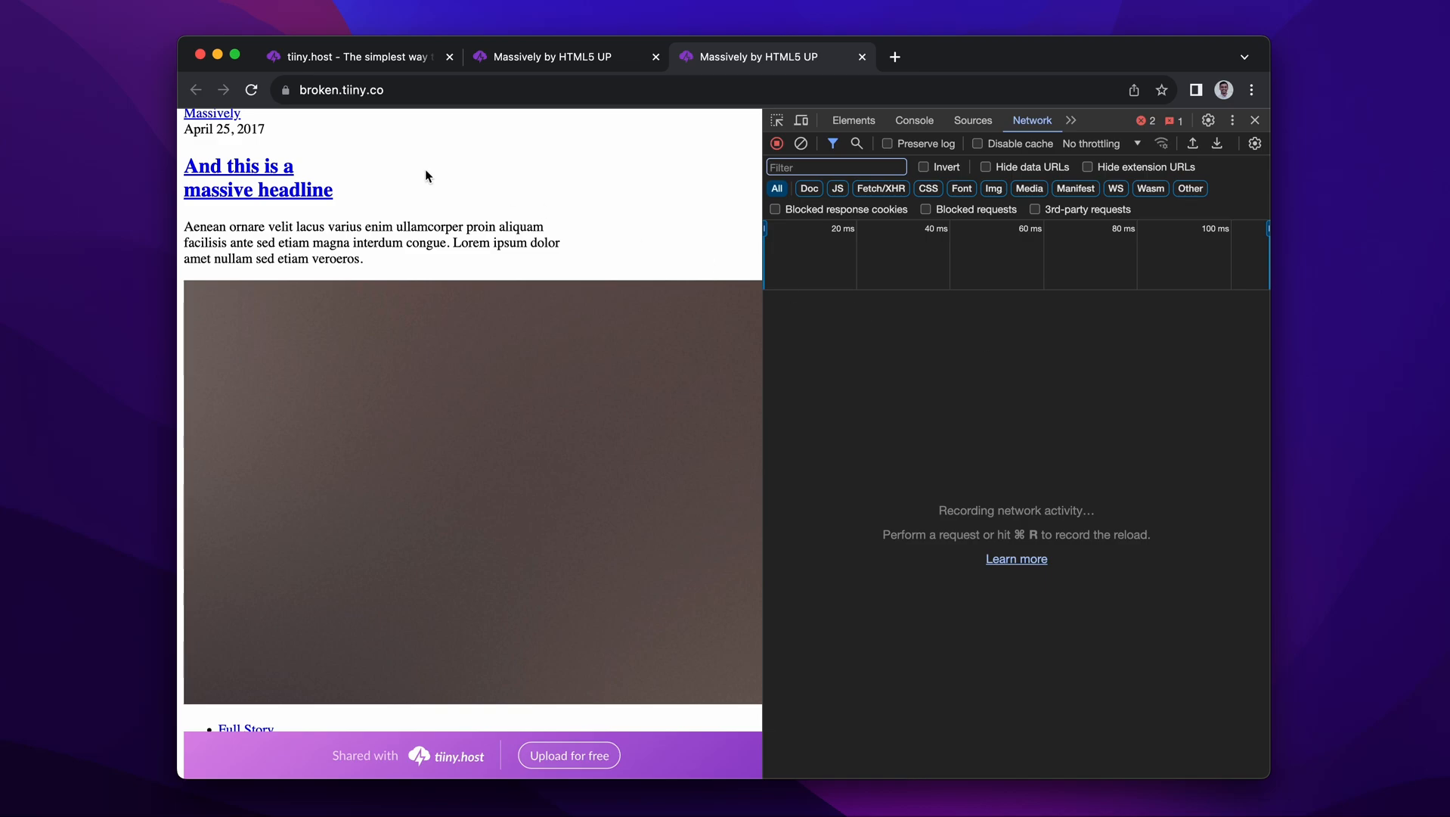
{"action": "left_click", "coordinate": [251, 89]}
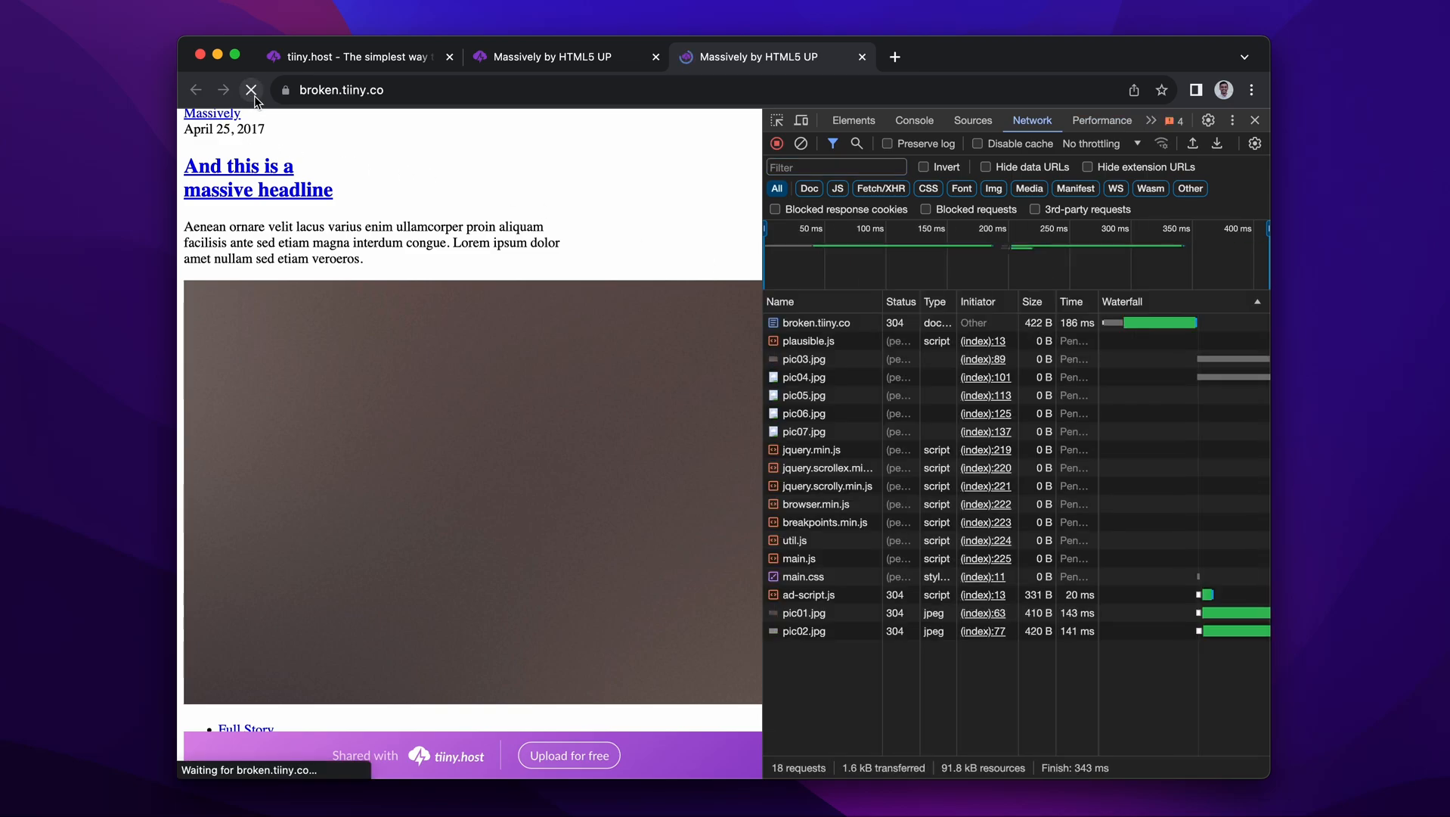
{"action": "left_click", "coordinate": [251, 89]}
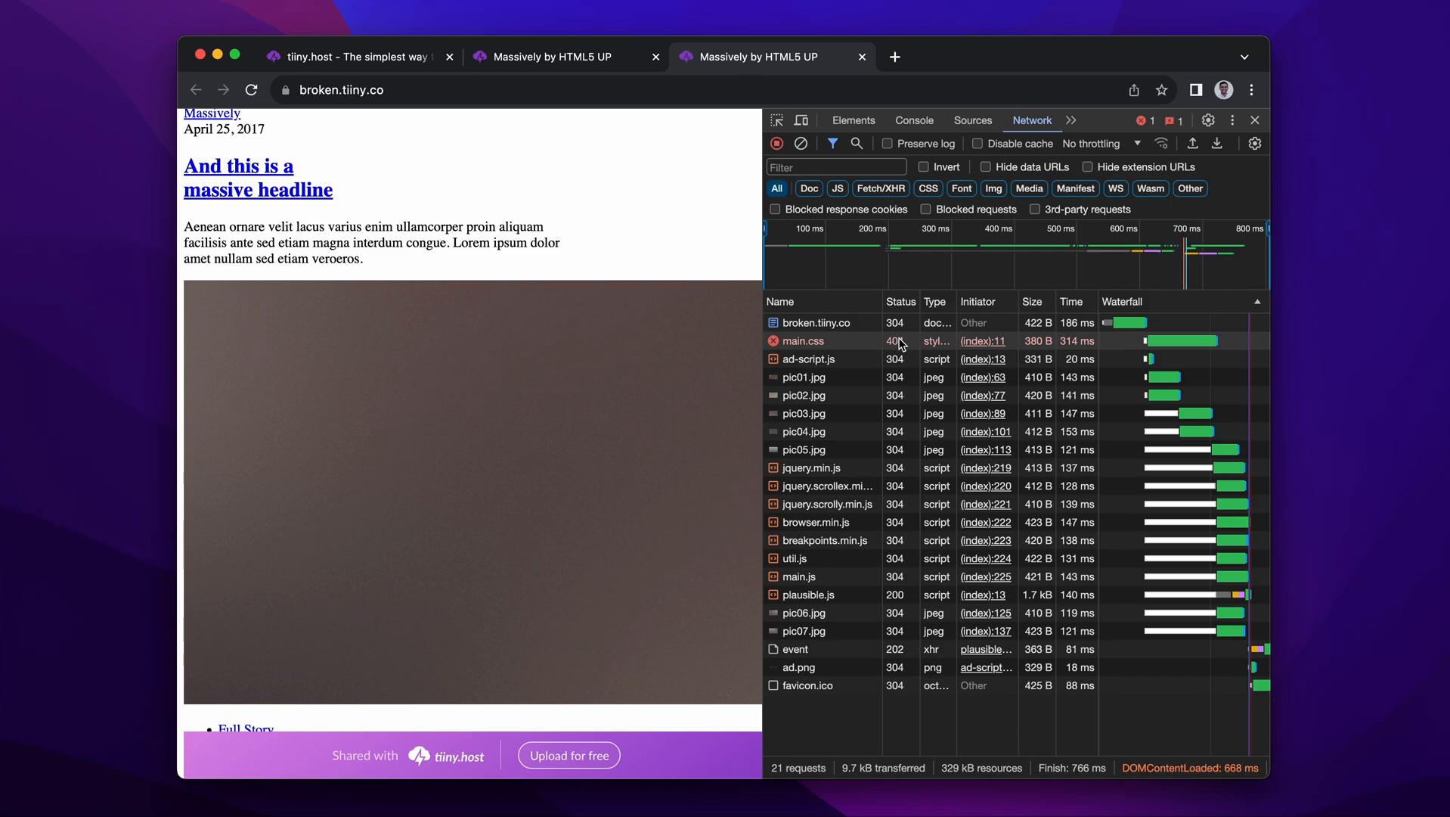
{"action": "left_click", "coordinate": [899, 301]}
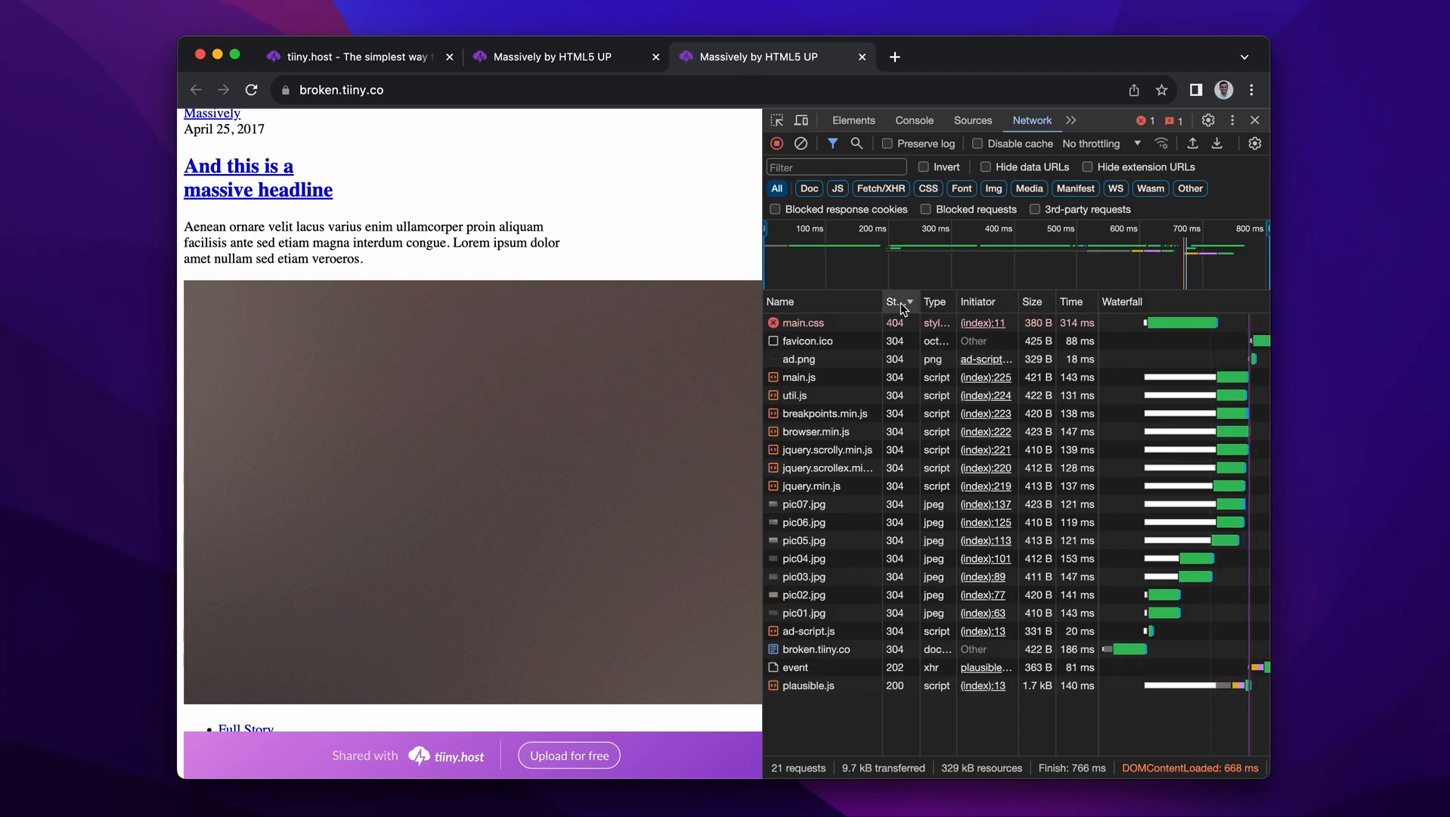
{"action": "left_click", "coordinate": [803, 322]}
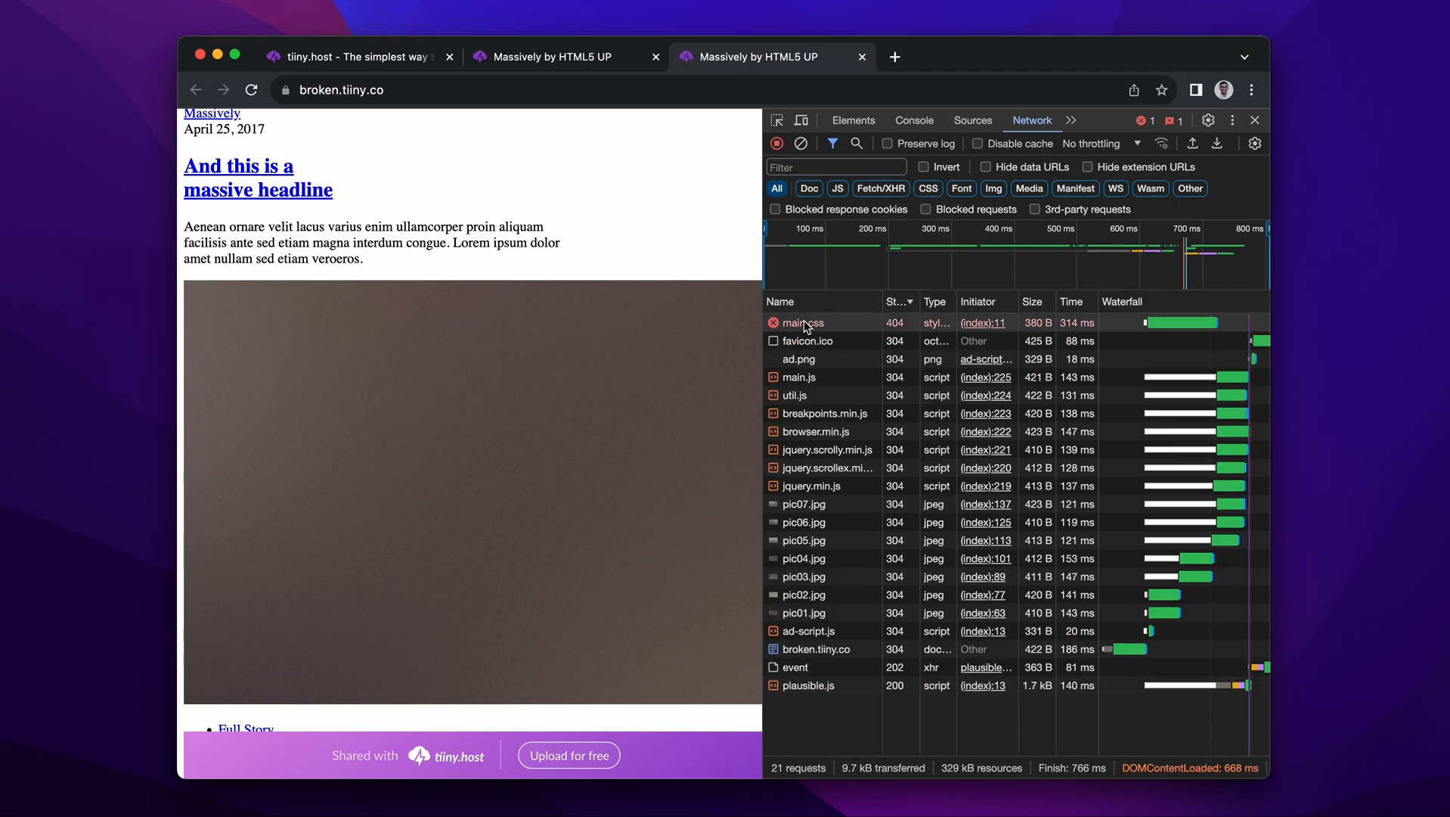
- Show the main.css request details: 404 Not Found at assets/css/main.css
{"action": "left_click", "coordinate": [802, 322]}
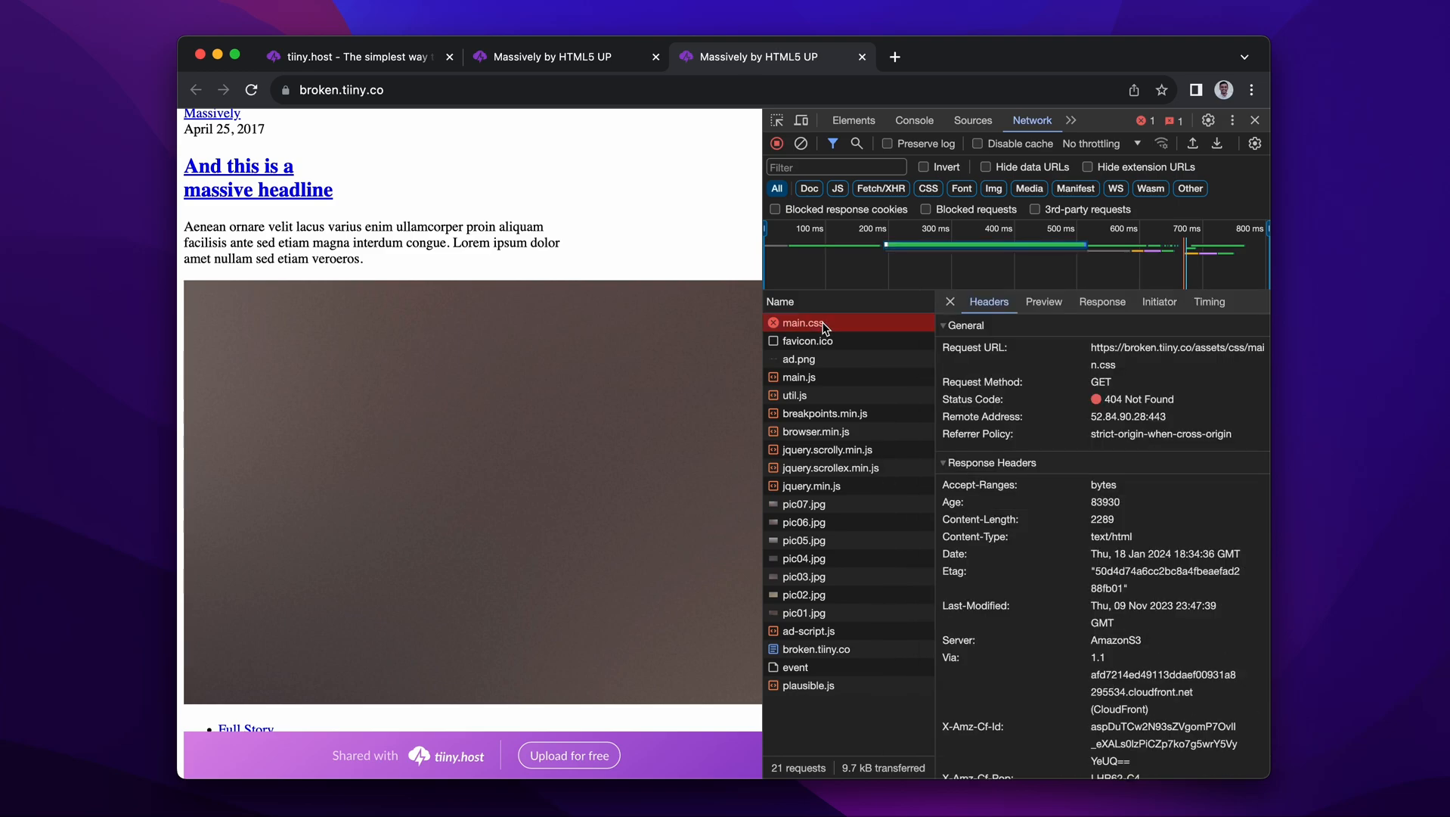
{"action": "mouse_move", "coordinate": [1114, 405]}
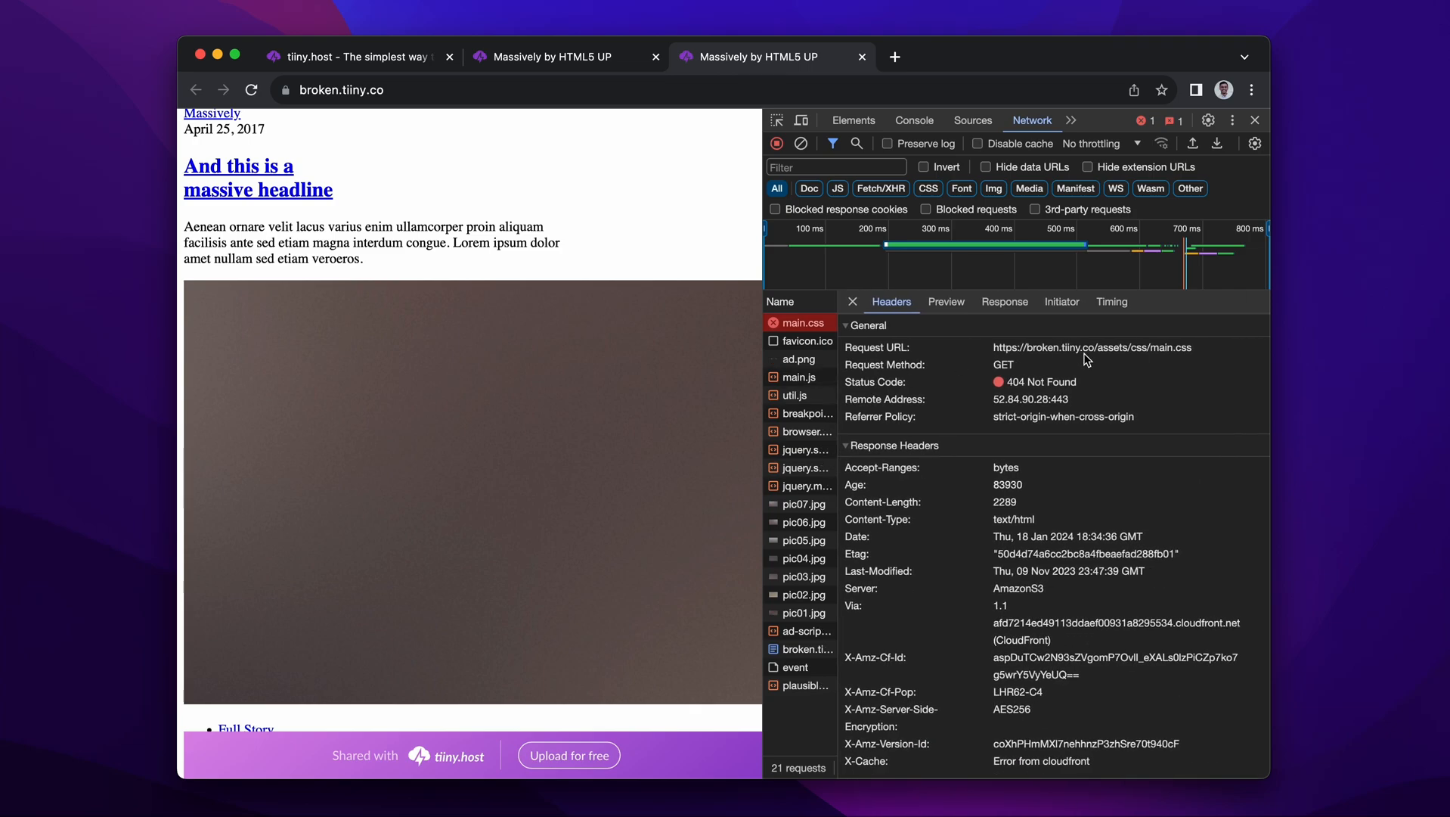
{"action": "mouse_move", "coordinate": [1079, 359]}
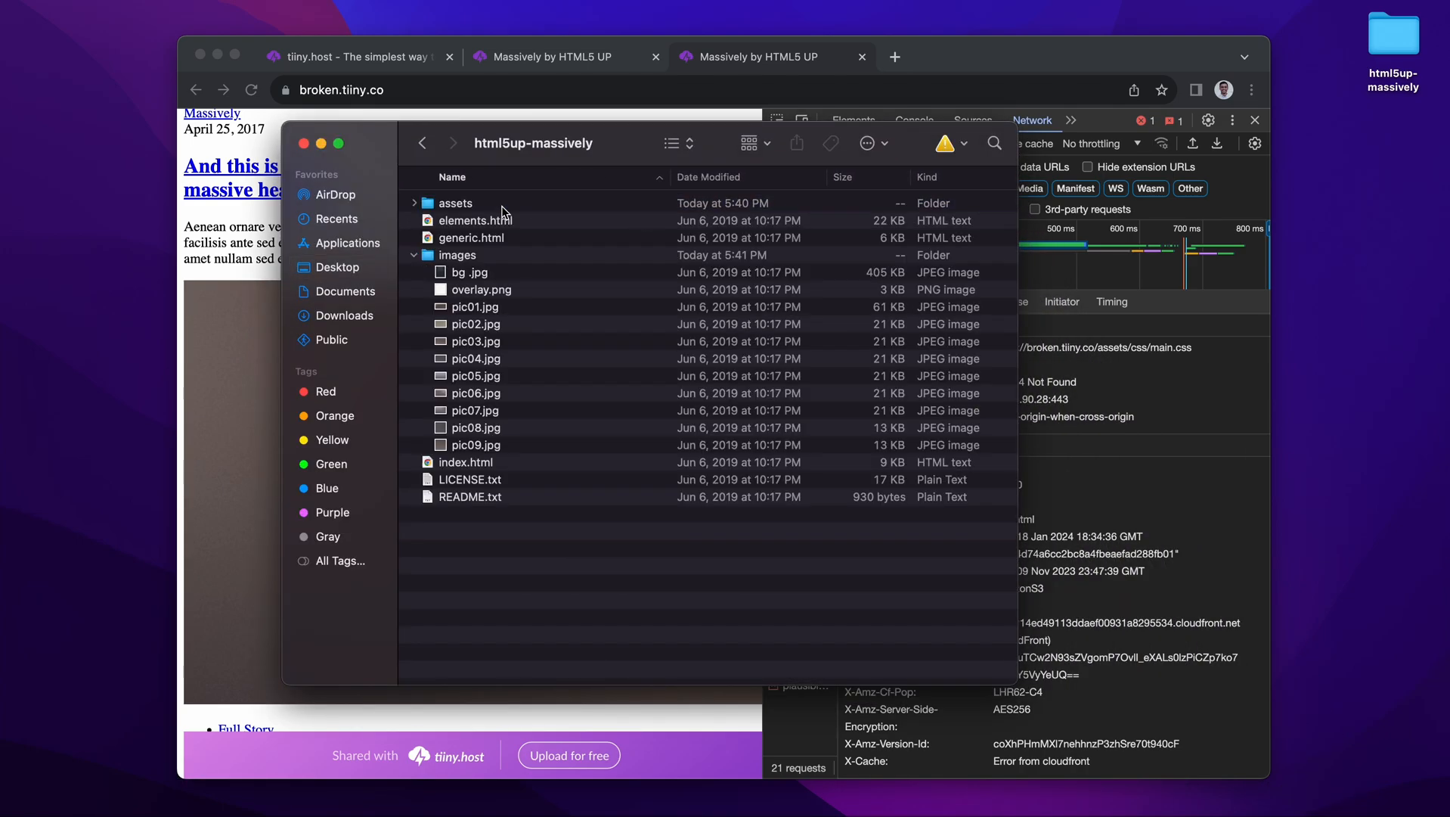
- Move main.css from assets/styles into assets/css in the html5up-massively folder
{"action": "left_click", "coordinate": [416, 254]}
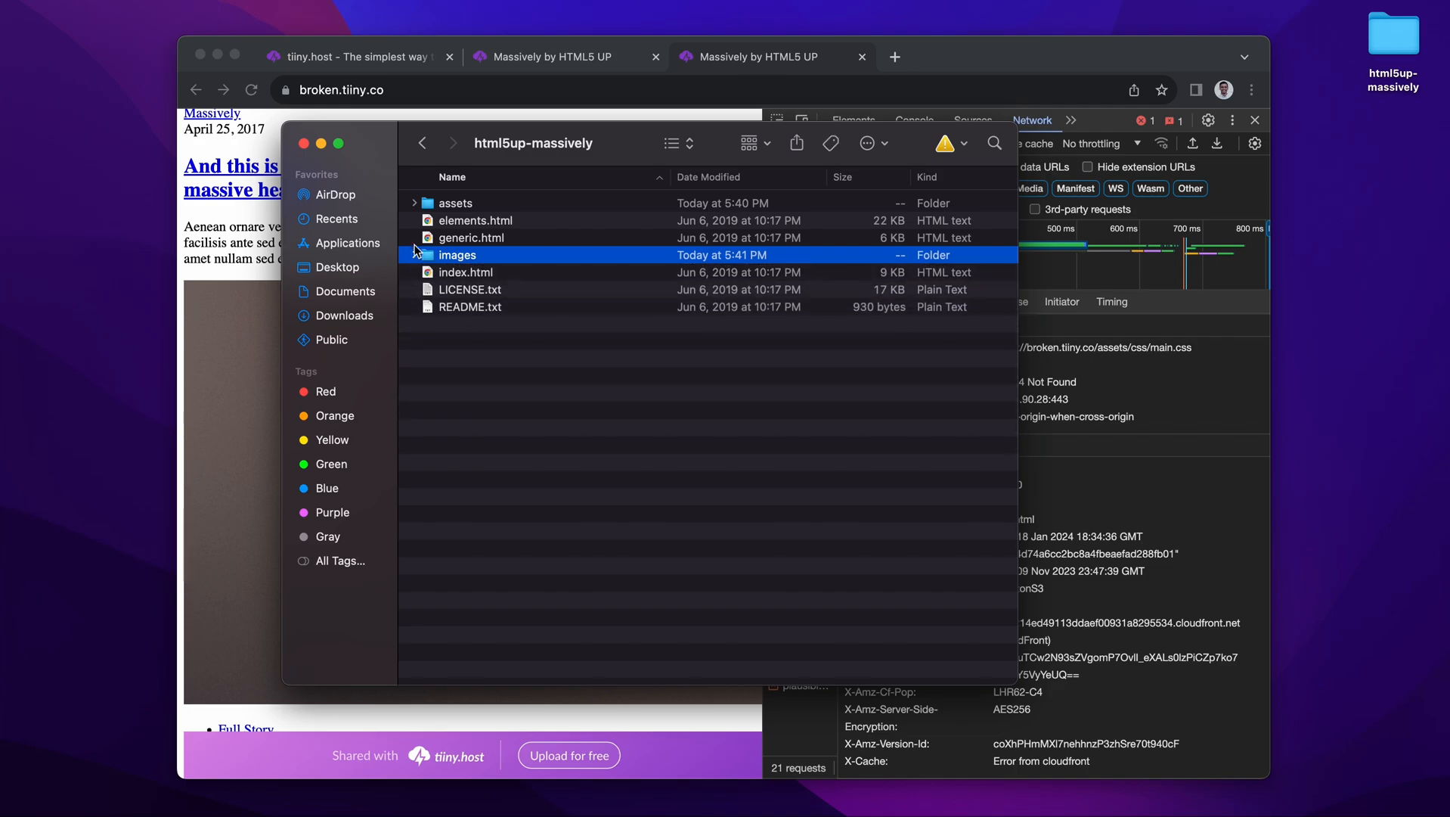
{"action": "left_click", "coordinate": [417, 202]}
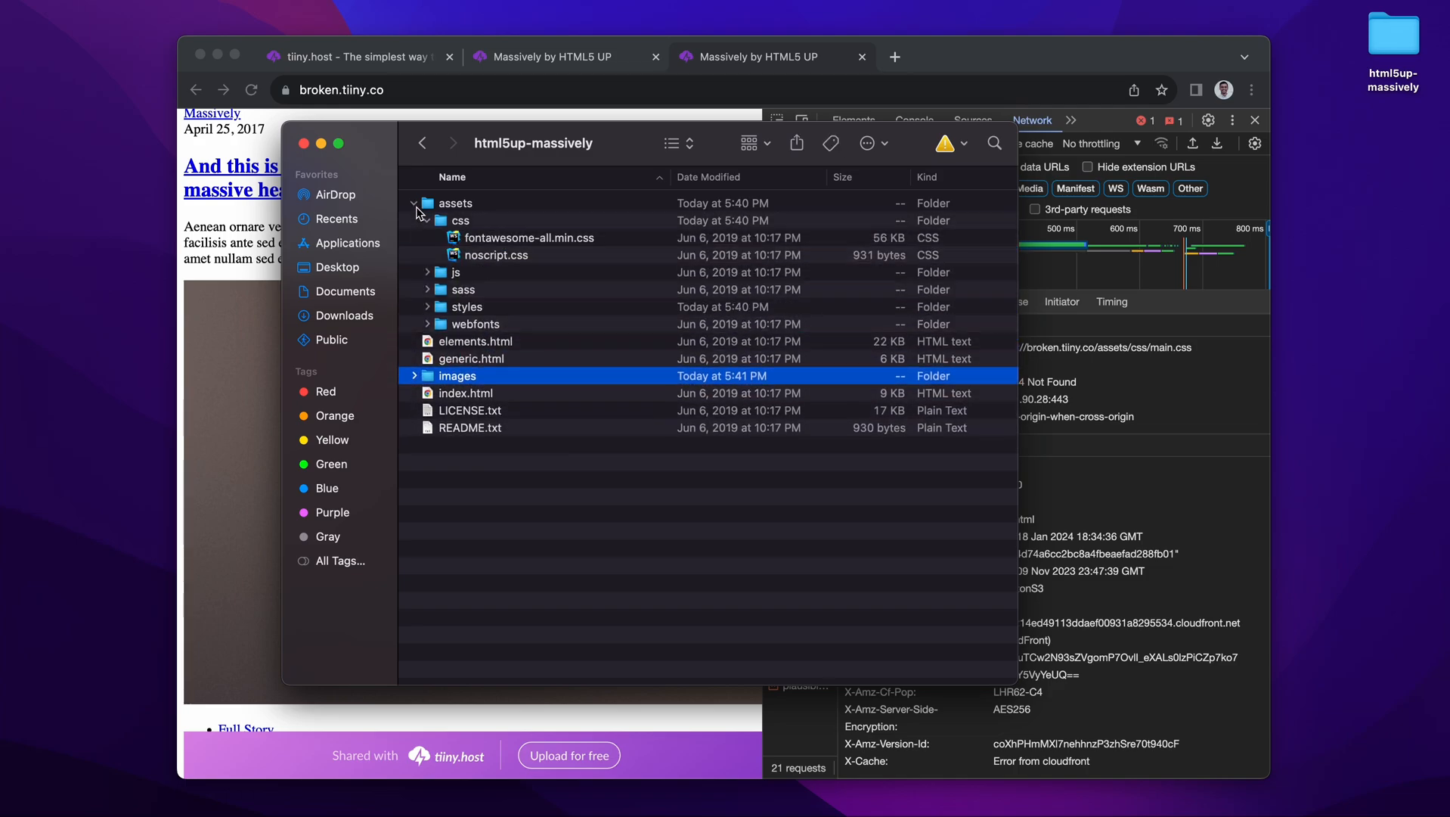
{"action": "left_click", "coordinate": [460, 220]}
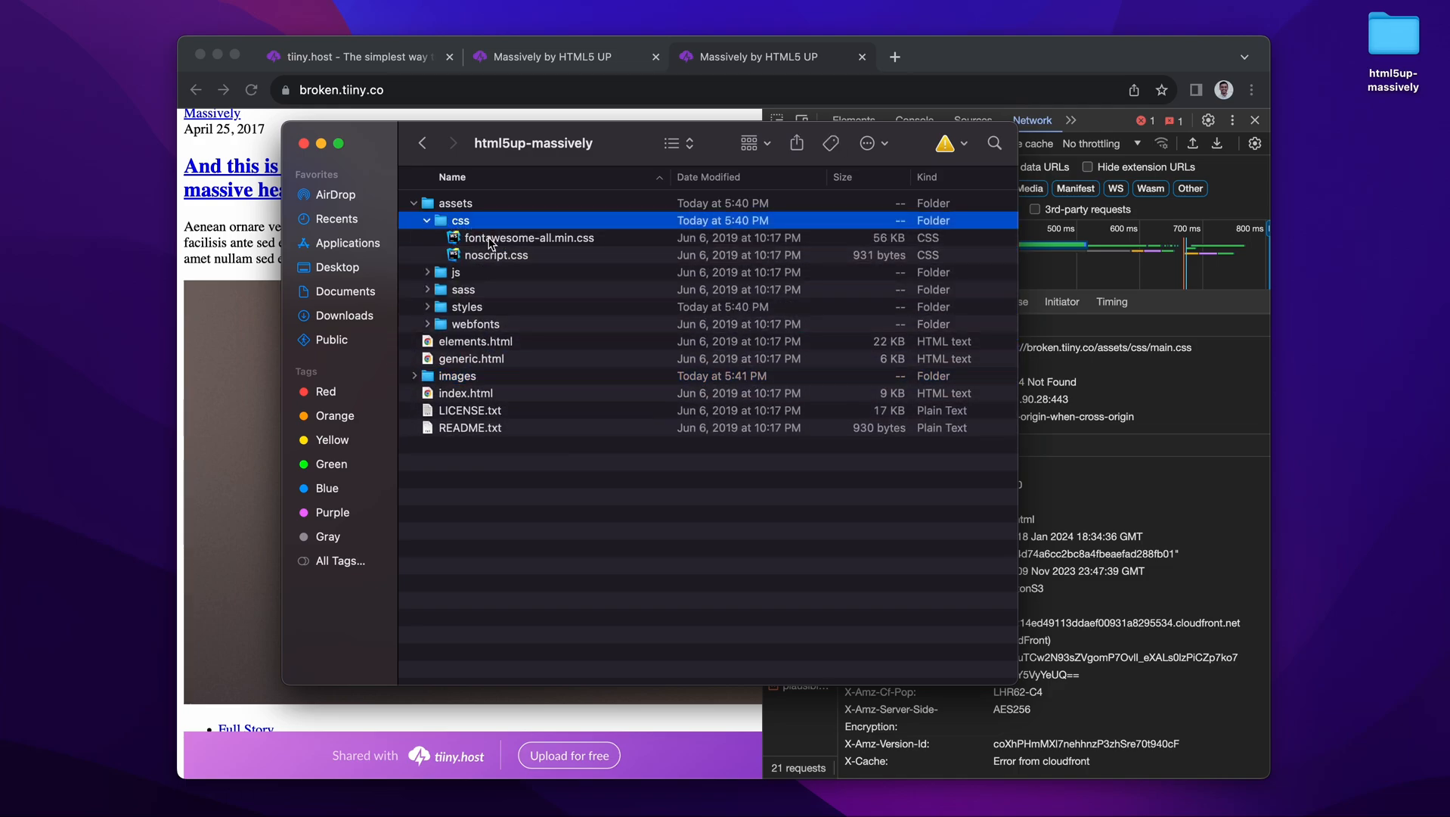
{"action": "left_click", "coordinate": [529, 237]}
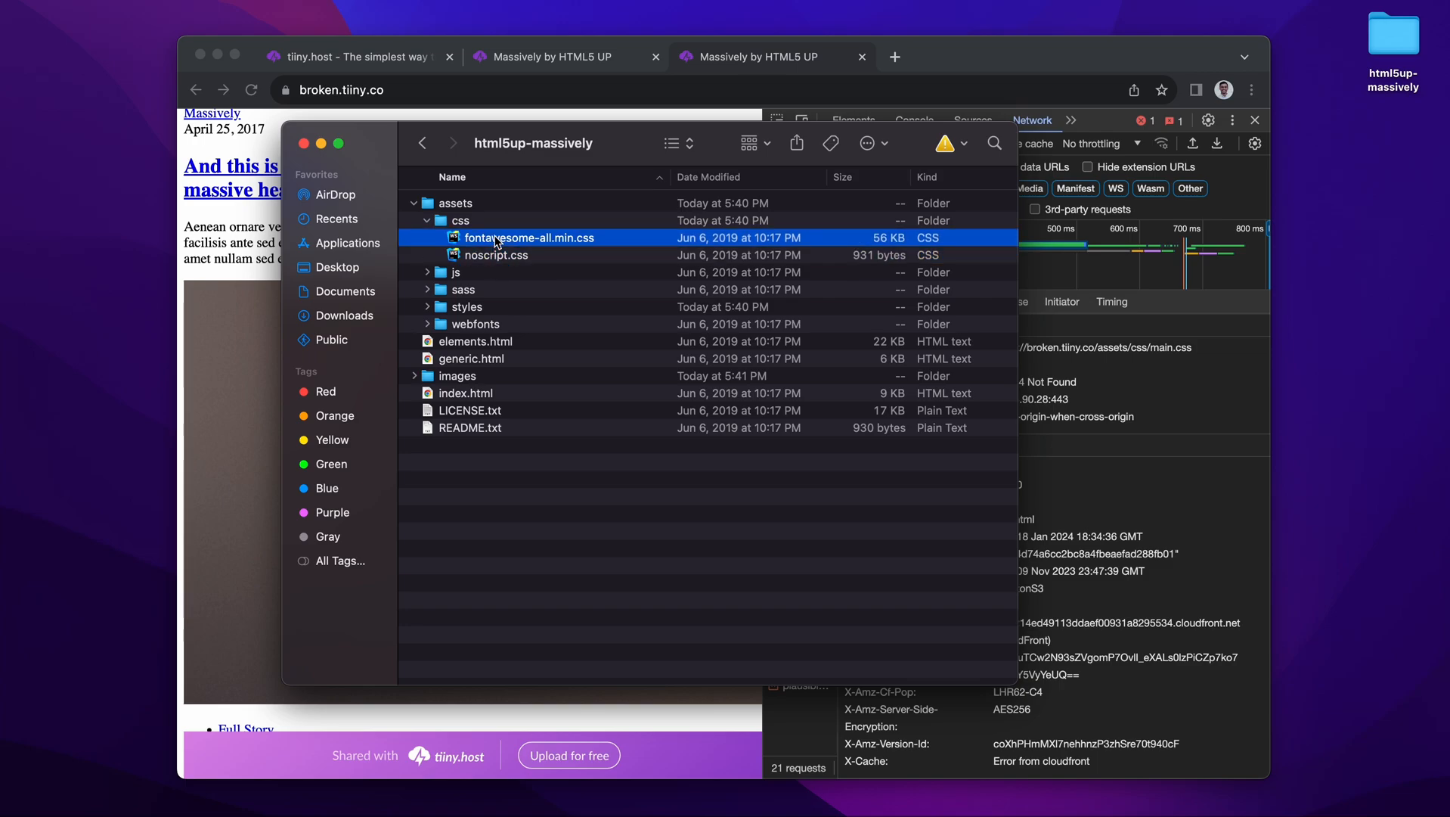
{"action": "mouse_move", "coordinate": [1184, 362]}
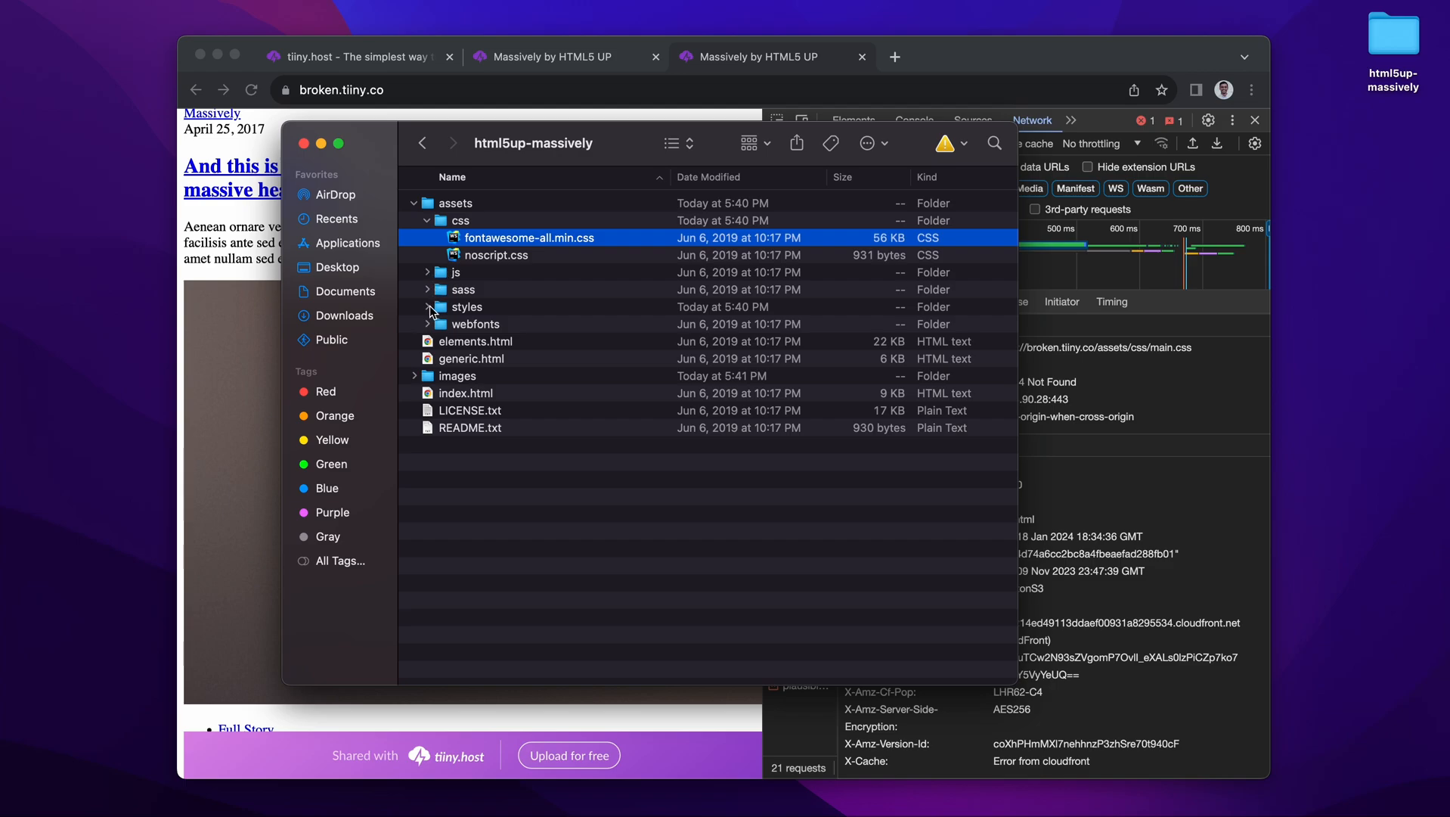
{"action": "left_click", "coordinate": [428, 306]}
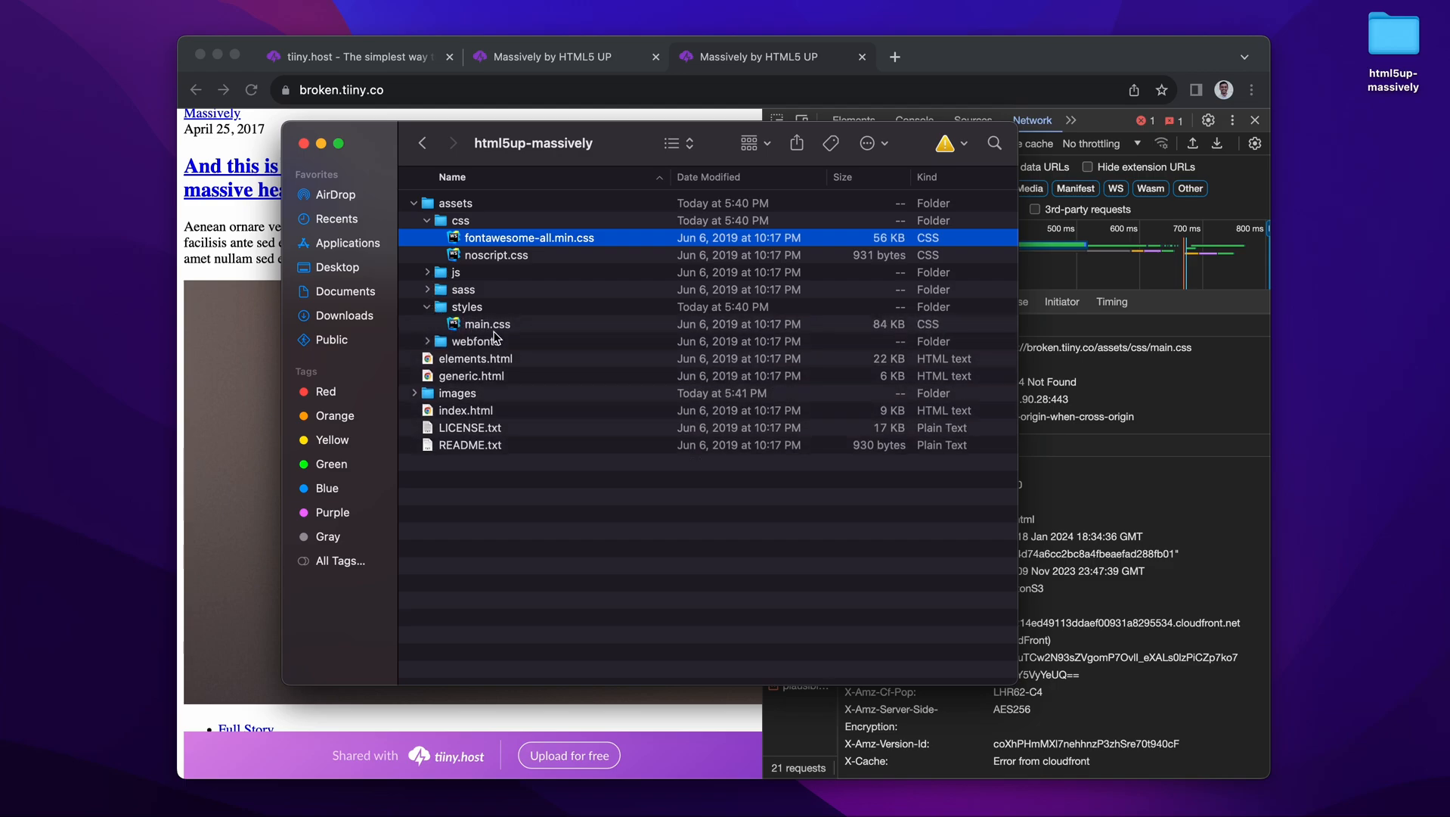
{"action": "left_click", "coordinate": [487, 324]}
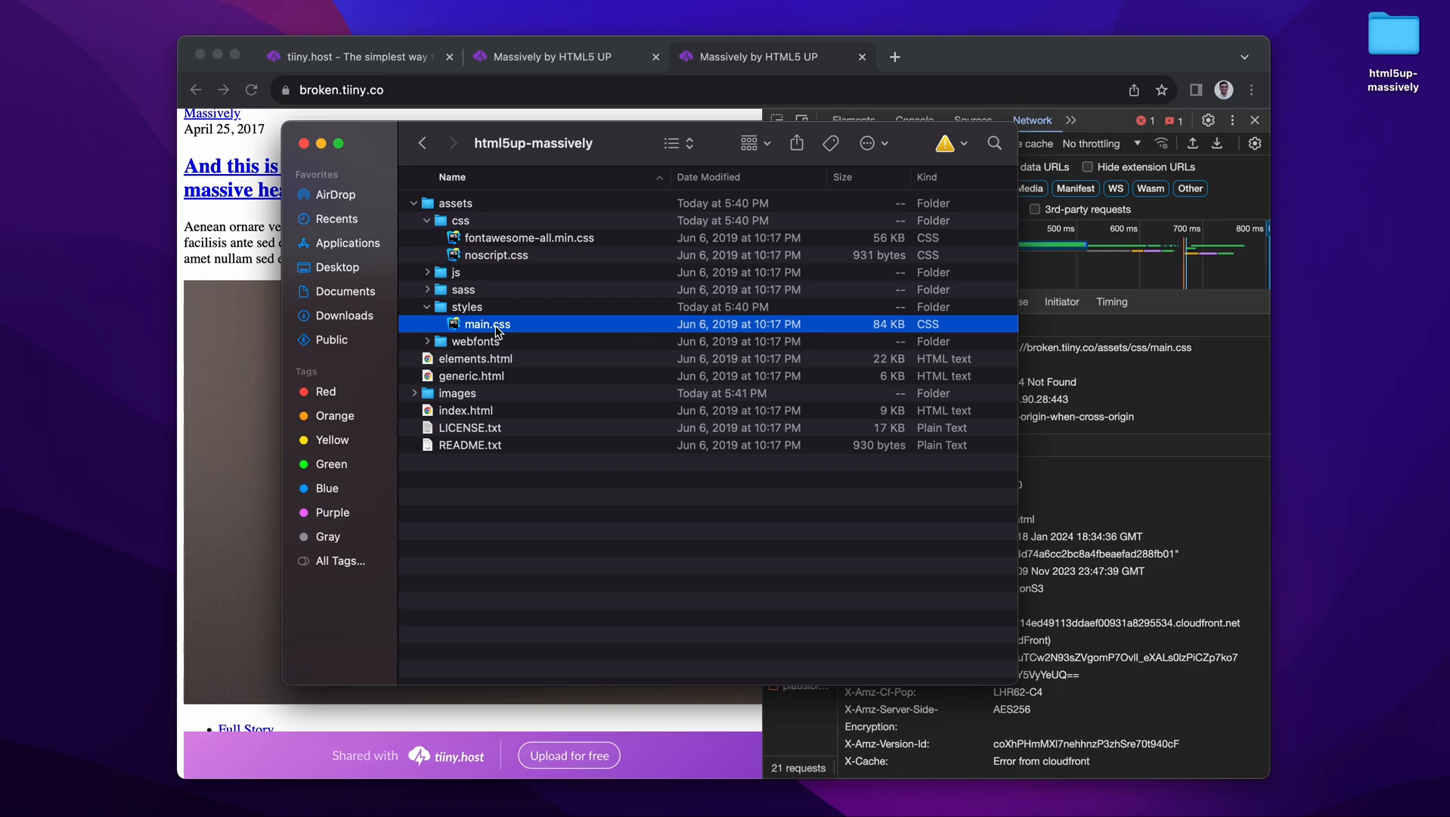
{"action": "mouse_move", "coordinate": [528, 325]}
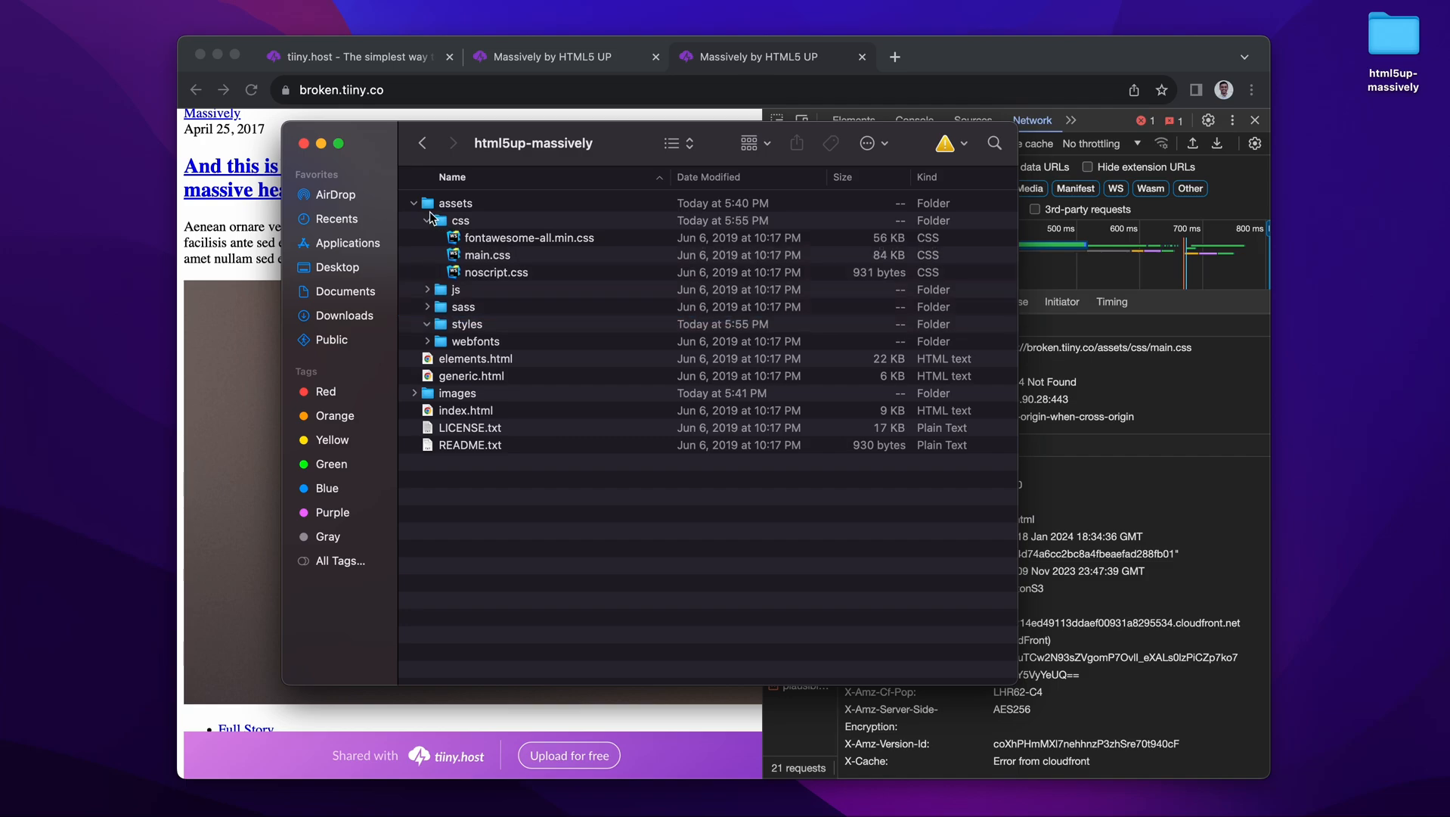
- Collapse the assets folder and navigate back up toward the Desktop
{"action": "left_click", "coordinate": [414, 203]}
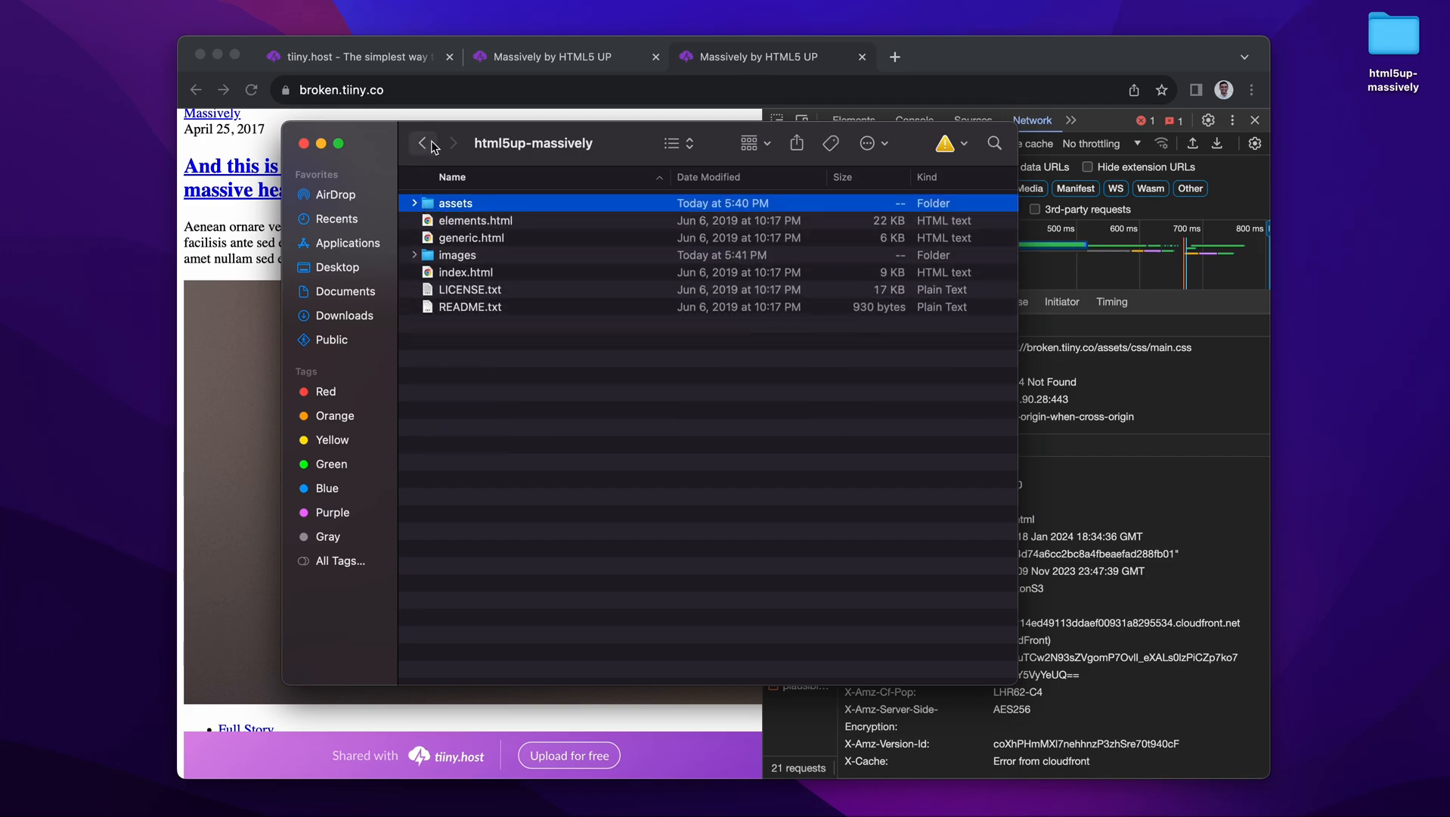
{"action": "right_click", "coordinate": [453, 203]}
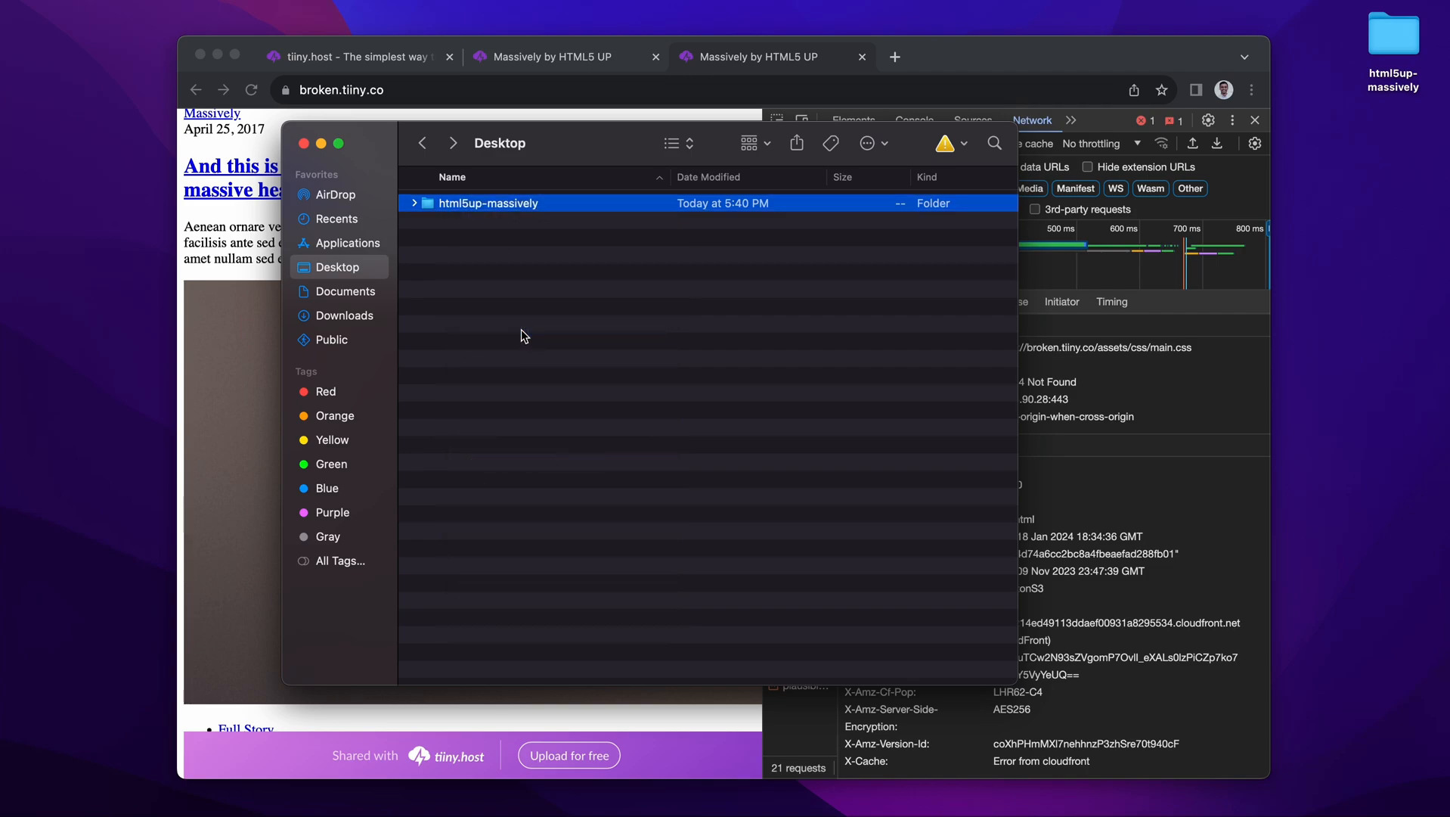
- Update broken.tiiny.co on tiiny.host by uploading html5up-massively.zip from the Desktop
{"action": "left_click", "coordinate": [355, 55]}
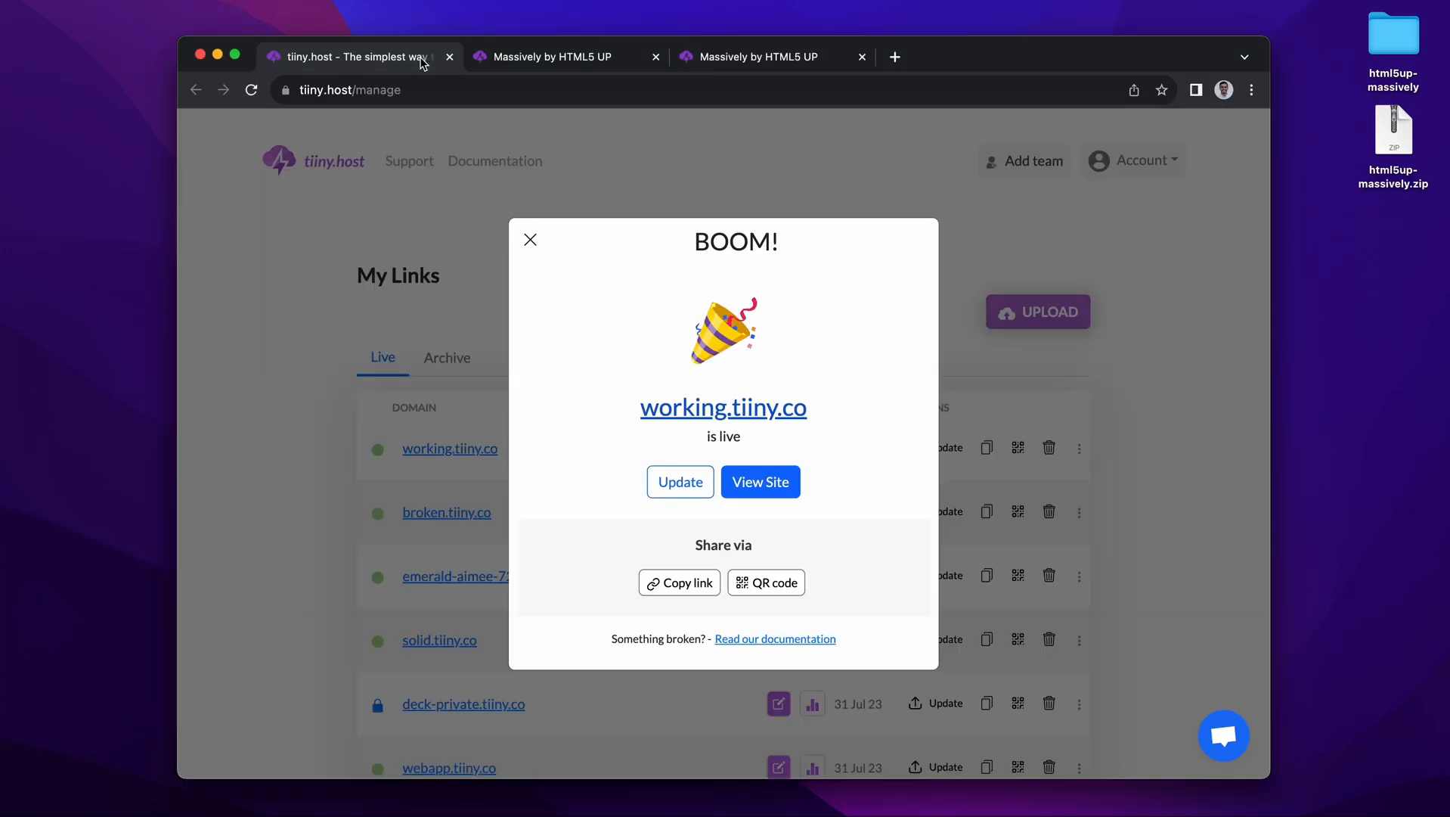
{"action": "left_click", "coordinate": [529, 239]}
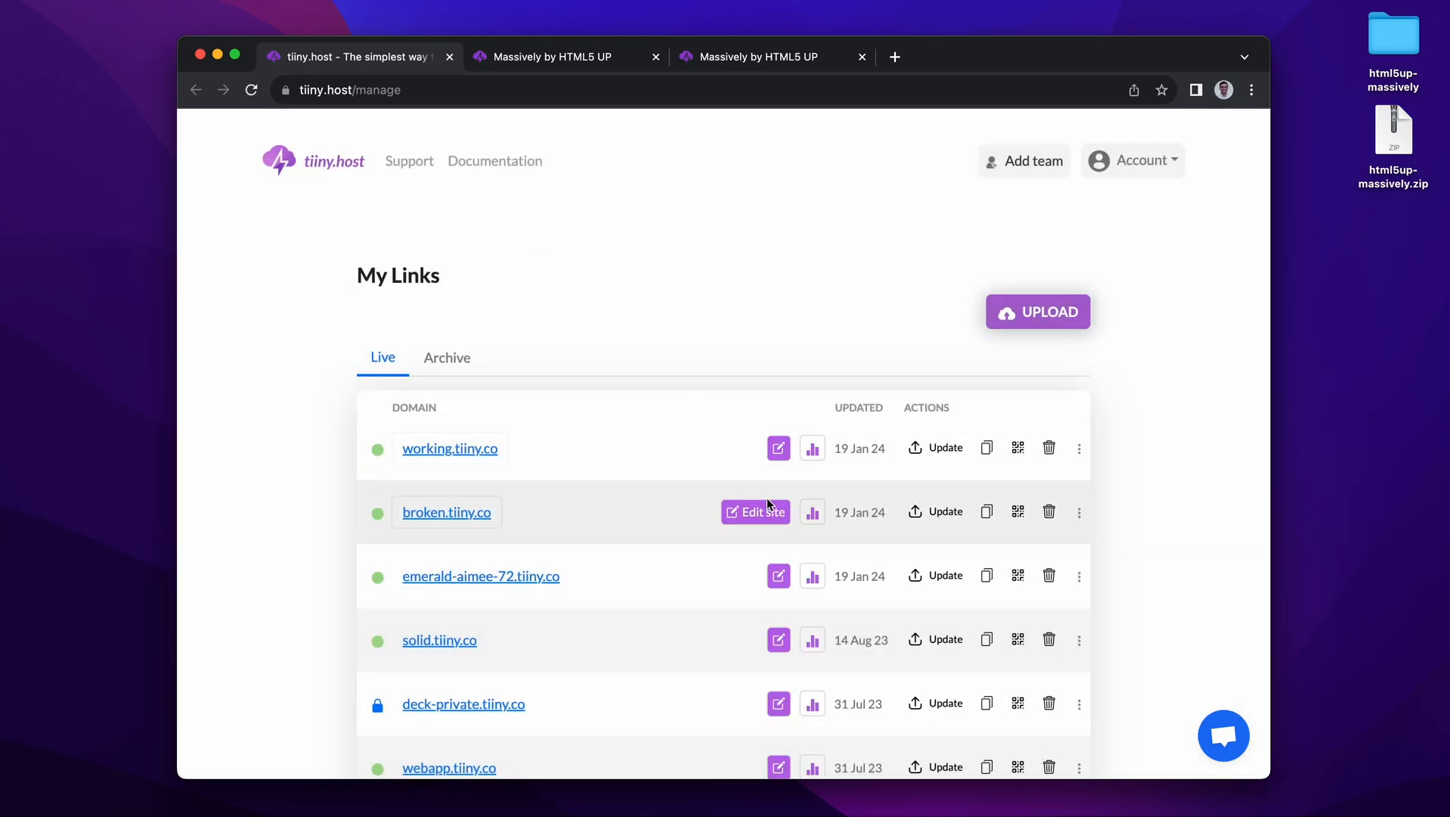
{"action": "left_click", "coordinate": [755, 511]}
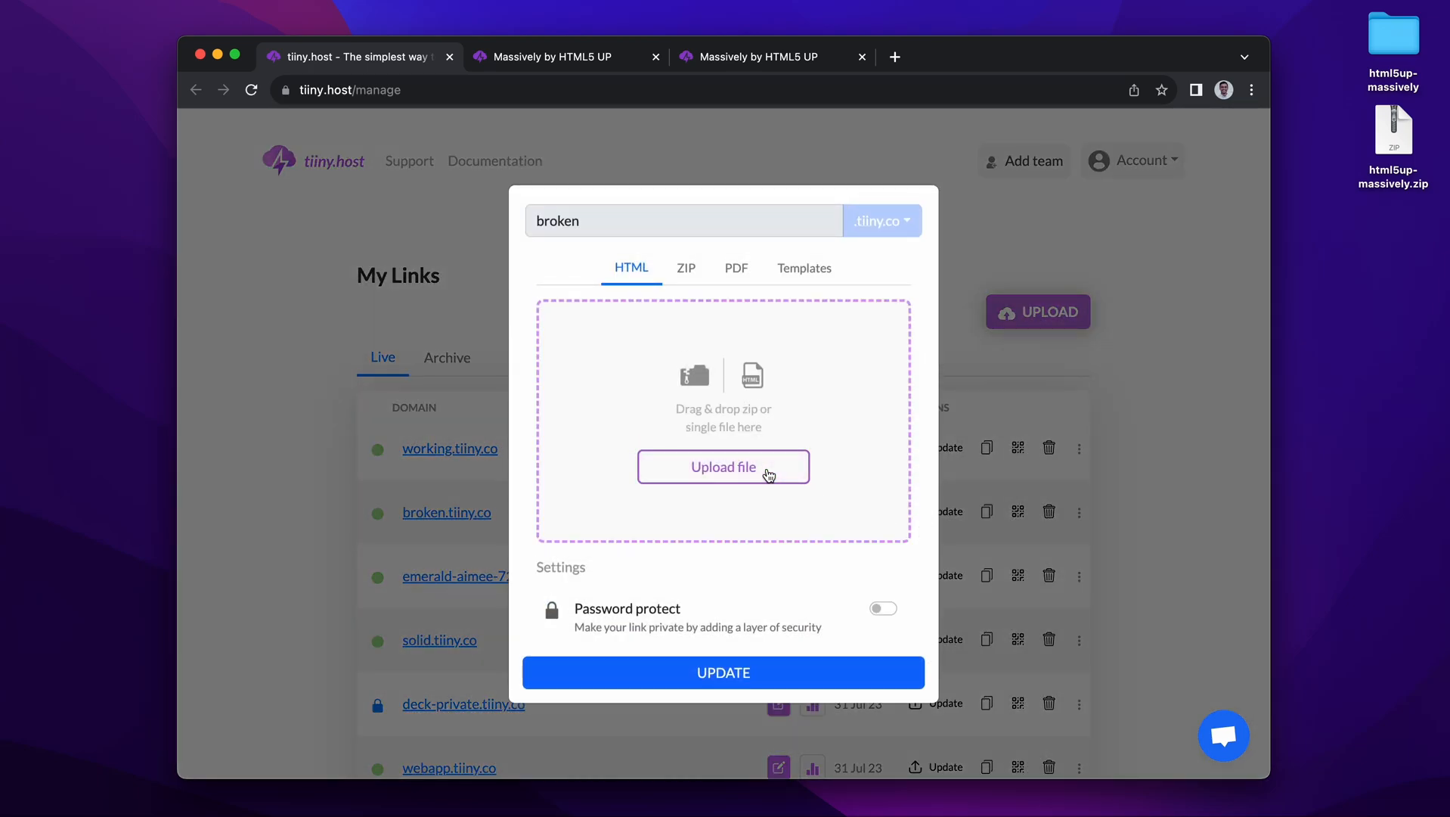
{"action": "left_click", "coordinate": [723, 466]}
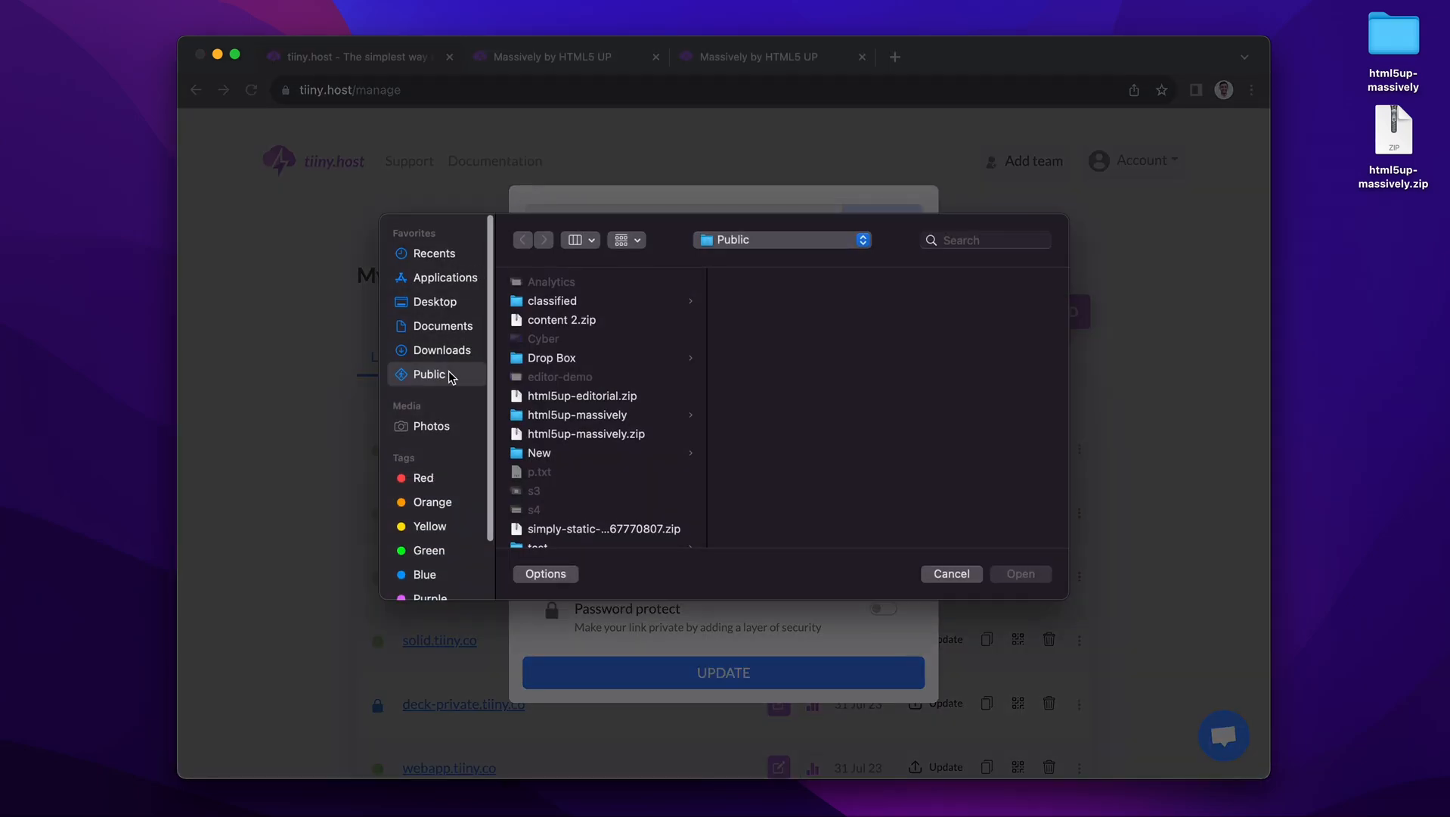
{"action": "left_click", "coordinate": [434, 301]}
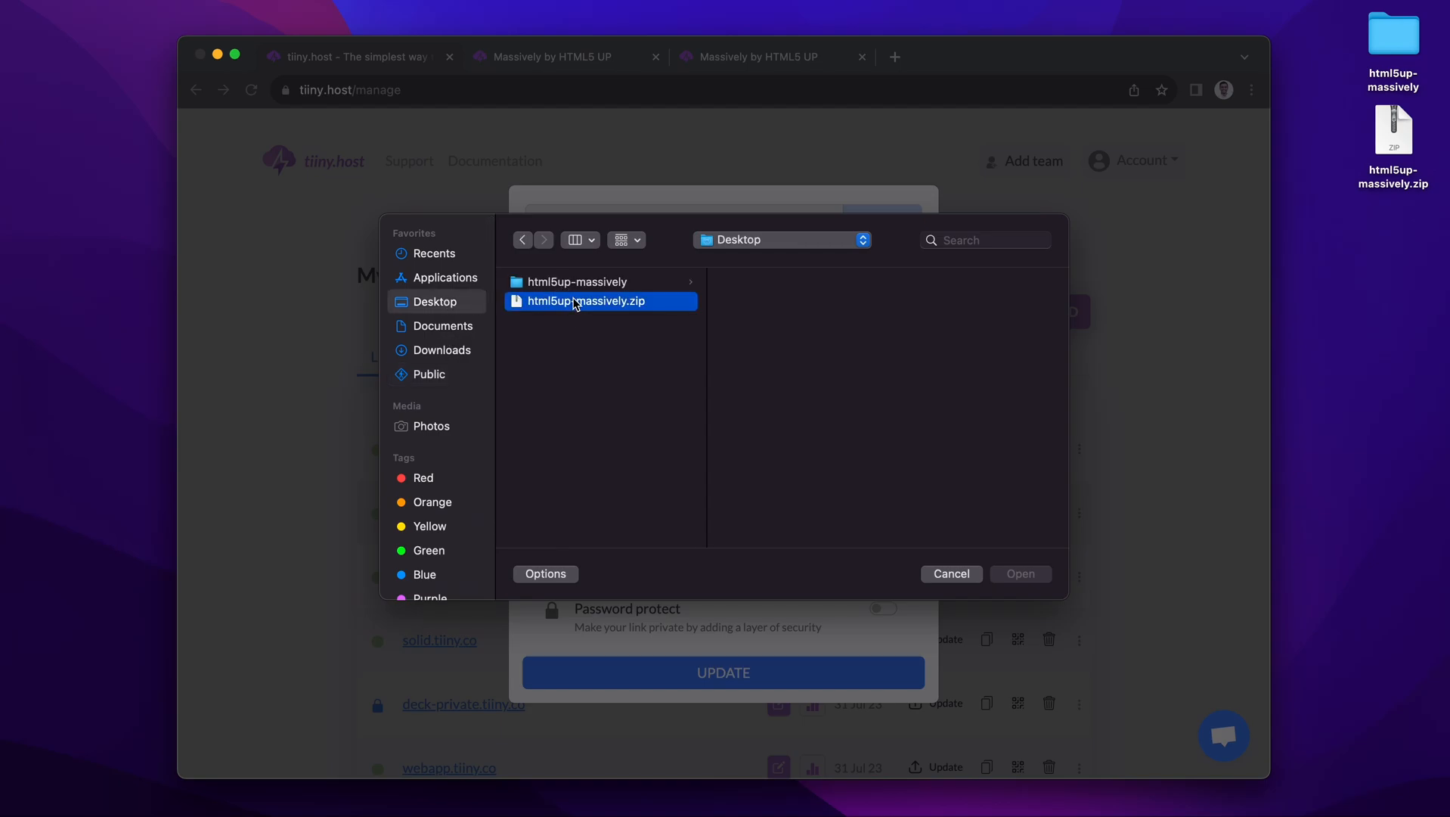
{"action": "left_click", "coordinate": [1020, 573]}
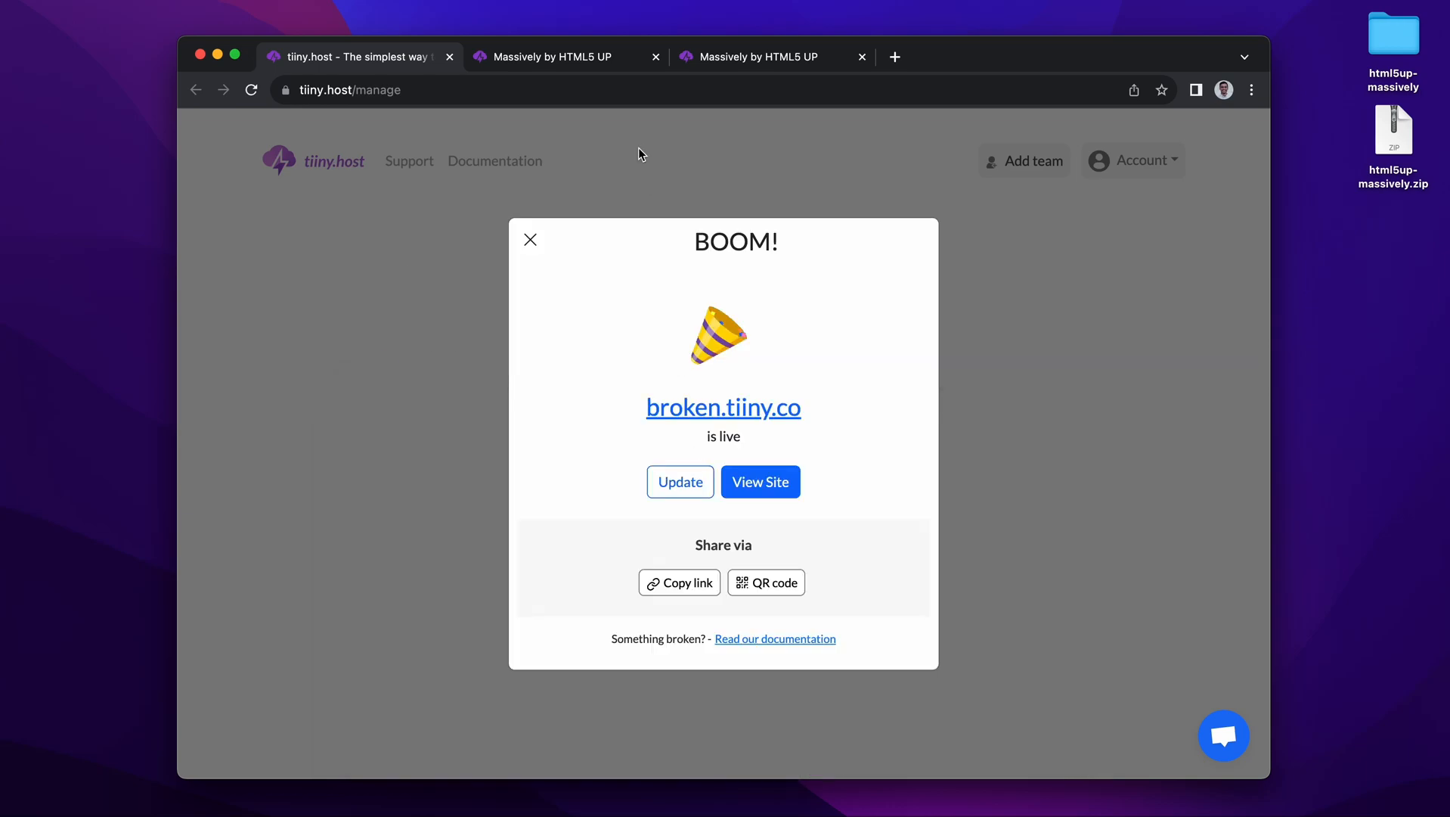
- Reload broken.tiiny.co and filter Network by 'main' to confirm main.css returns 200, then clear the filter
{"action": "left_click", "coordinate": [760, 481]}
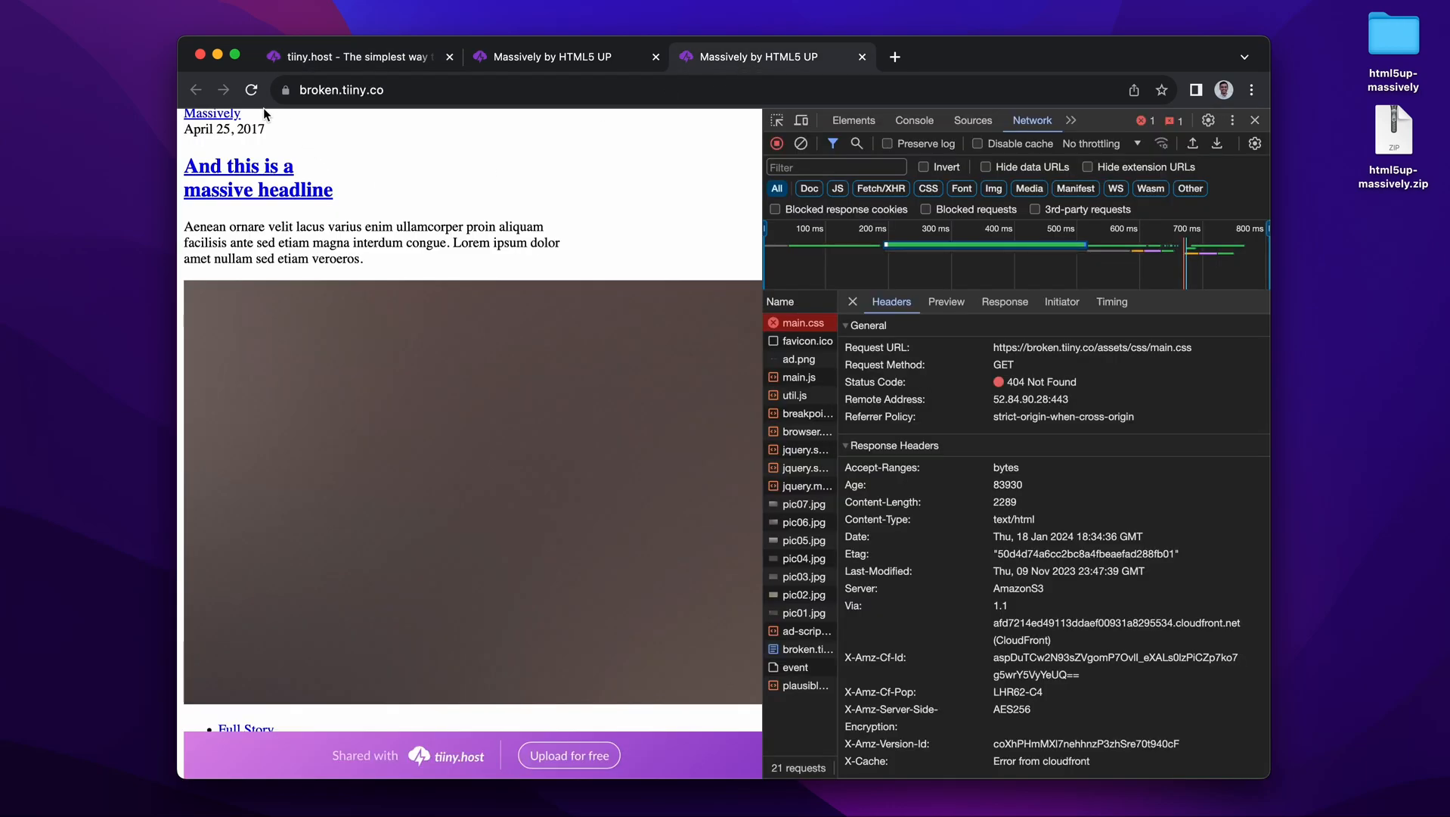
{"action": "left_click", "coordinate": [251, 89]}
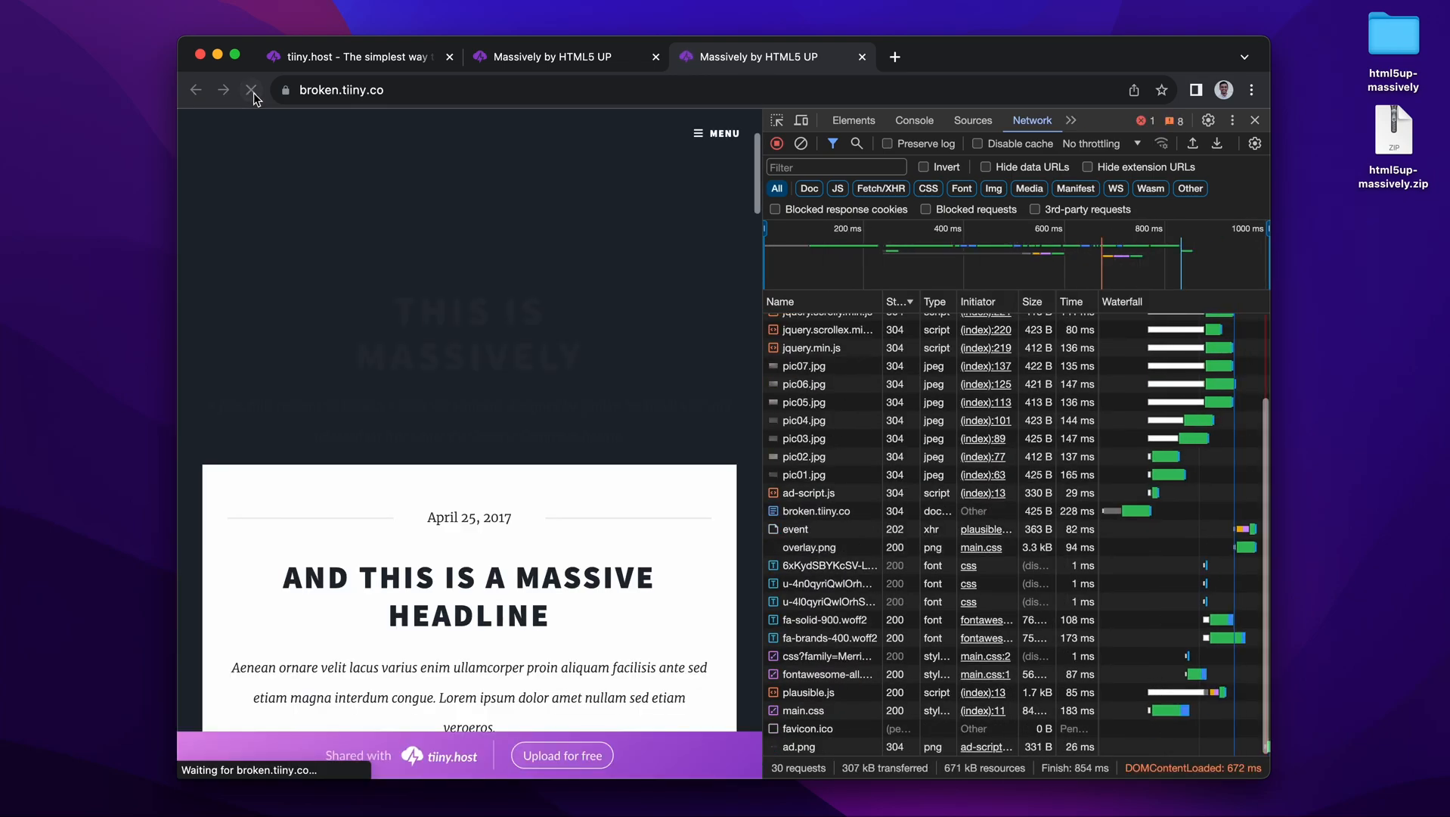
{"action": "left_click", "coordinate": [251, 89]}
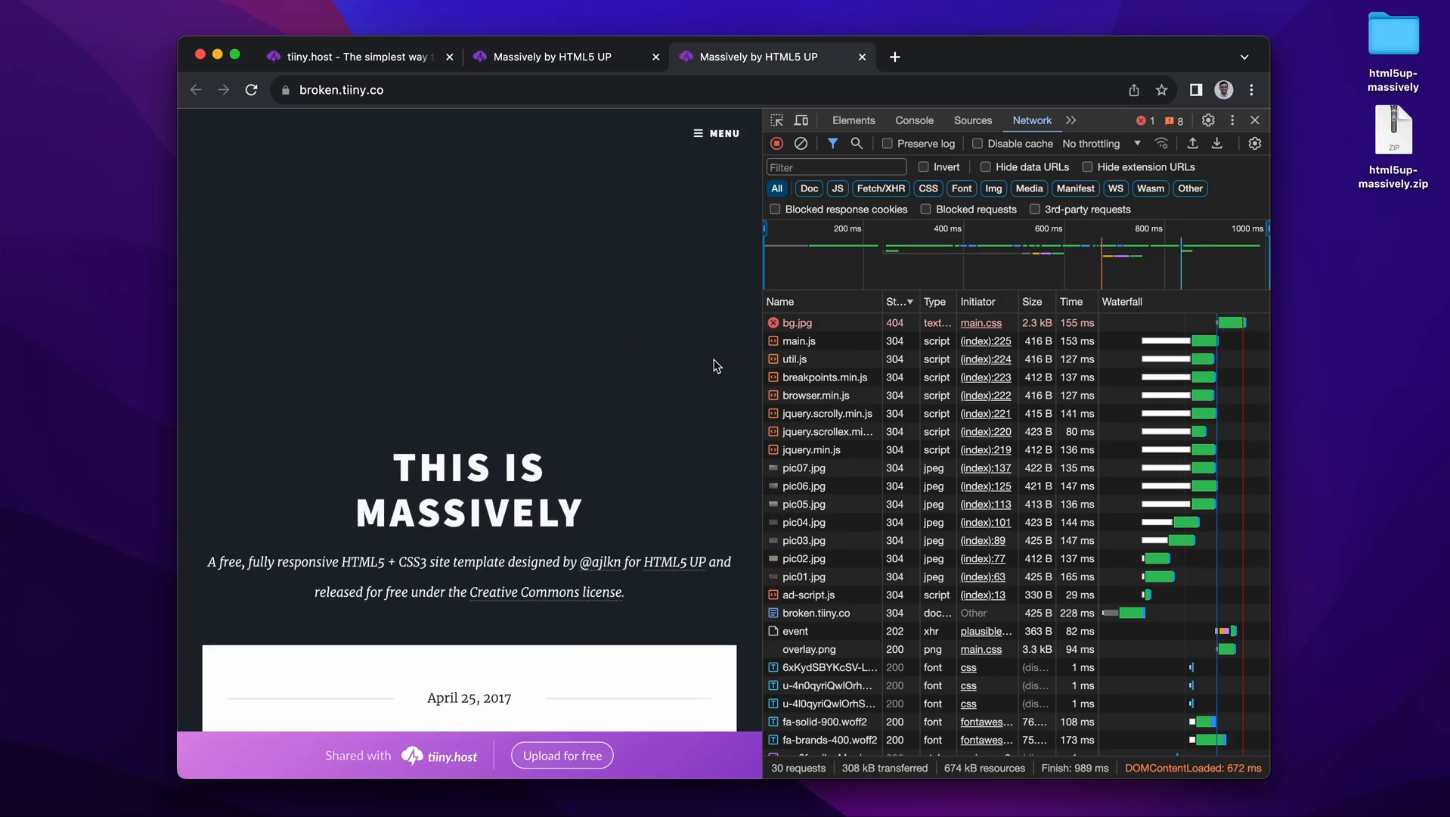
{"action": "mouse_move", "coordinate": [831, 344]}
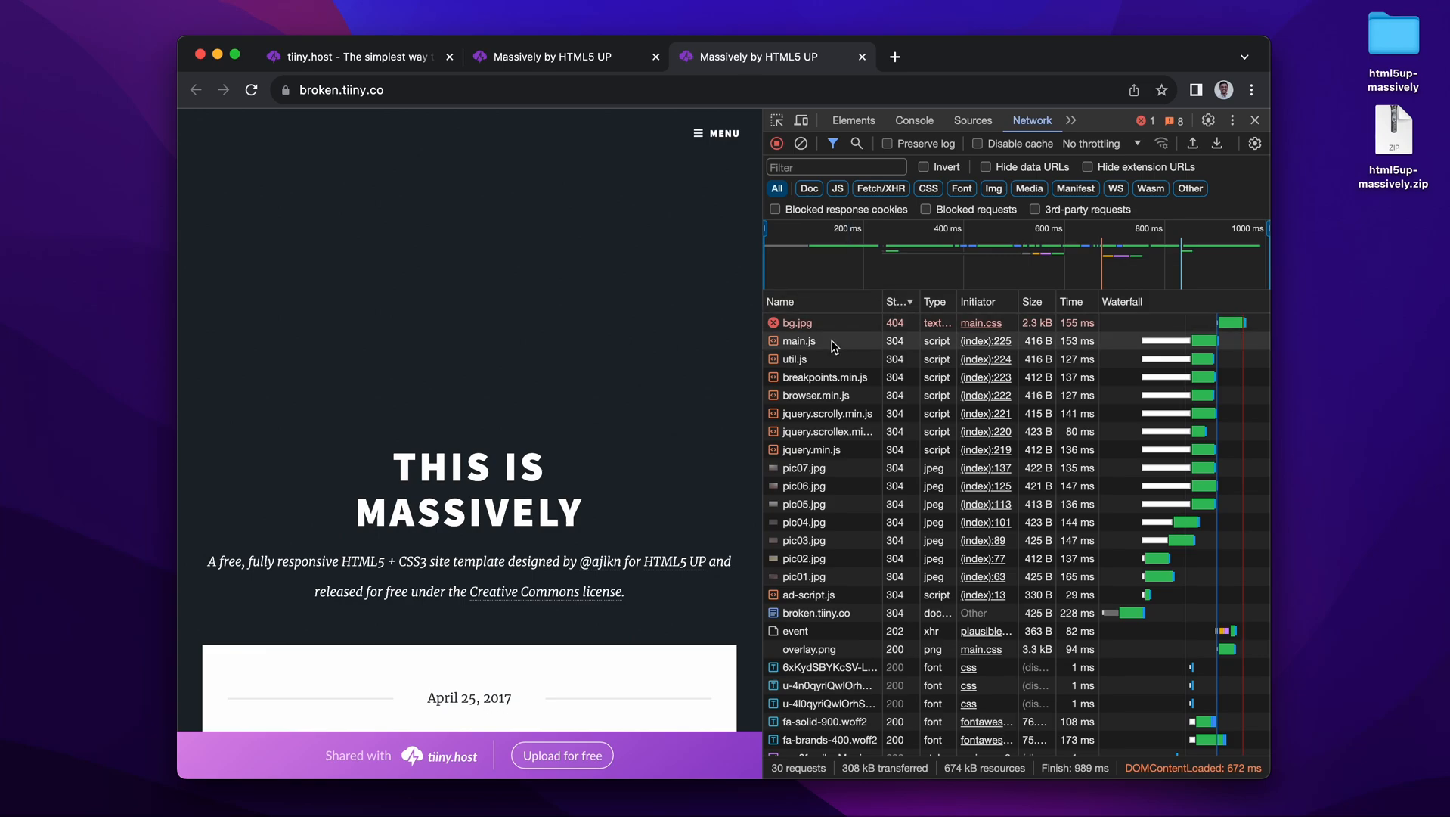
{"action": "left_click", "coordinate": [835, 166]}
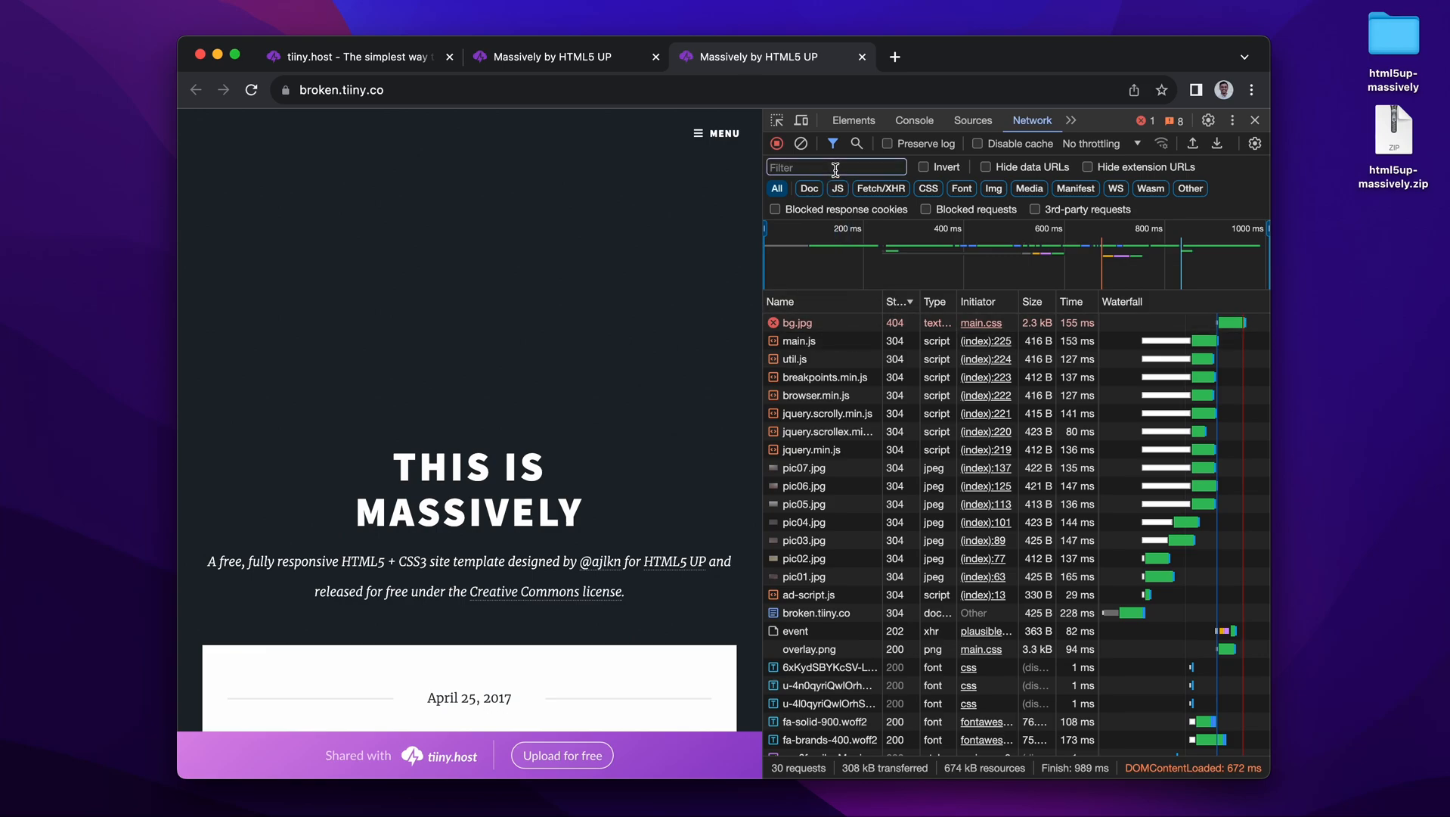
{"action": "type", "text": "main"}
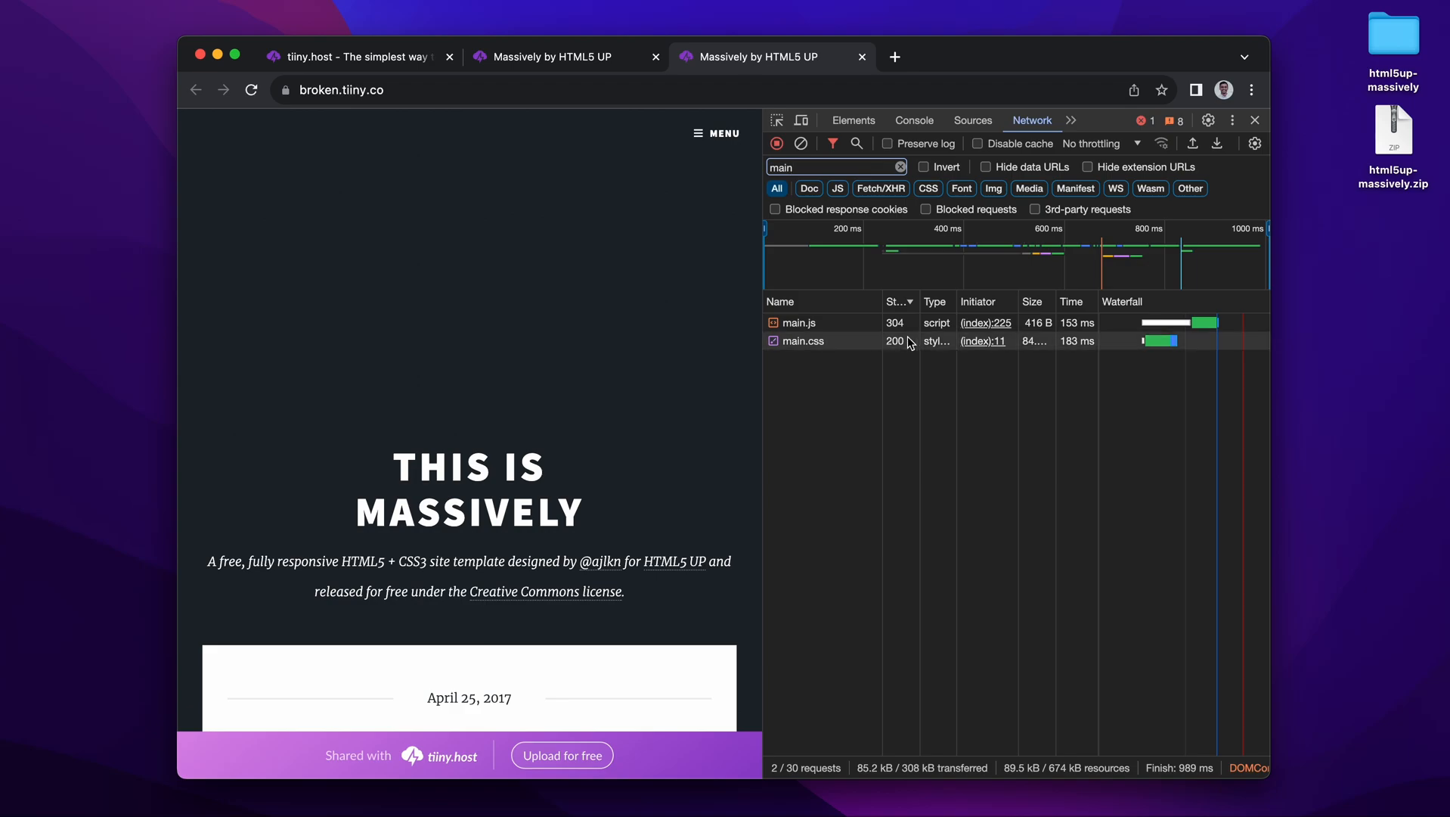
{"action": "left_click", "coordinate": [898, 167]}
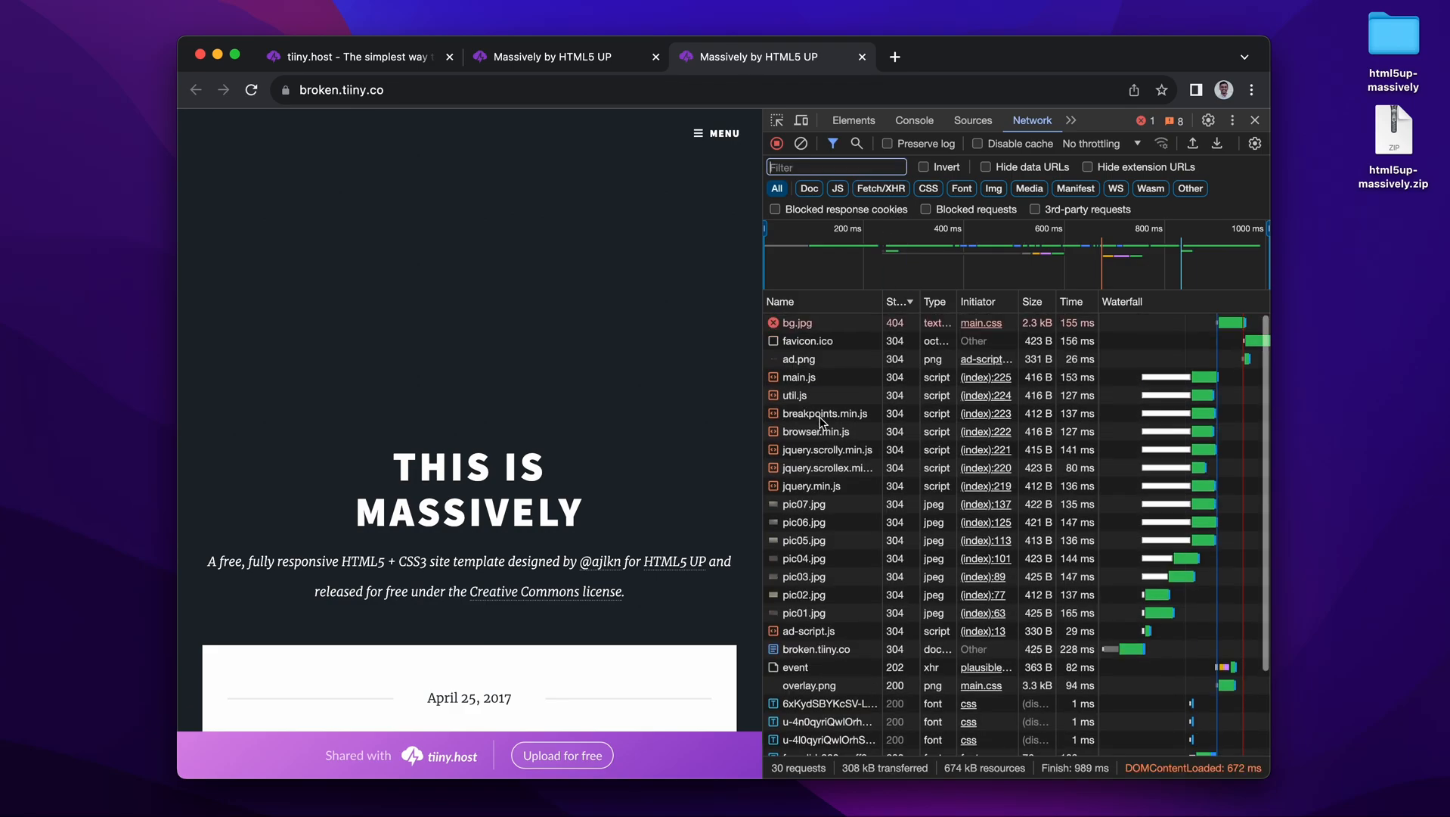
- Inspect the bg.jpg request details showing 404 Not Found at images/bg.jpg
{"action": "left_click", "coordinate": [795, 322]}
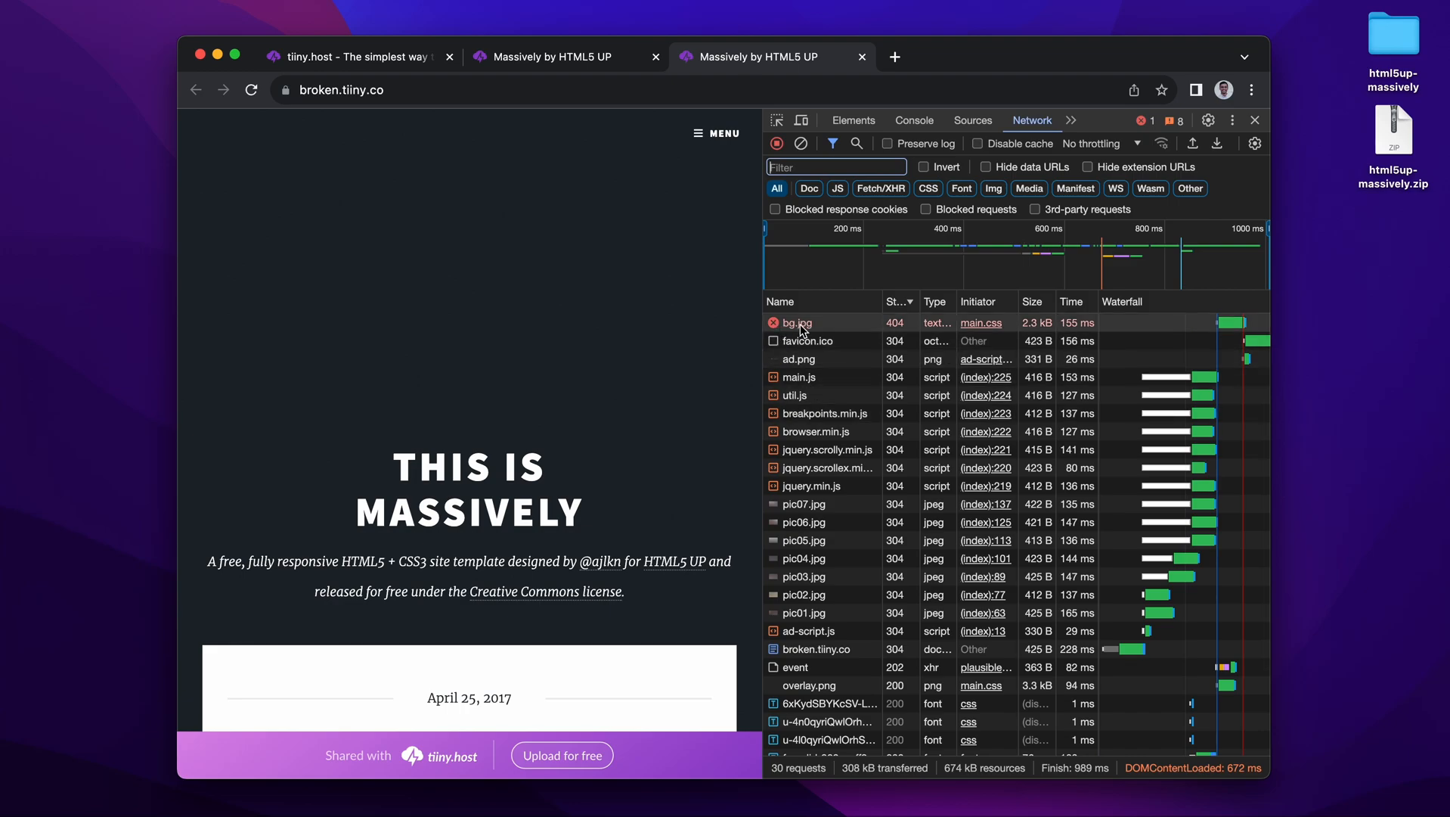
{"action": "left_click", "coordinate": [794, 322]}
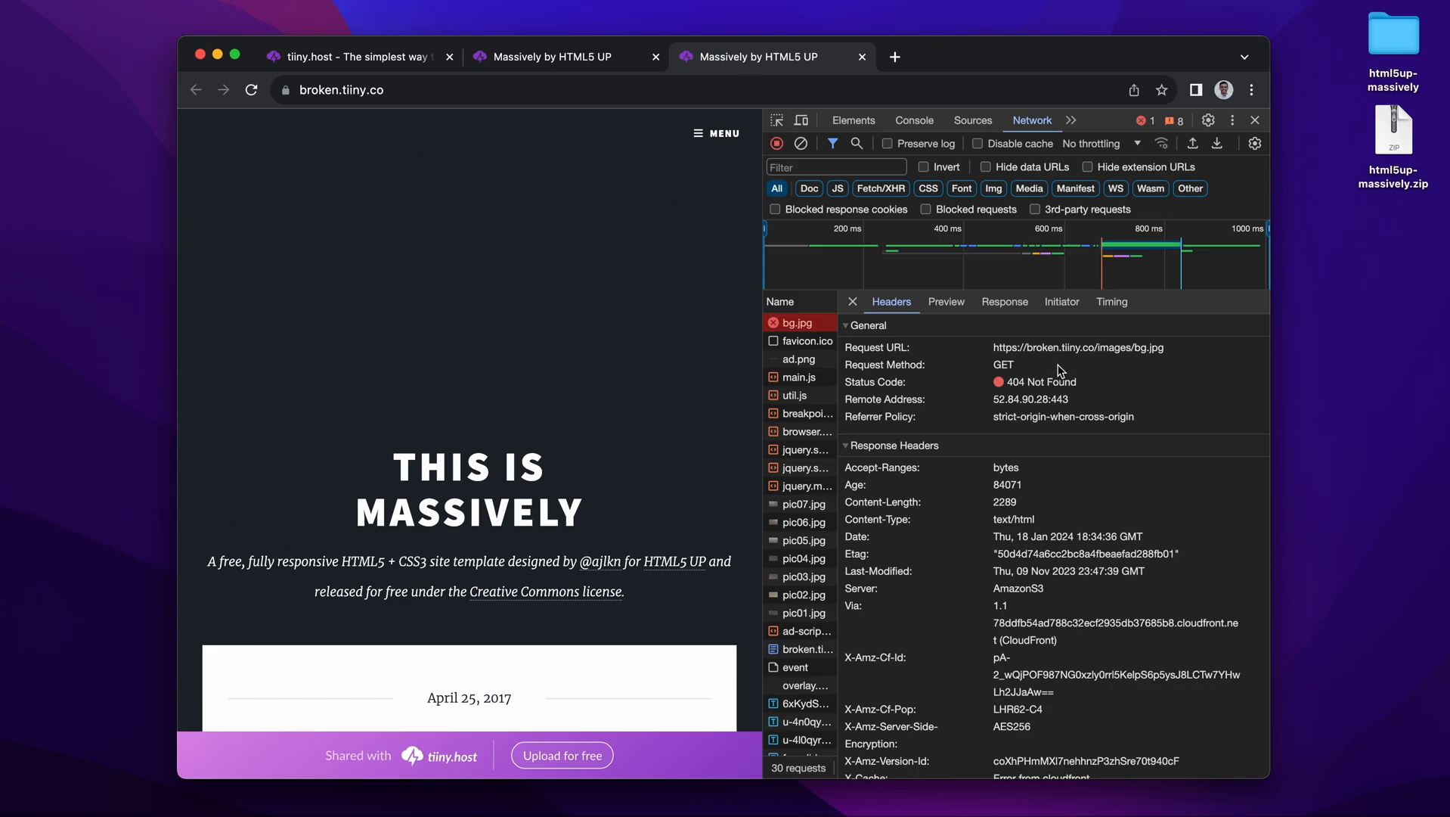
{"action": "mouse_move", "coordinate": [1062, 370]}
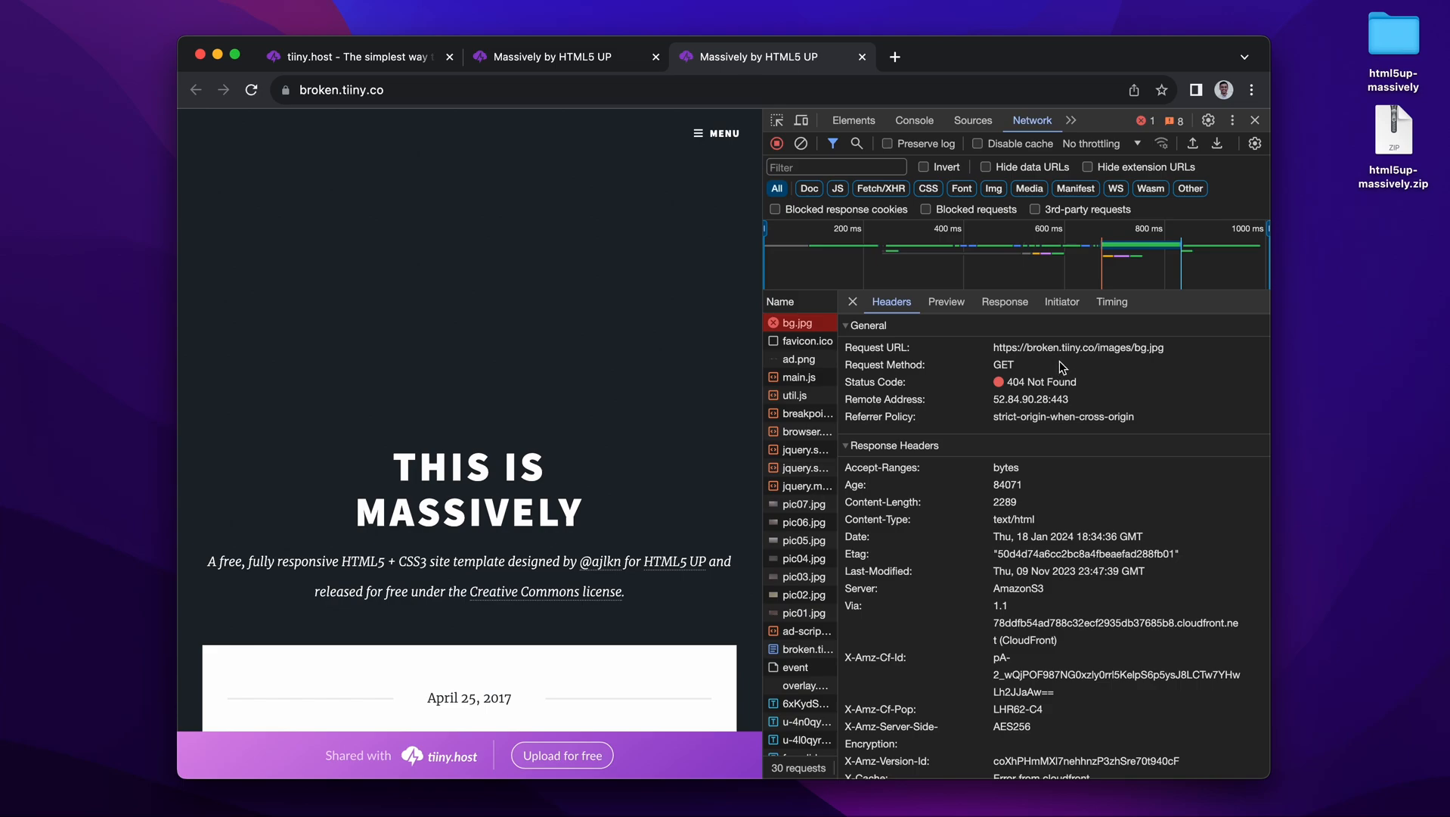
{"action": "mouse_move", "coordinate": [1011, 354]}
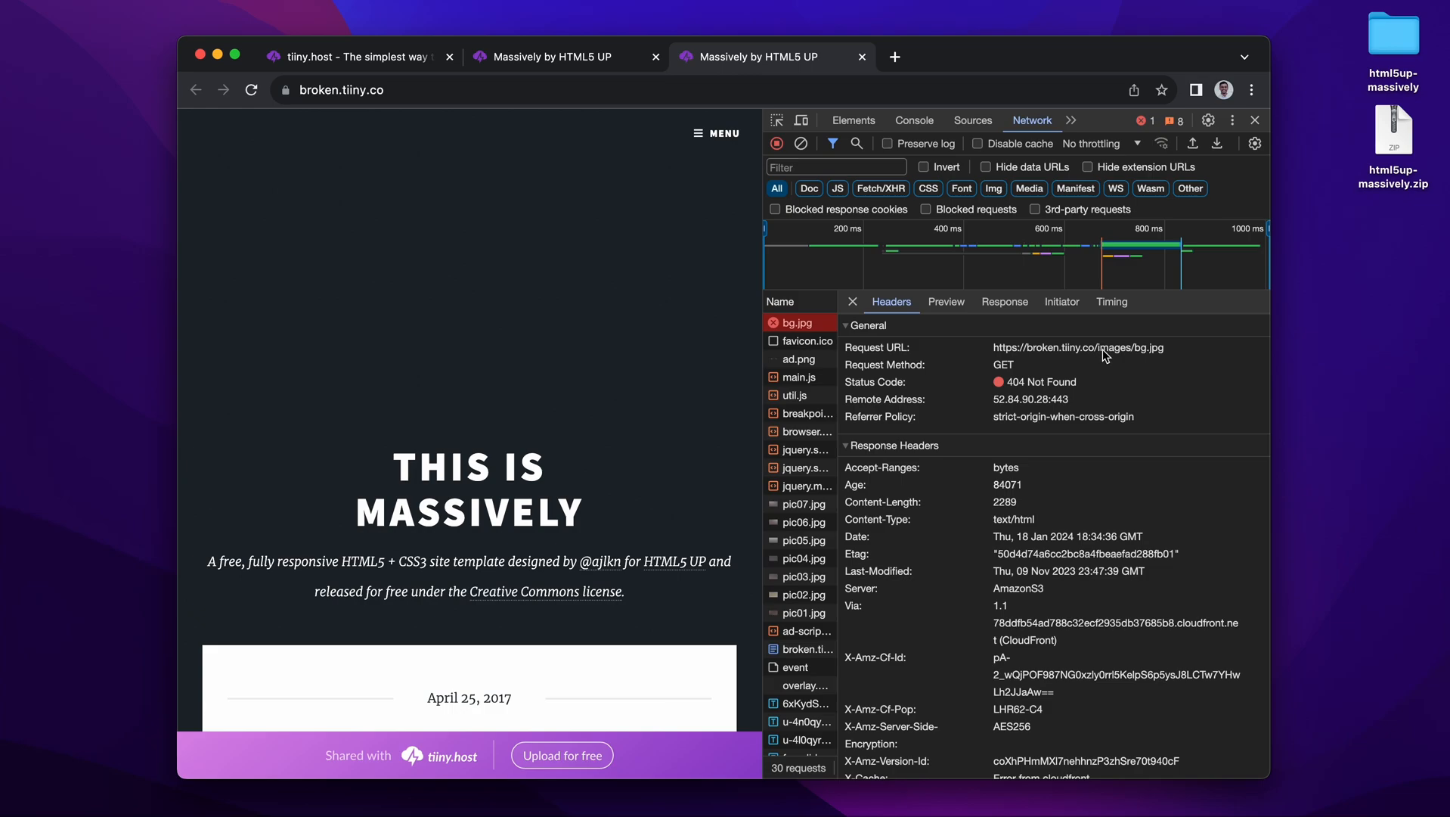
{"action": "double_click", "coordinate": [1124, 347]}
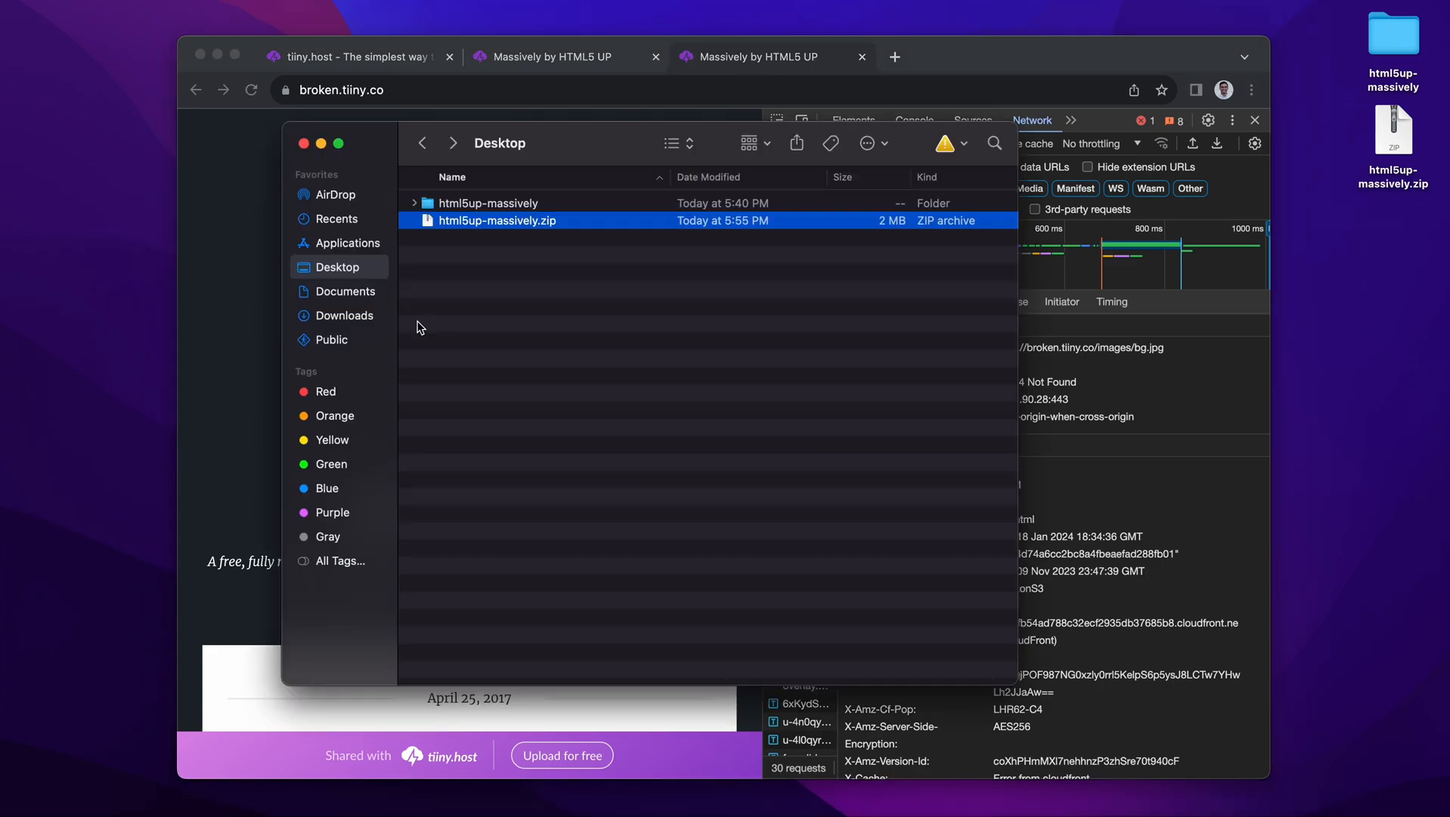
- Rename the image 'bg .jpg' in html5up-massively/images to bg.jpg, removing the stray space
{"action": "double_click", "coordinate": [484, 202]}
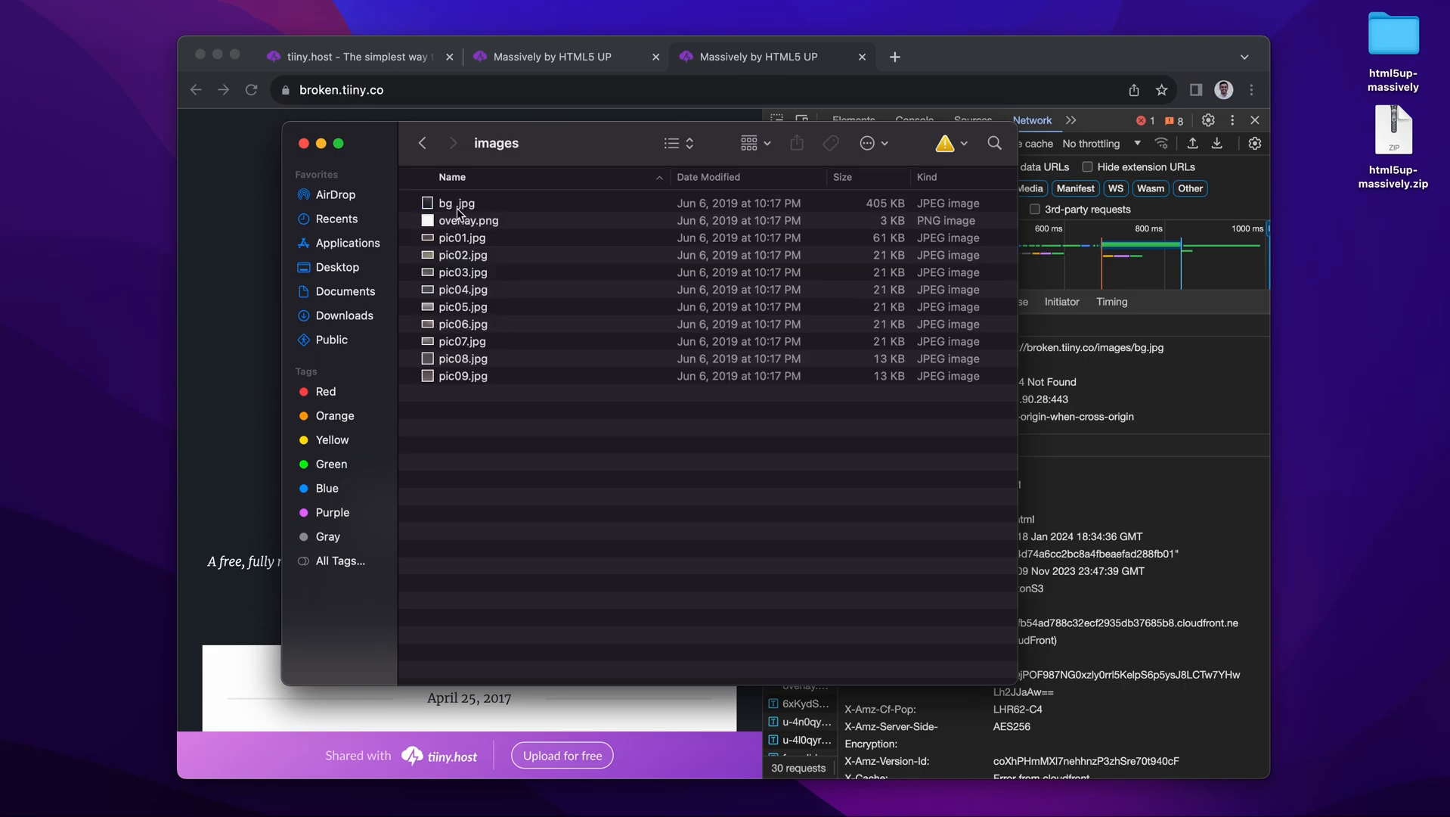
{"action": "left_click", "coordinate": [458, 203]}
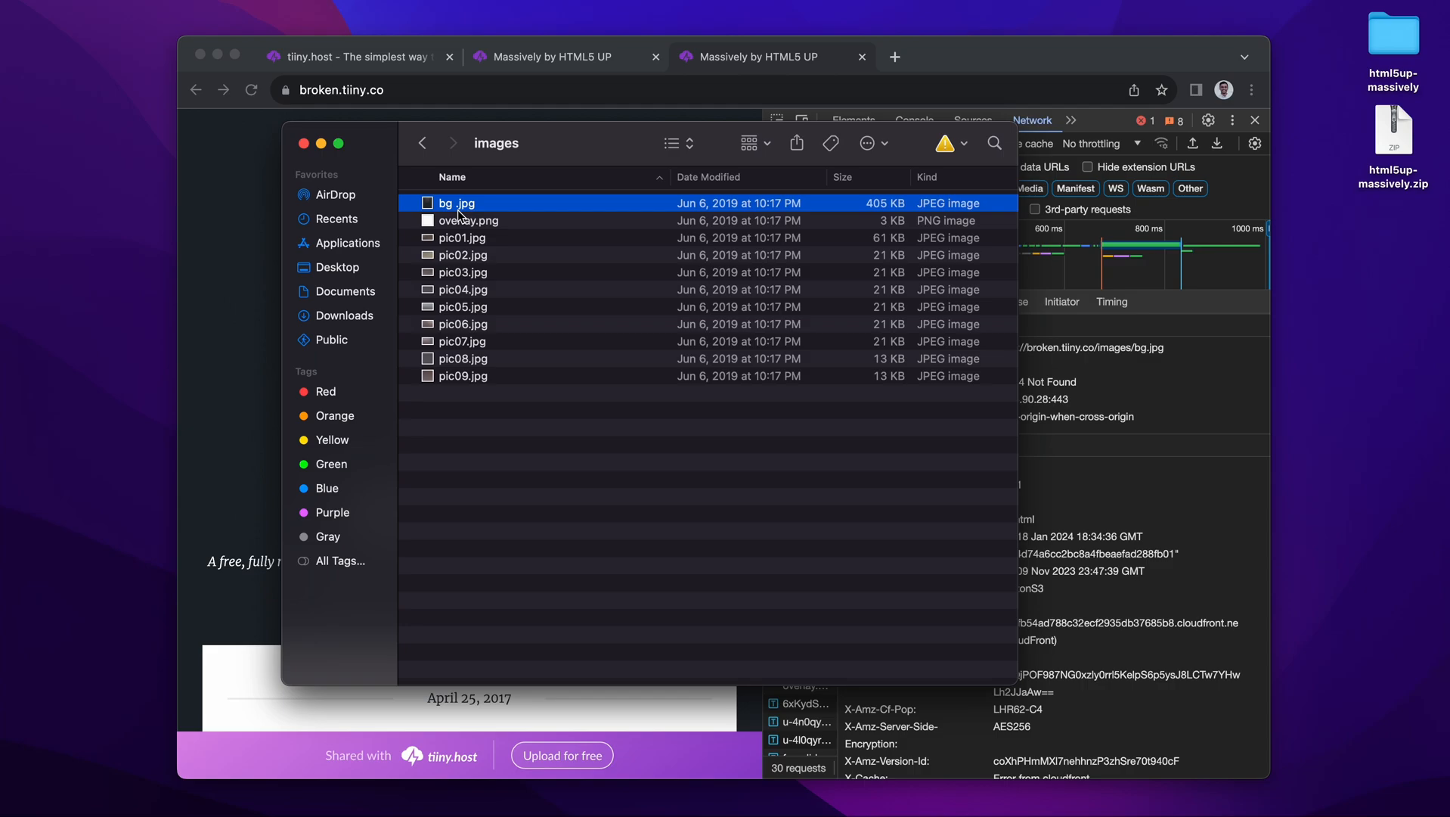
{"action": "right_click", "coordinate": [457, 203]}
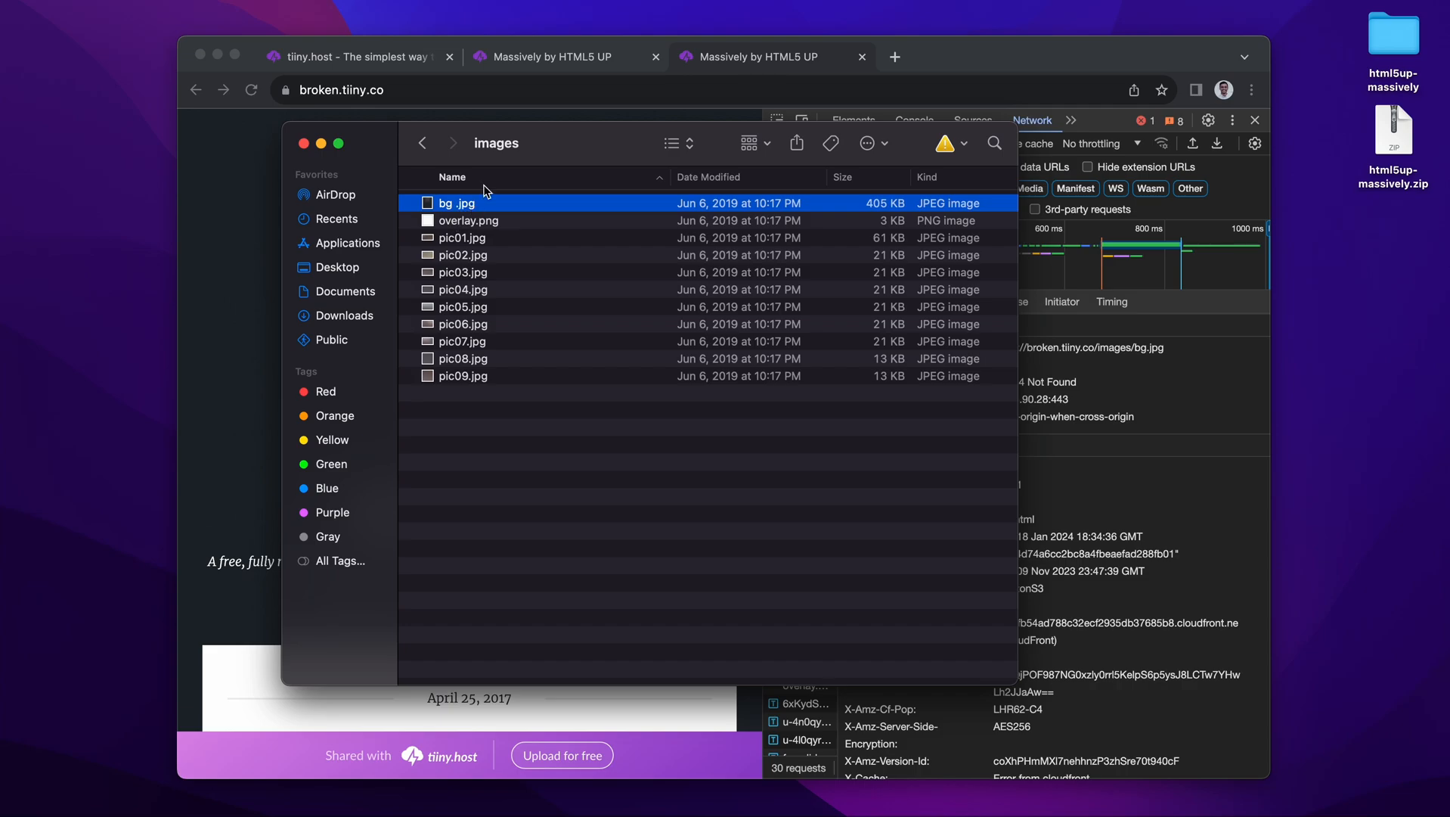
{"action": "right_click", "coordinate": [480, 203]}
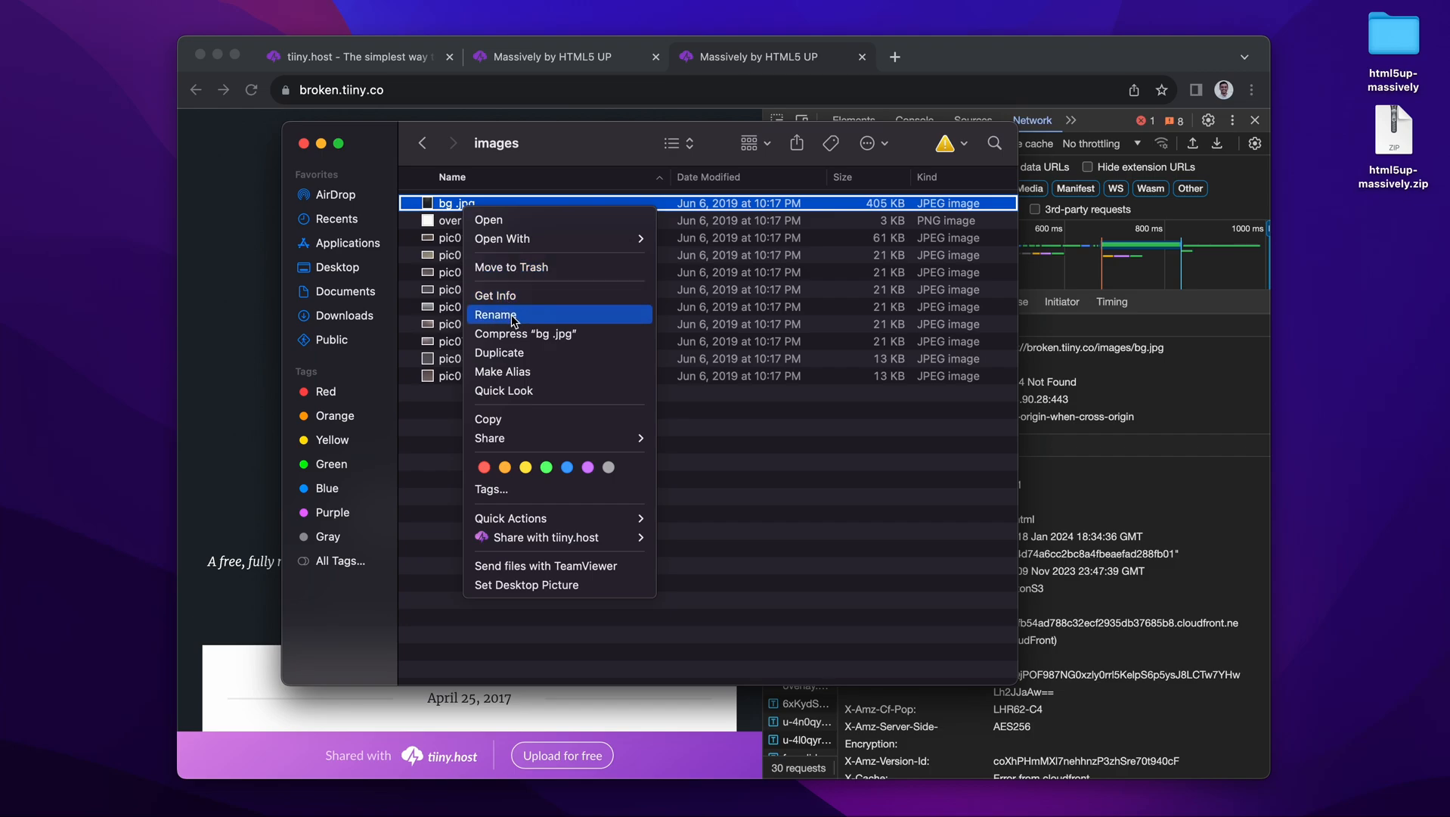
{"action": "left_click", "coordinate": [495, 314]}
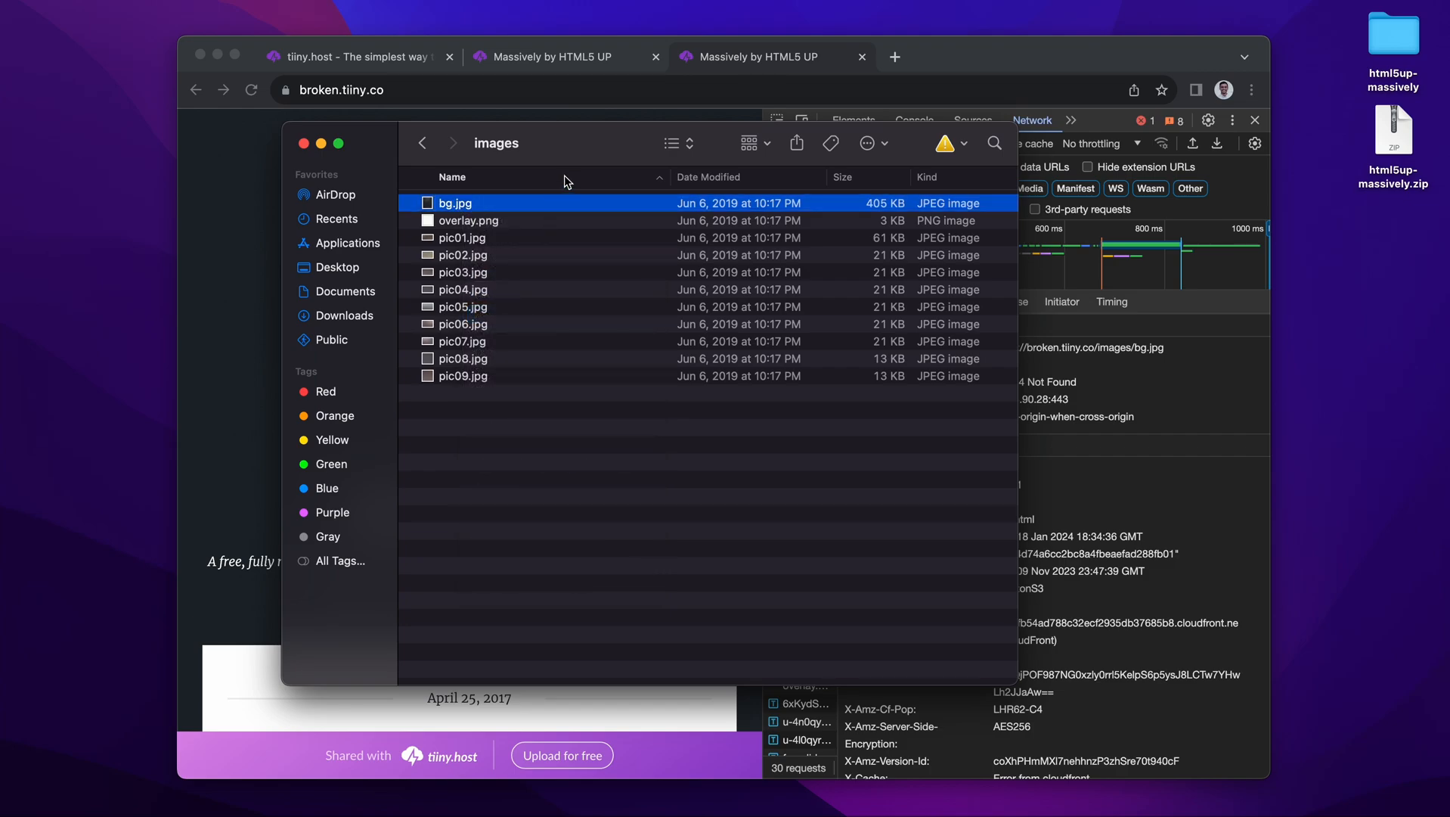
- Navigate back to the Desktop and bring up actions on the html5up-massively folder
{"action": "left_click", "coordinate": [424, 142]}
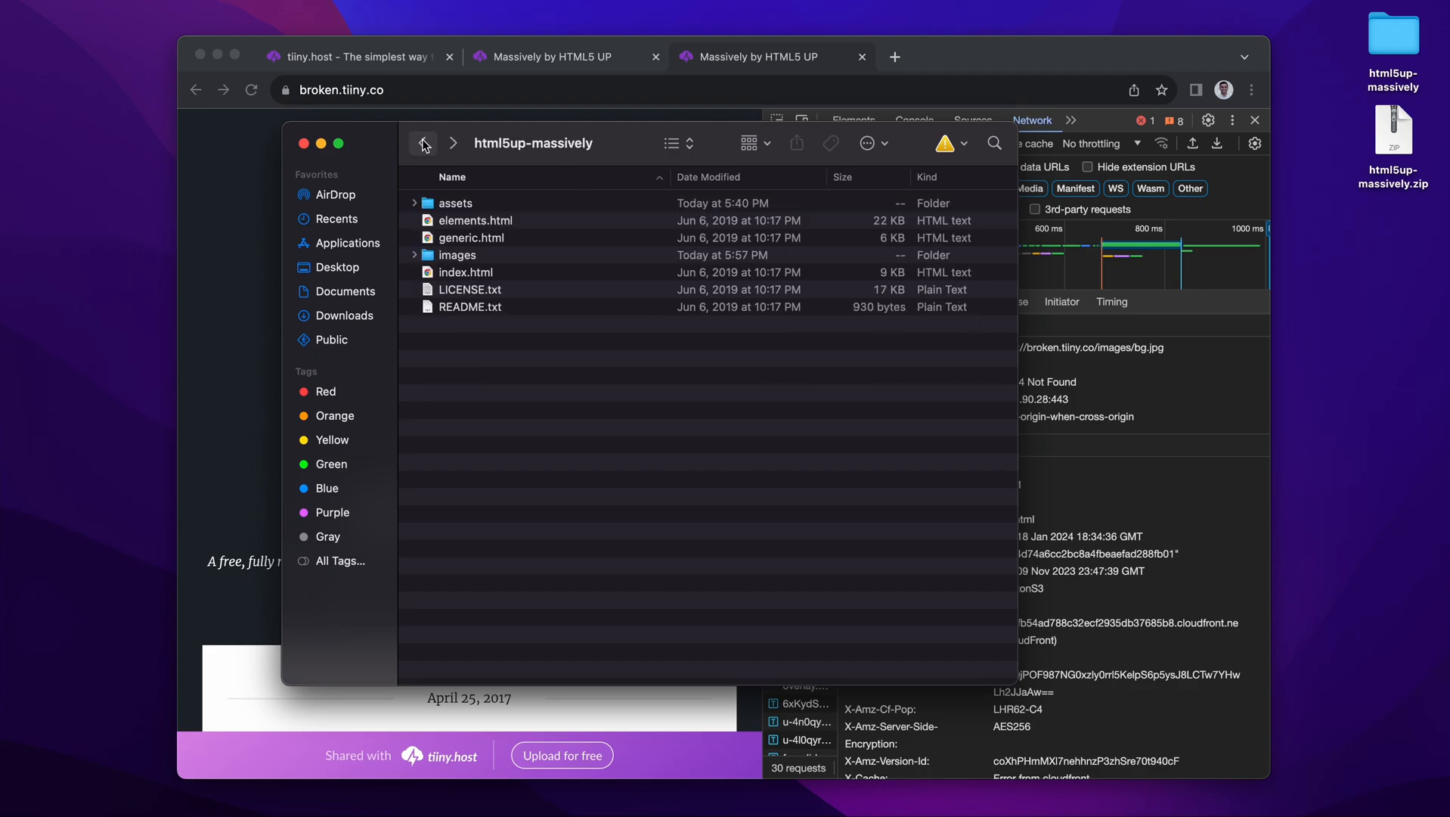
{"action": "left_click", "coordinate": [423, 143]}
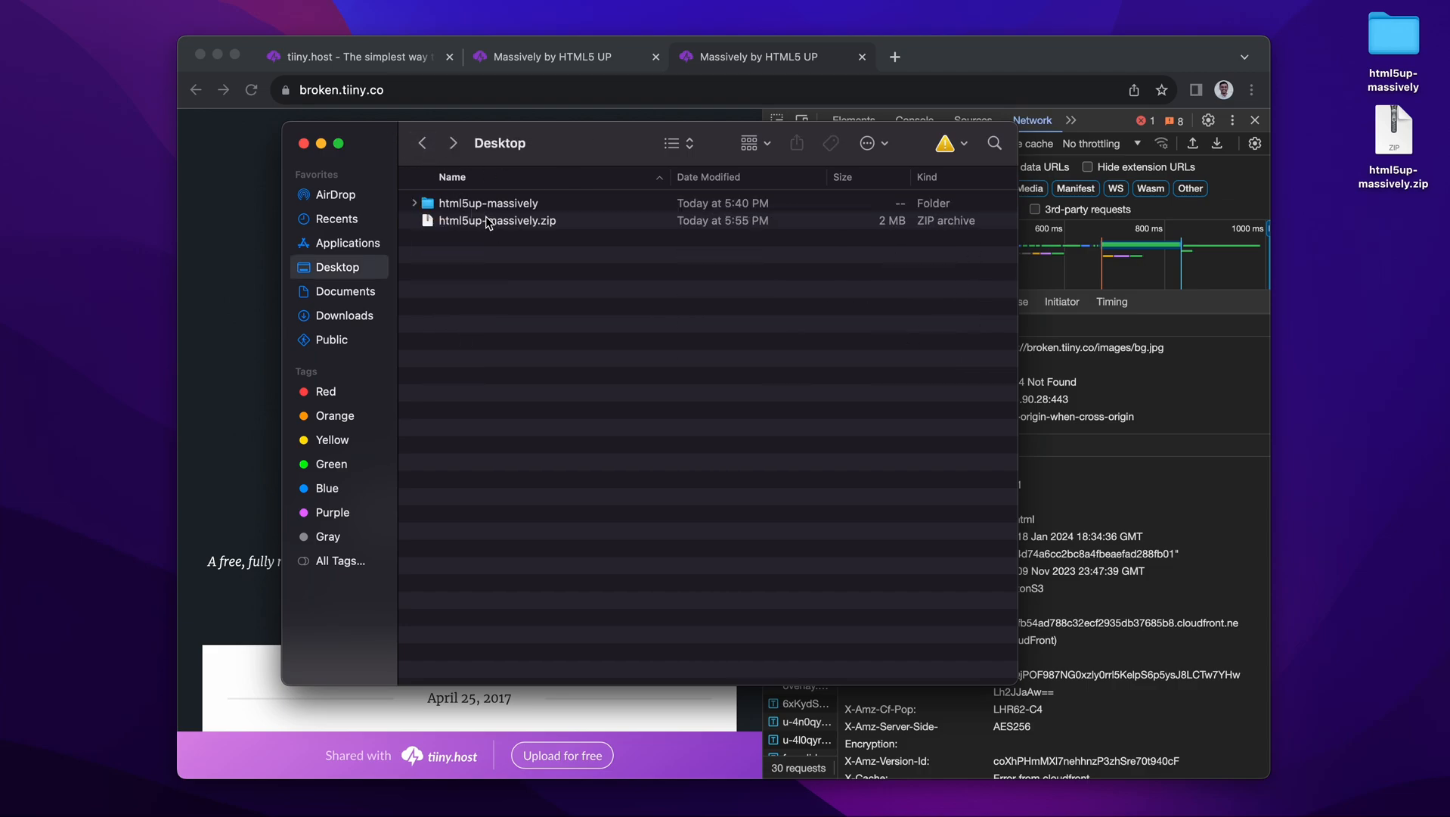
{"action": "right_click", "coordinate": [496, 221]}
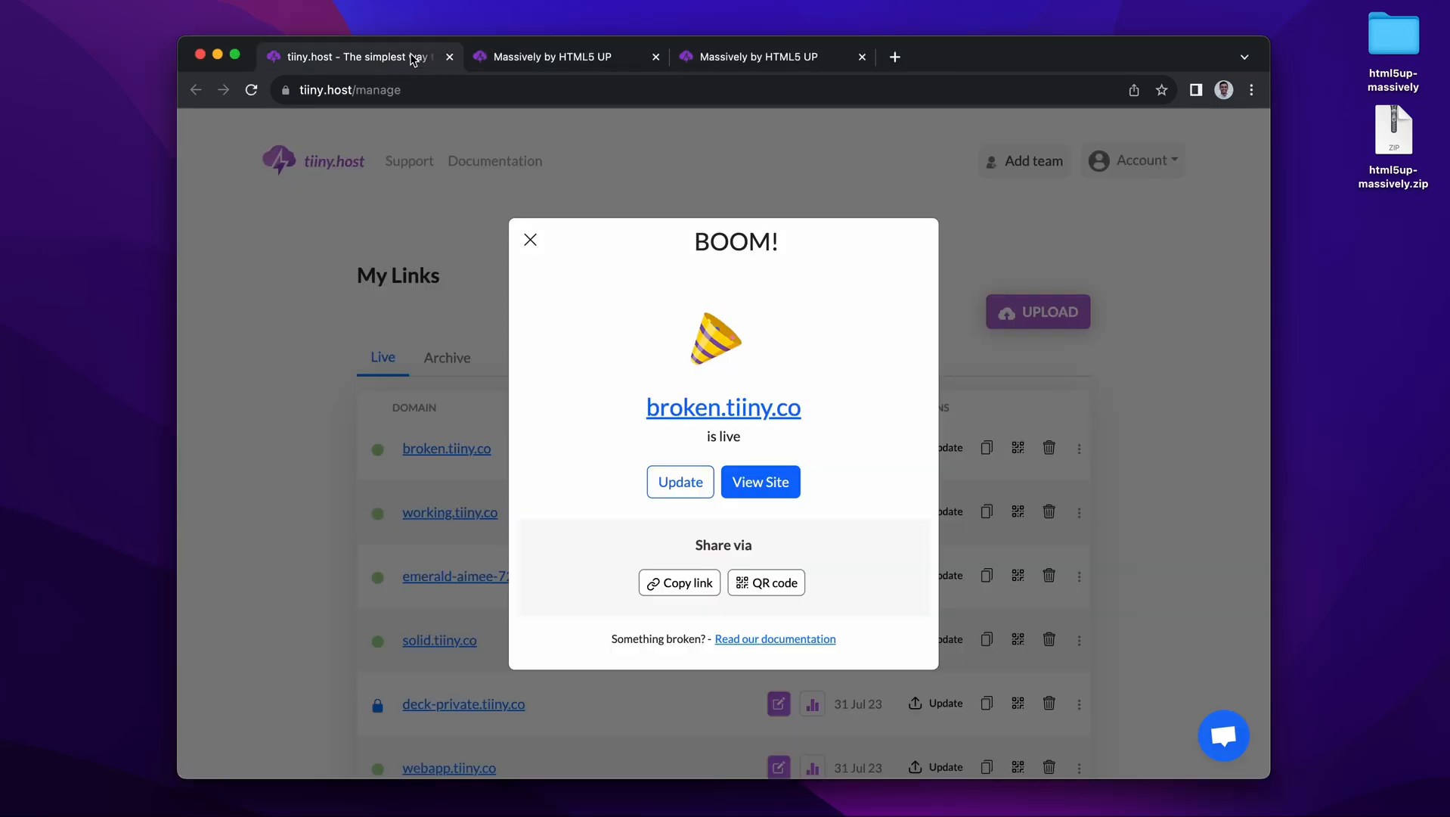
- Re-upload html5up-massively.zip to broken.tiiny.co on tiiny.host so the renamed bg.jpg goes live
{"action": "left_click", "coordinate": [680, 481]}
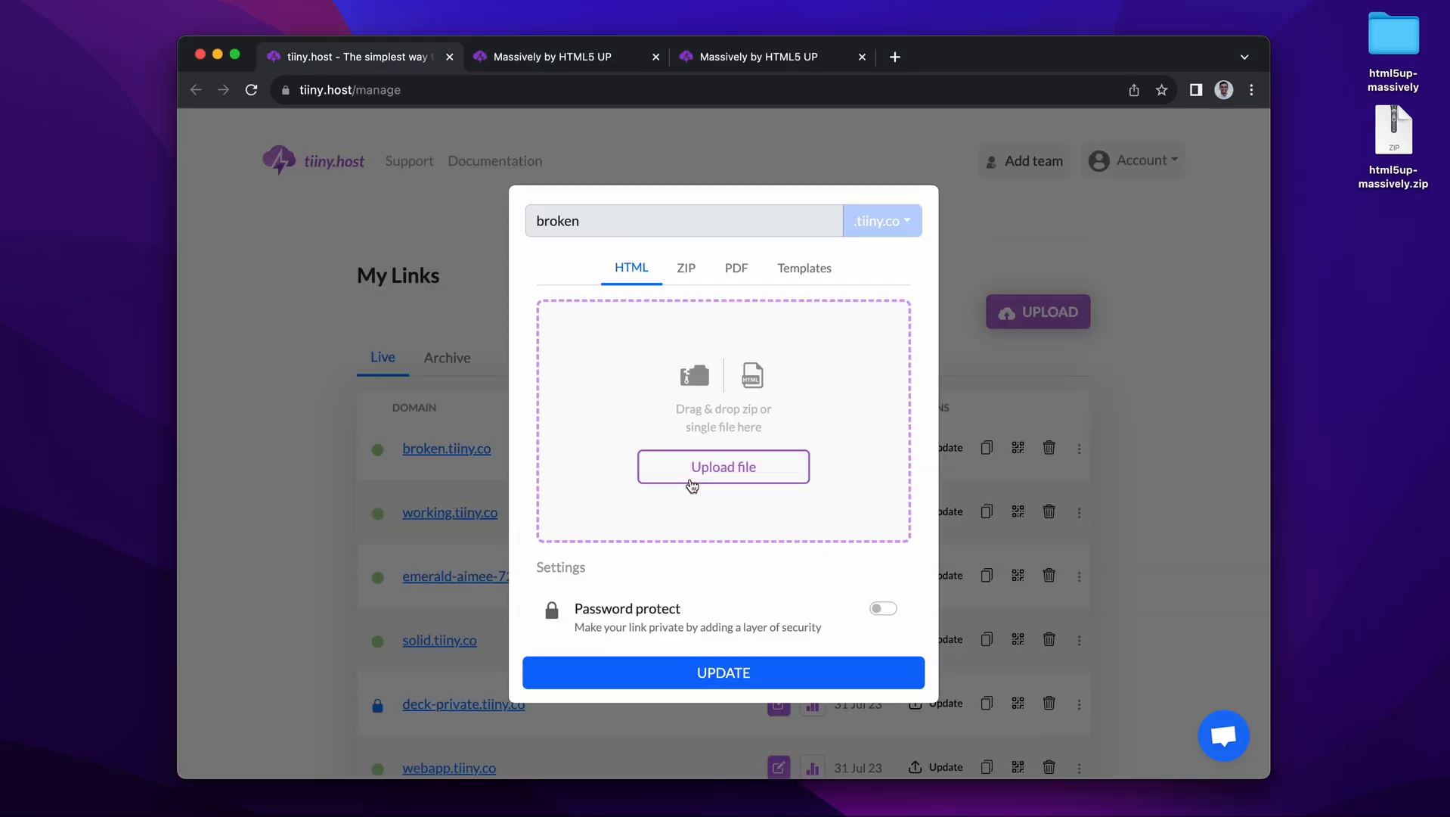
{"action": "left_click", "coordinate": [722, 466]}
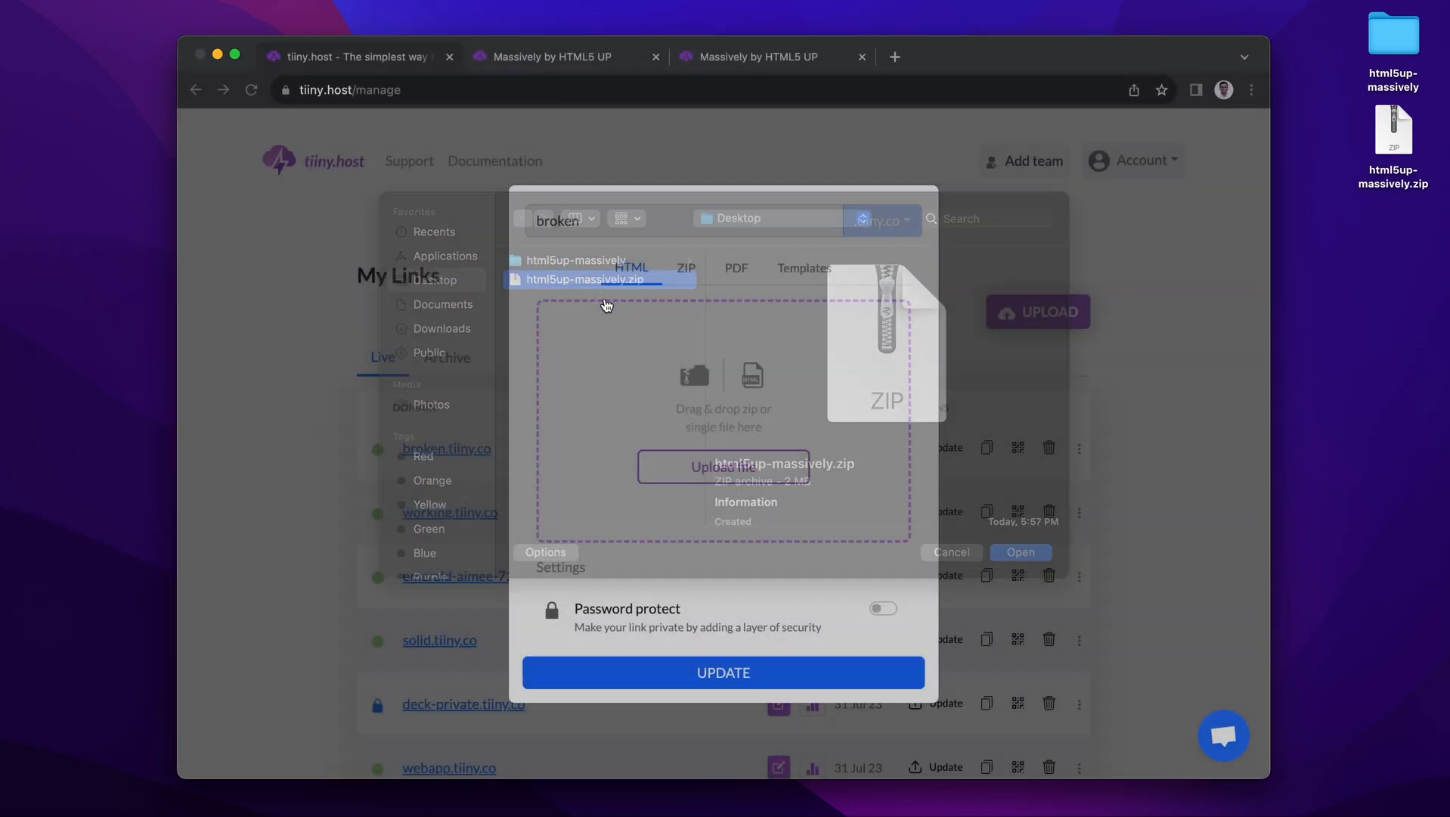
{"action": "left_click", "coordinate": [1019, 552]}
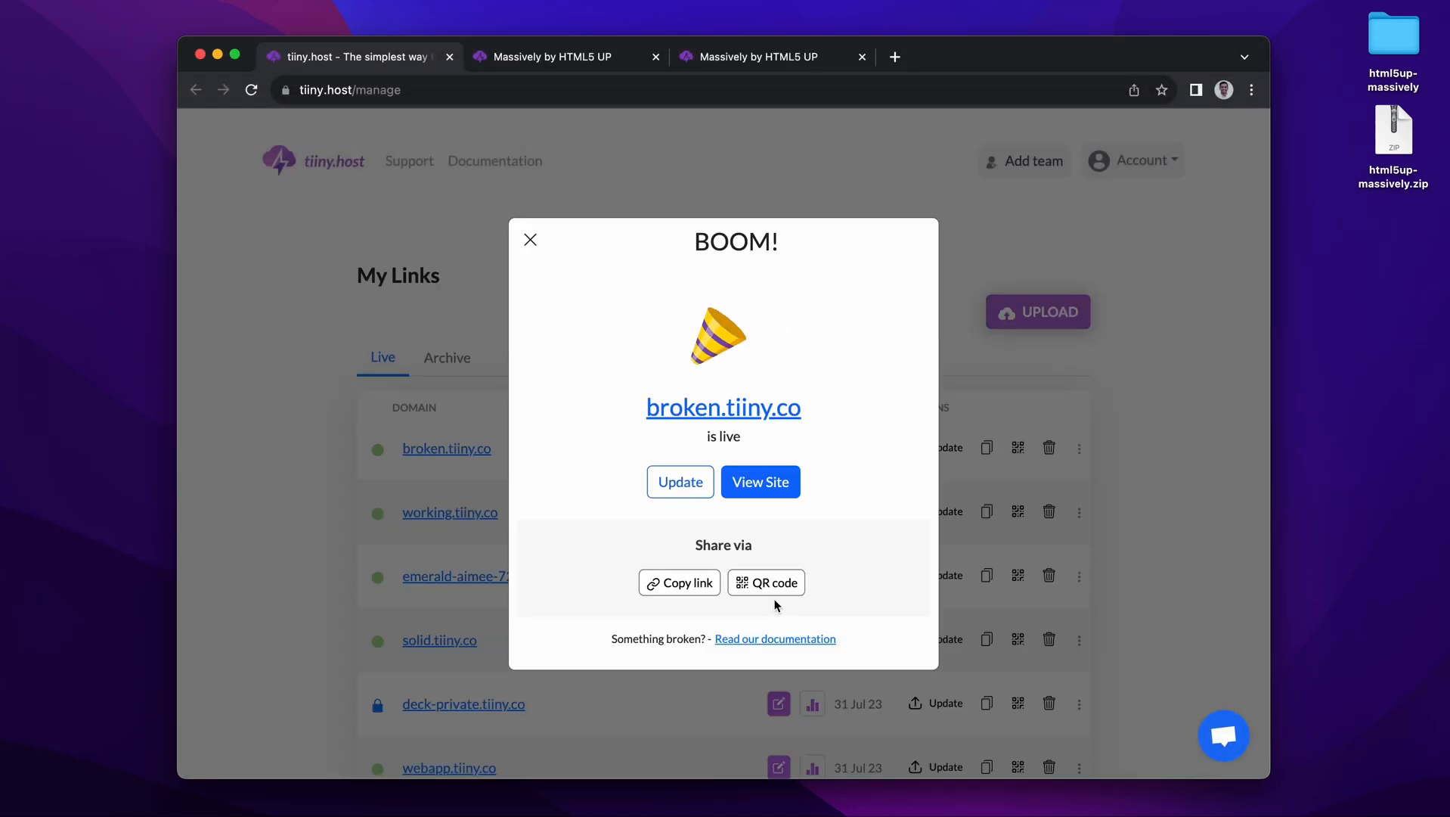
{"action": "left_click", "coordinate": [759, 481]}
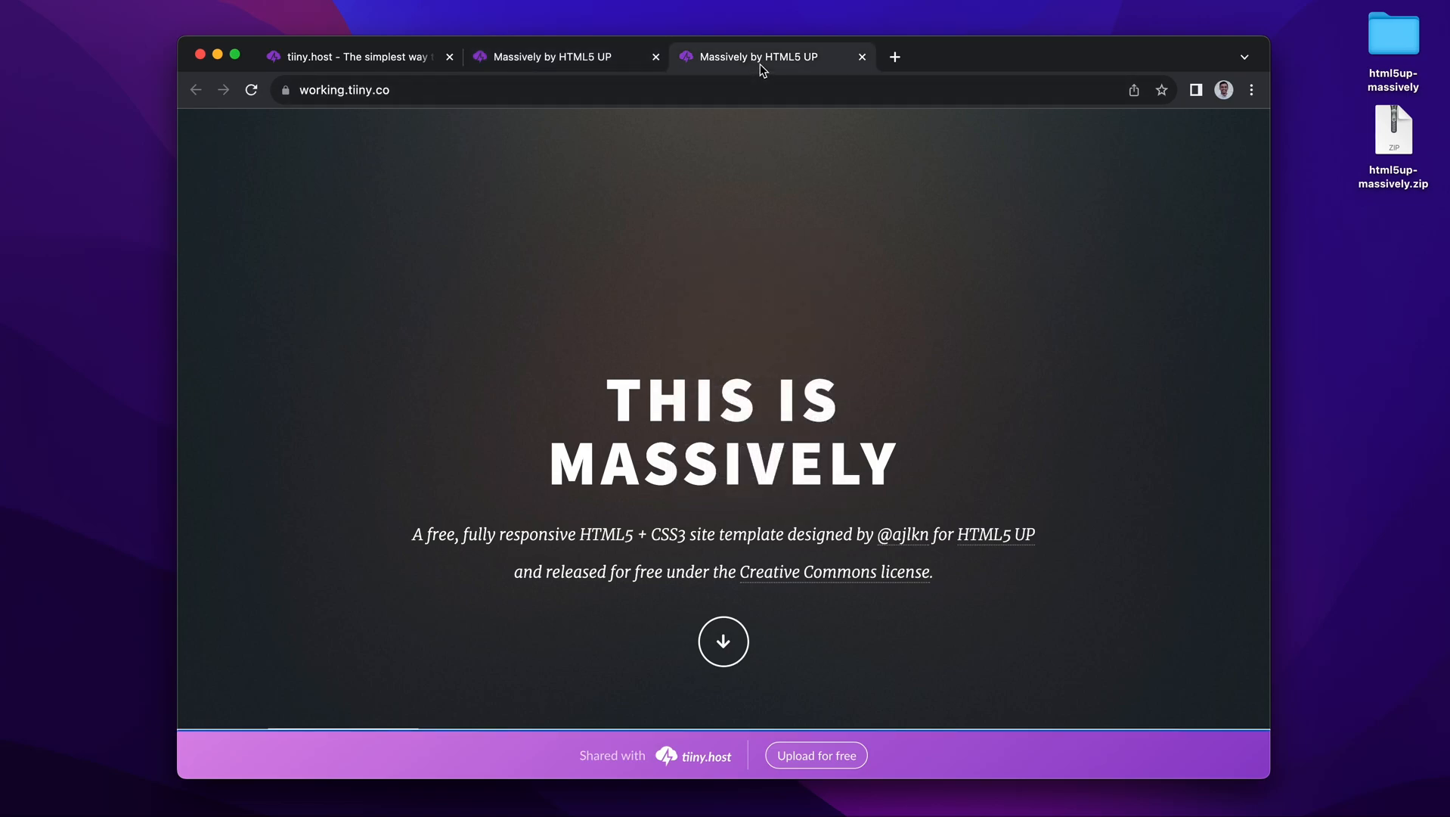
- Bring up the broken.tiiny.co page, now showing the styled Massively layout with its background
{"action": "left_click", "coordinate": [546, 56]}
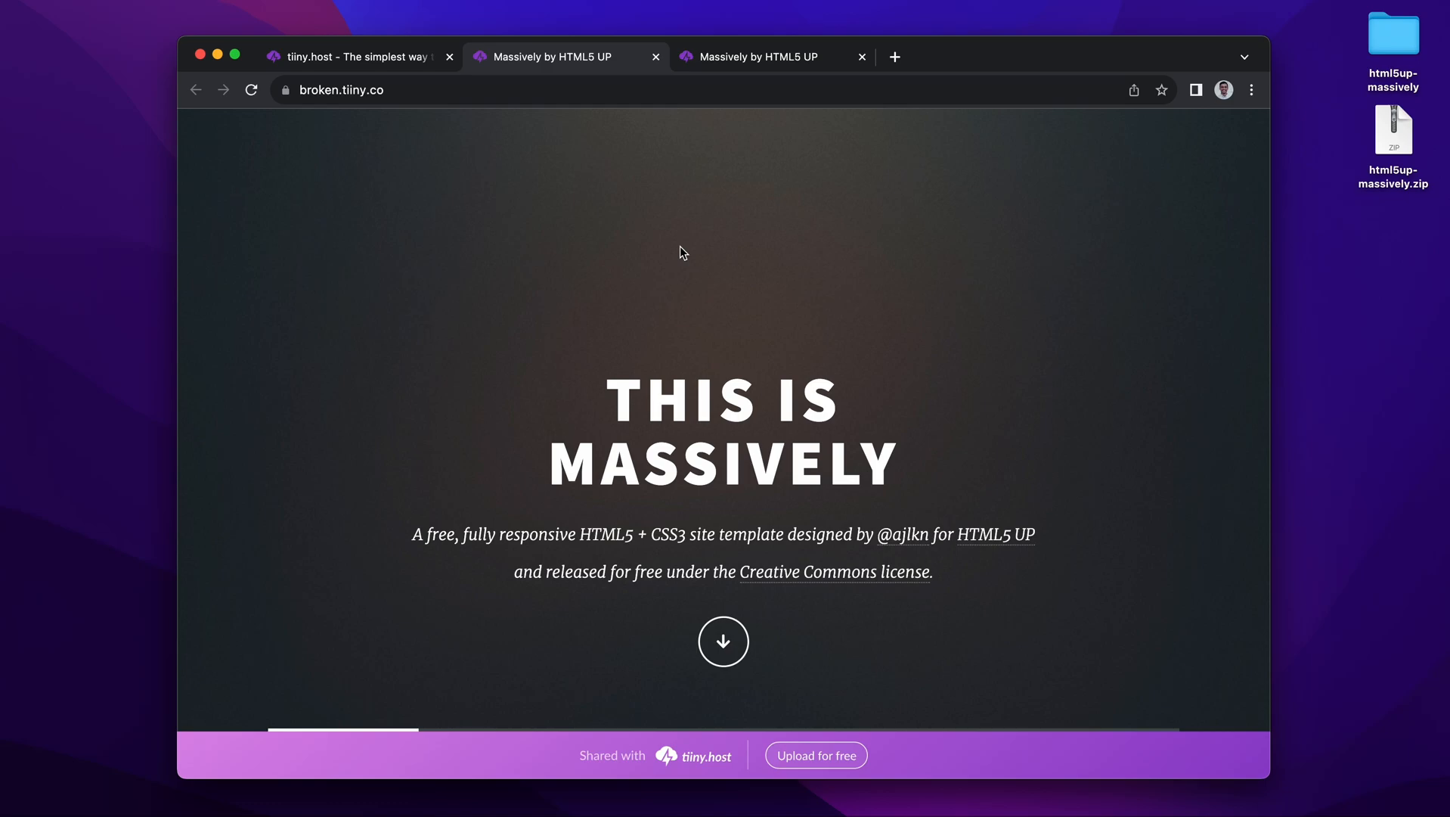
{"action": "mouse_move", "coordinate": [844, 395]}
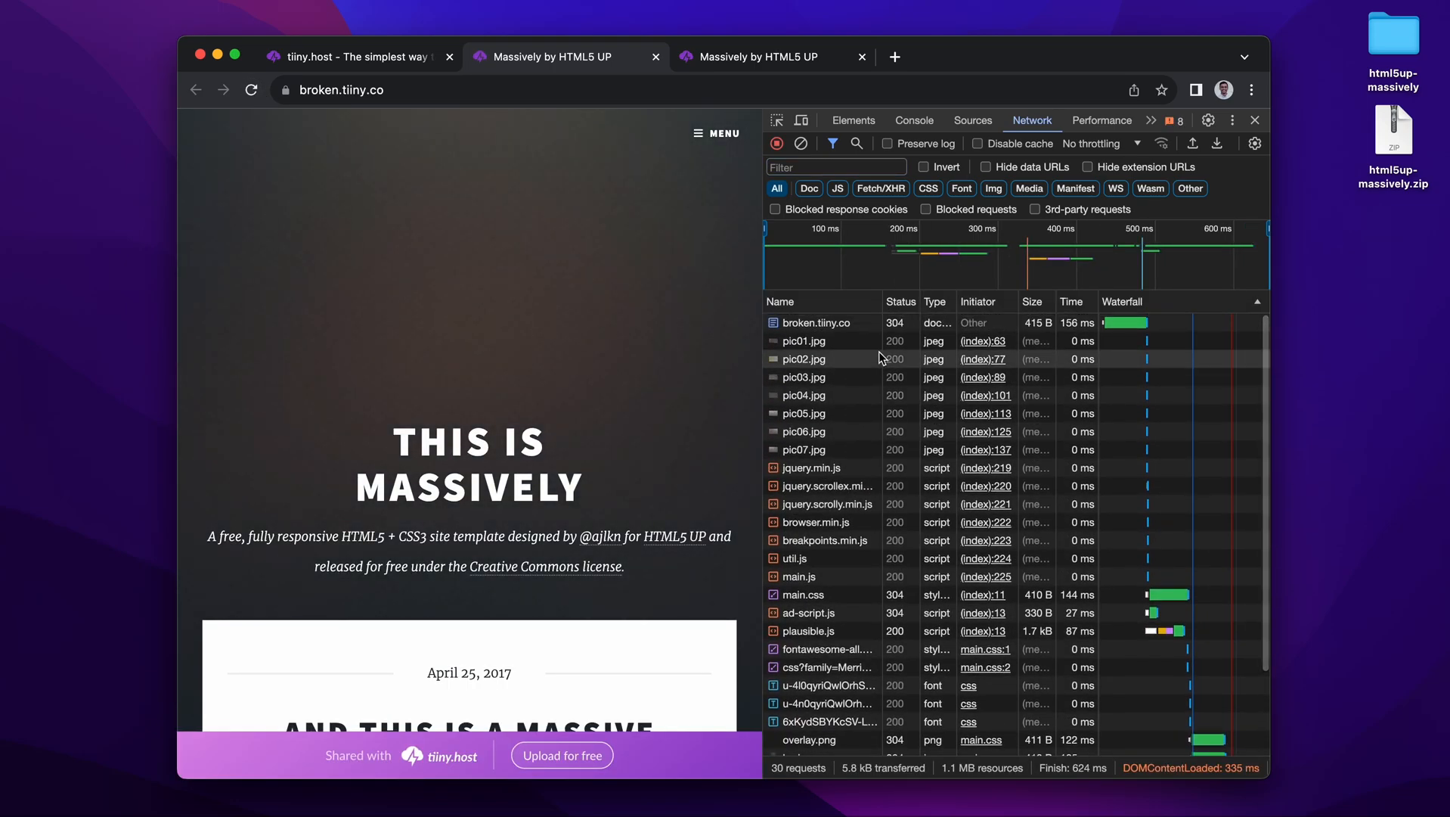
- Sort the network requests by status and review them for 404s on main.css and bg.jpg
{"action": "left_click", "coordinate": [897, 301]}
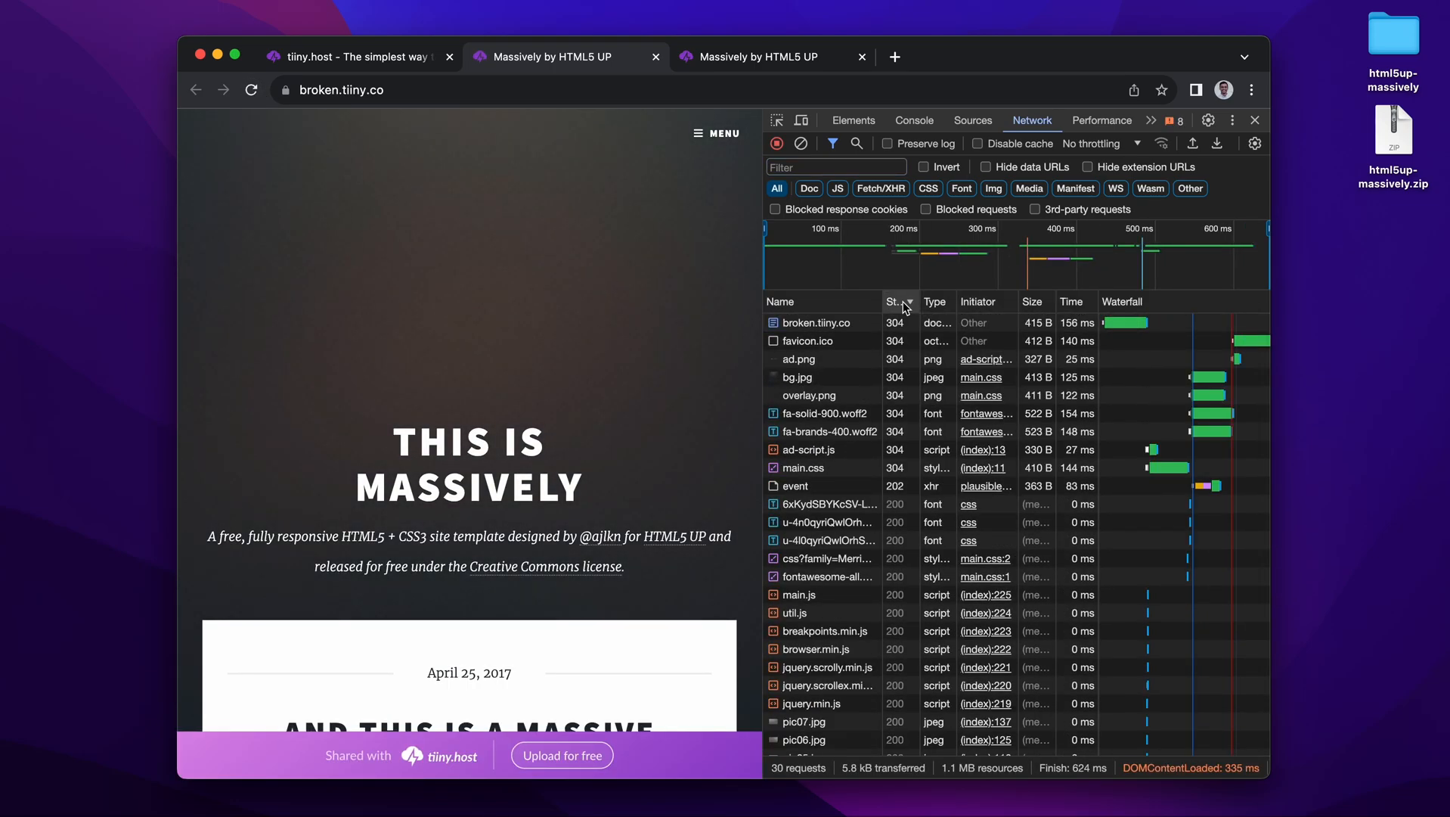
{"action": "scroll", "scroll_direction": "down", "scroll_amount": 3}
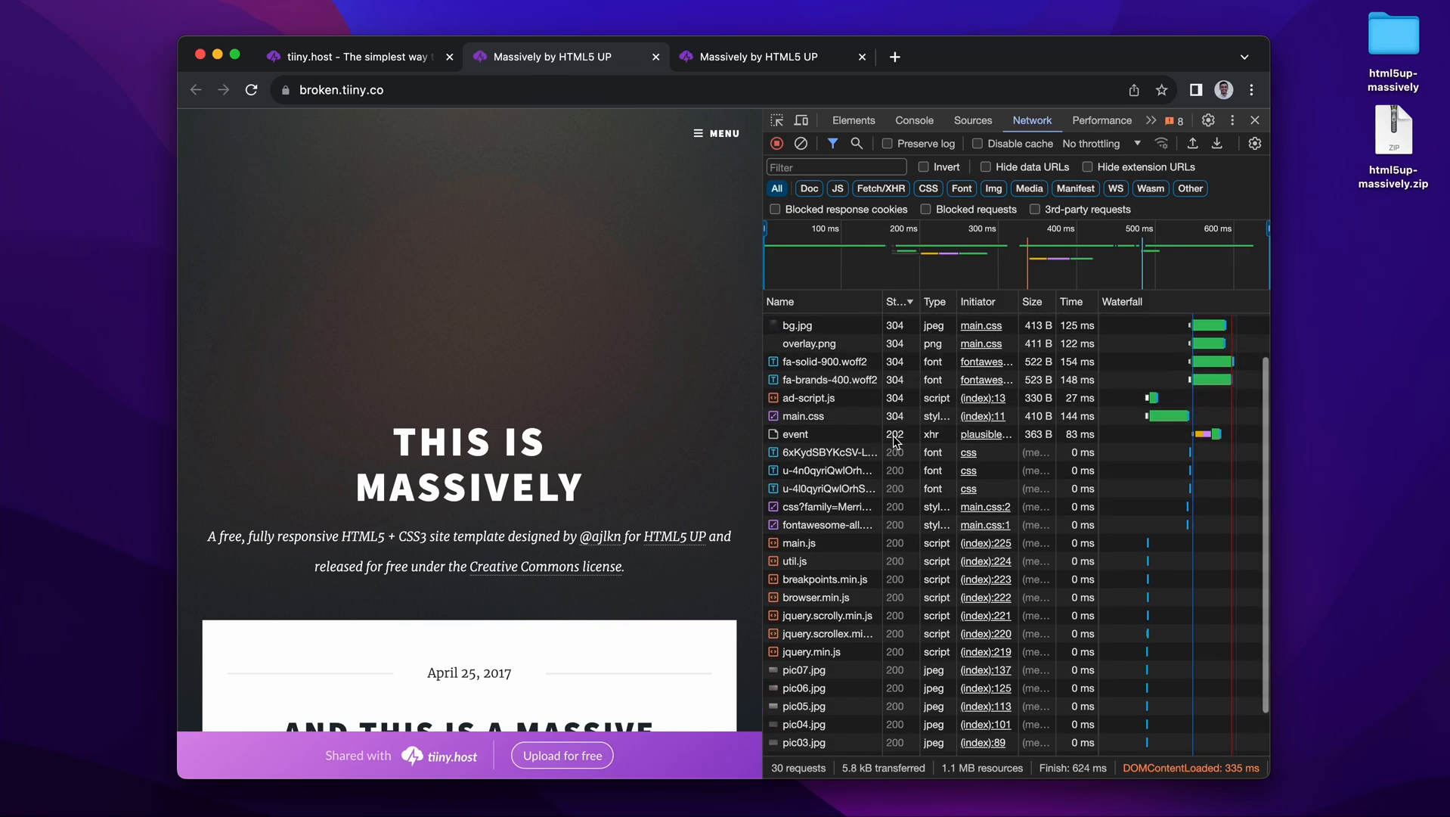
{"action": "scroll", "scroll_direction": "down", "scroll_amount": 3}
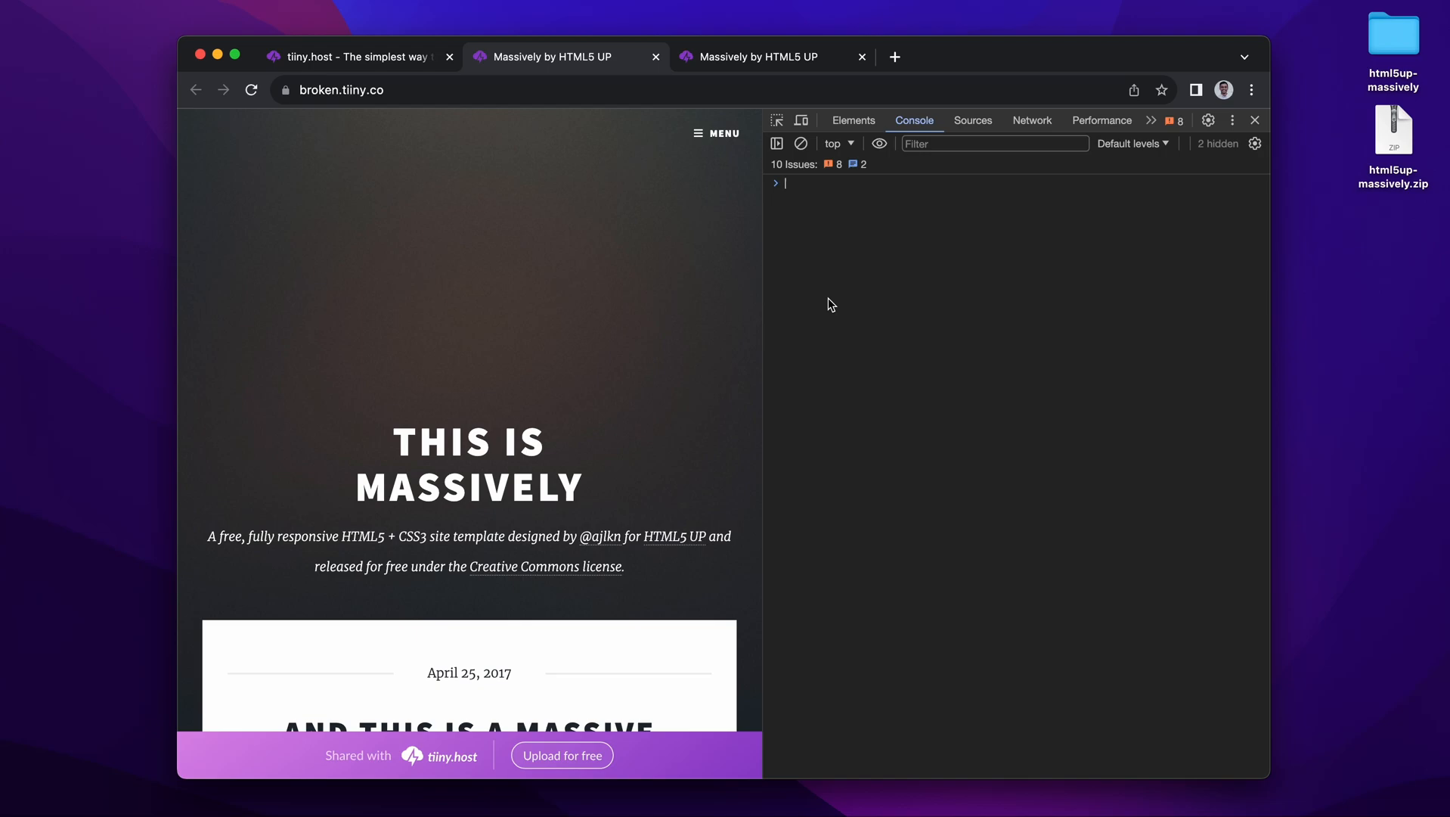
- Leave DevTools and return to the tiiny.host links dashboard with the BOOM success message dismissed
{"action": "left_click", "coordinate": [1033, 121]}
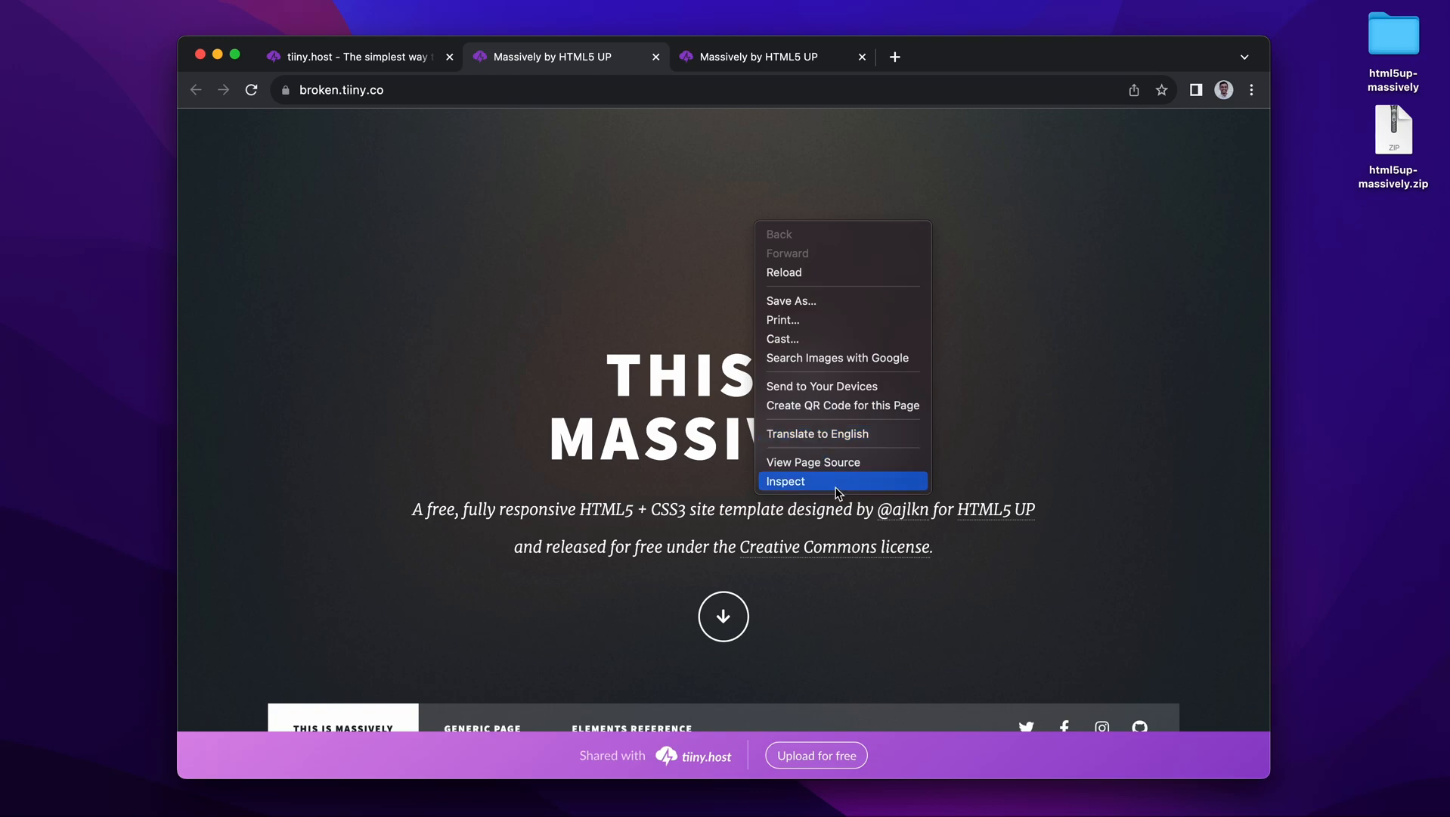
{"action": "left_click", "coordinate": [785, 480]}
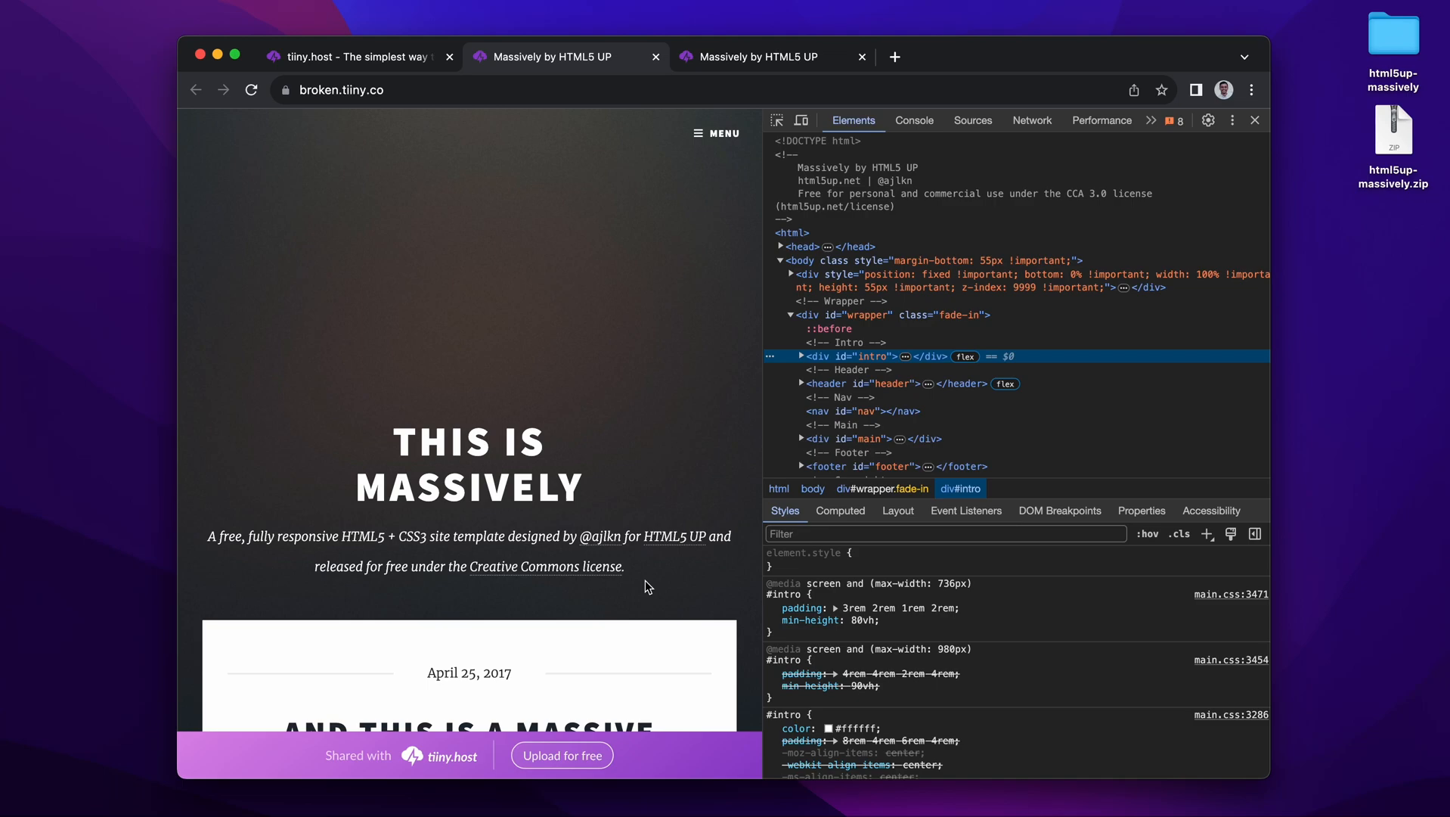
{"action": "left_click", "coordinate": [355, 56]}
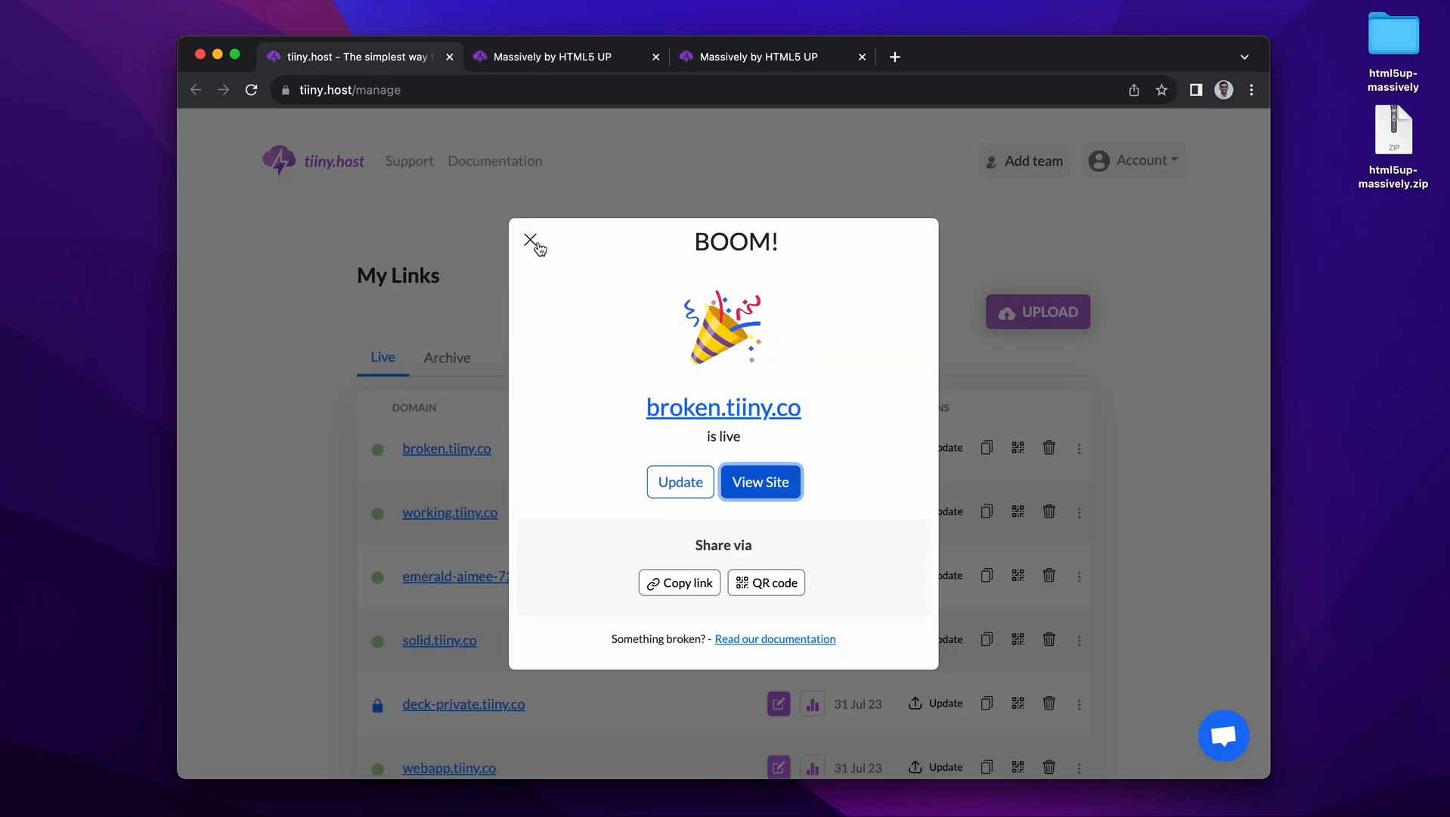
{"action": "left_click", "coordinate": [530, 241]}
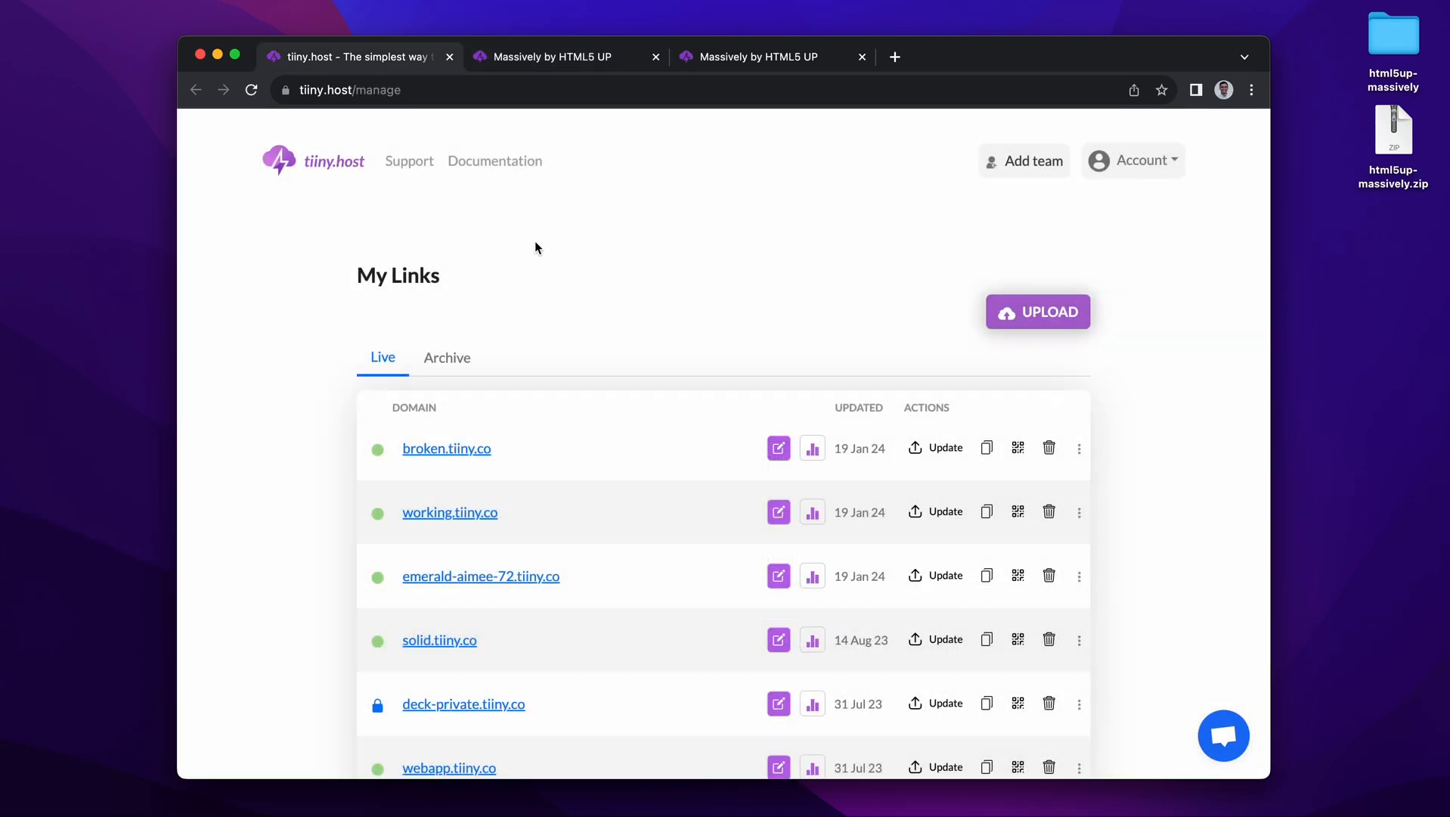